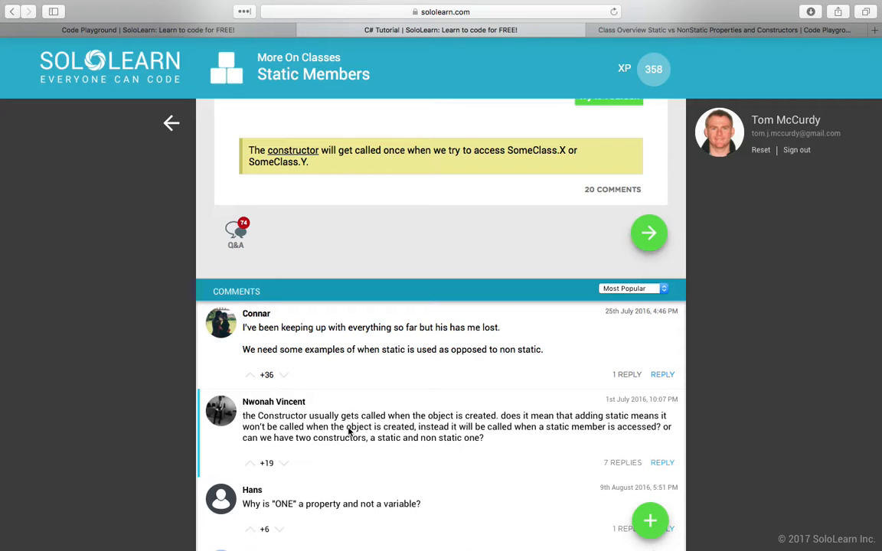
# Step: Scroll the C# template and add a blank line below the namespace's opening brace
pyautogui.scroll(3)
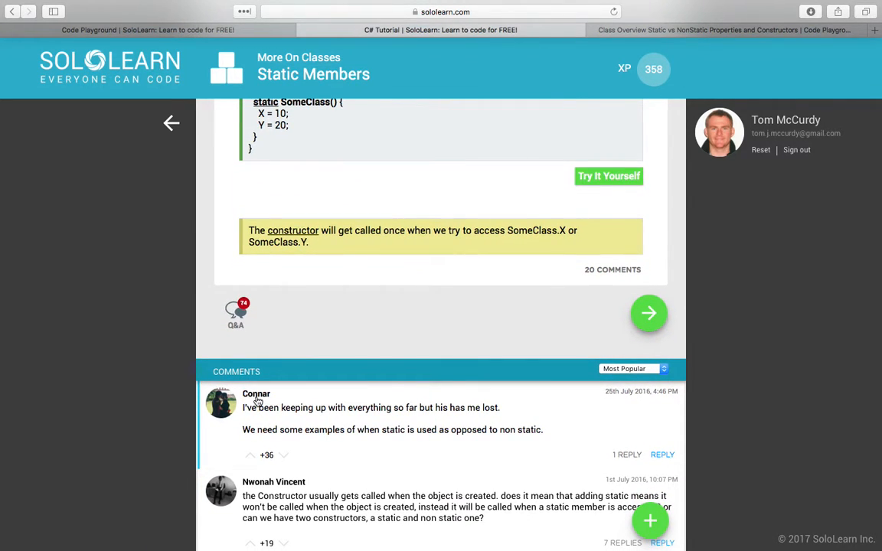
pyautogui.moveTo(317, 428)
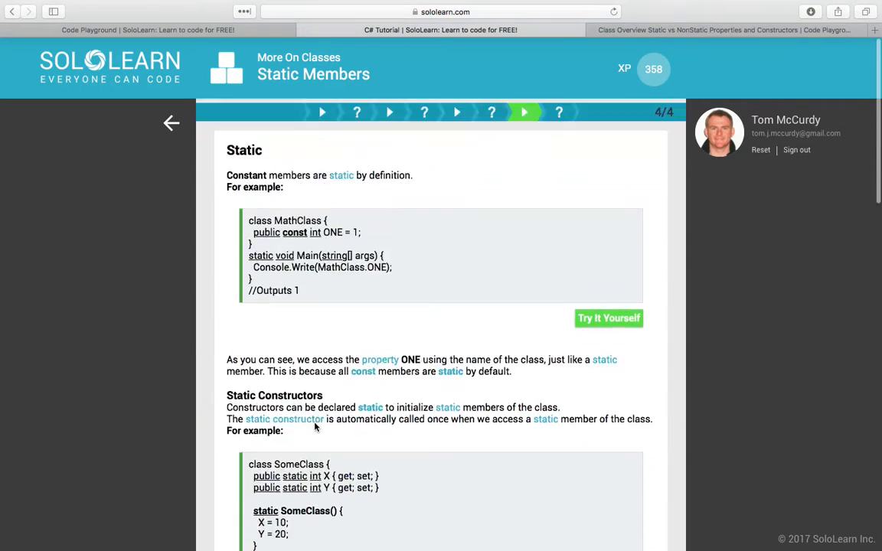
pyautogui.scroll(-3)
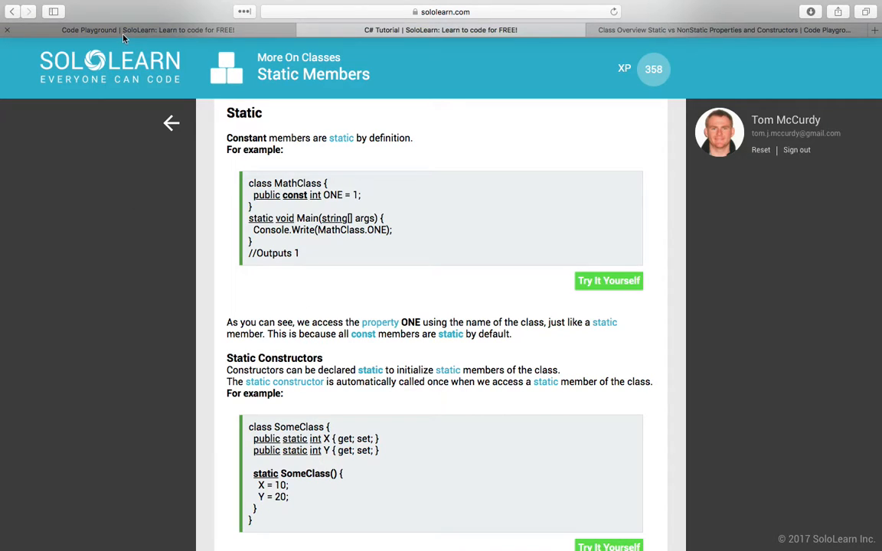
pyautogui.moveTo(123, 30)
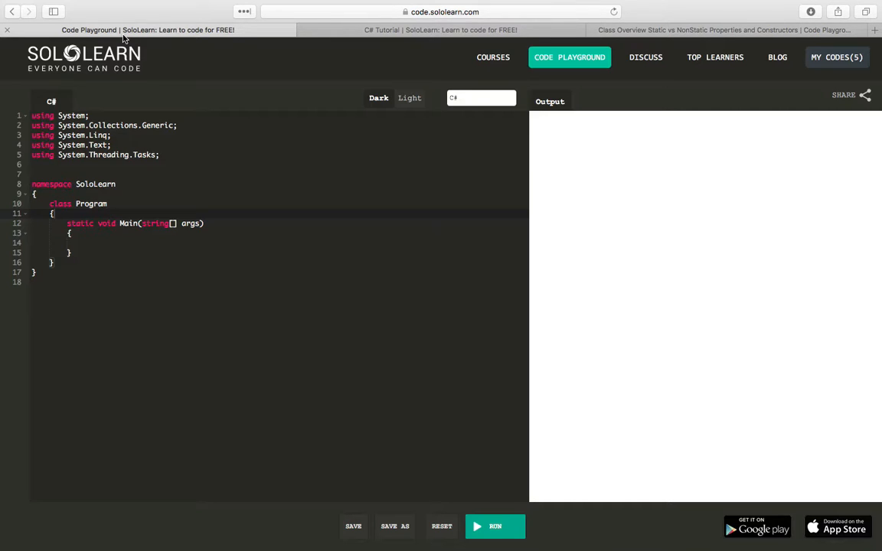
pyautogui.click(36, 194)
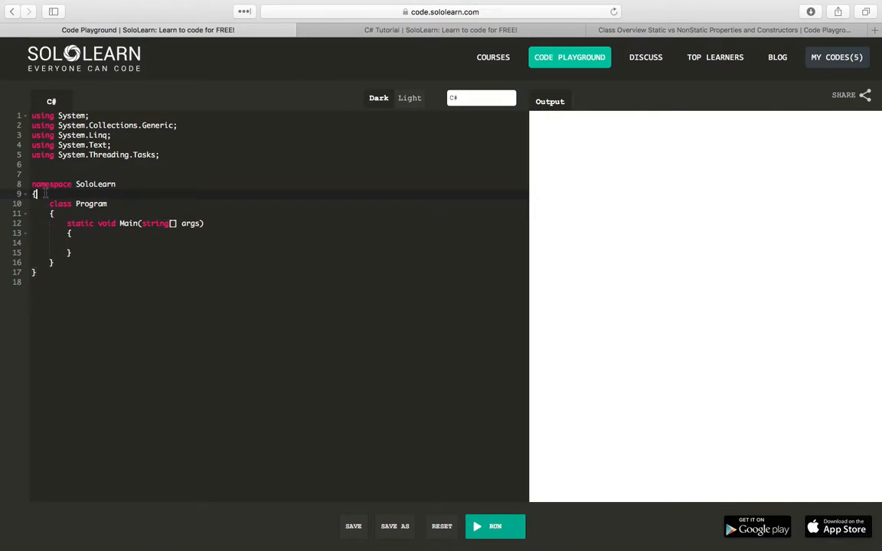
pyautogui.press('Return')
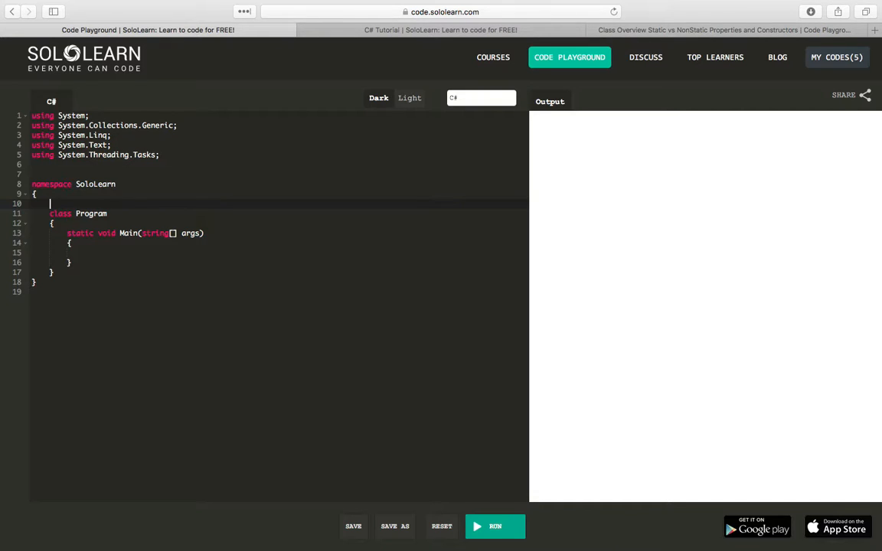
# Step: Declare public static class sassy, replacing the initial name comebacks
pyautogui.write('public')
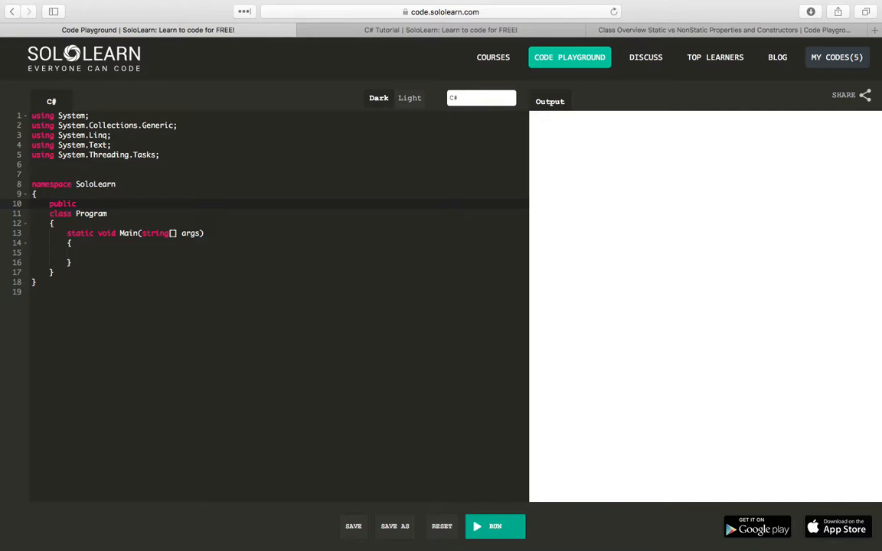
pyautogui.write('static')
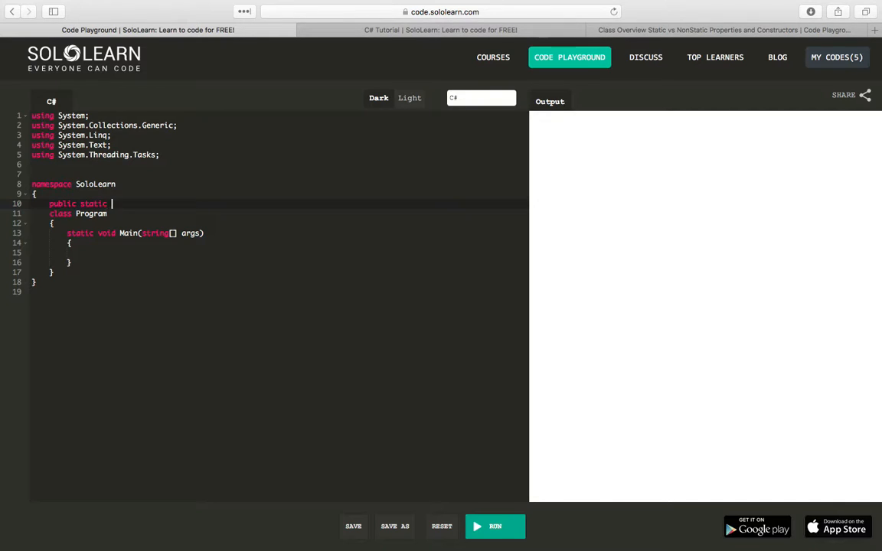
pyautogui.write('class')
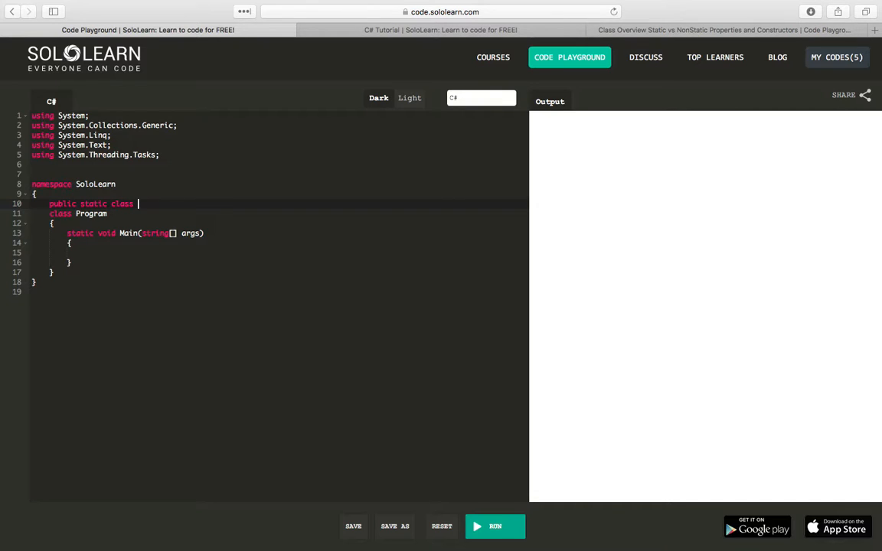
pyautogui.write('comebacks')
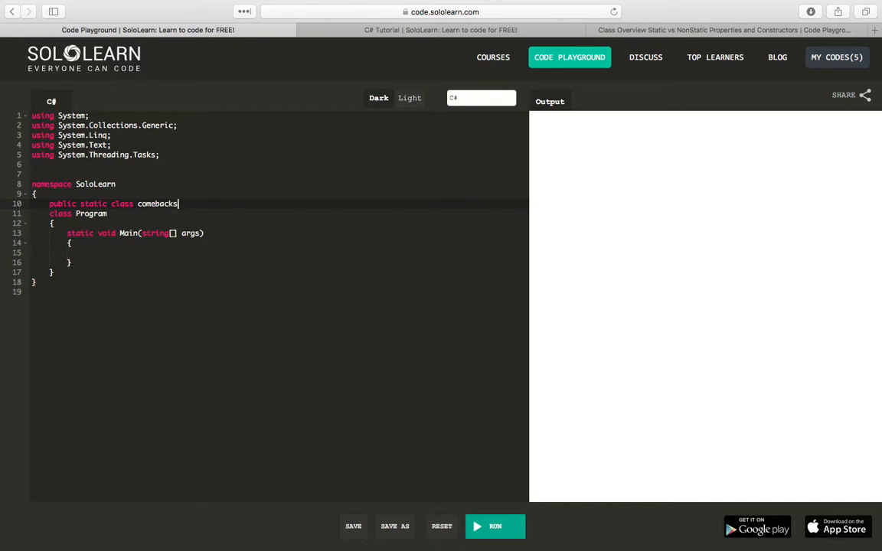
pyautogui.press('Backspace')
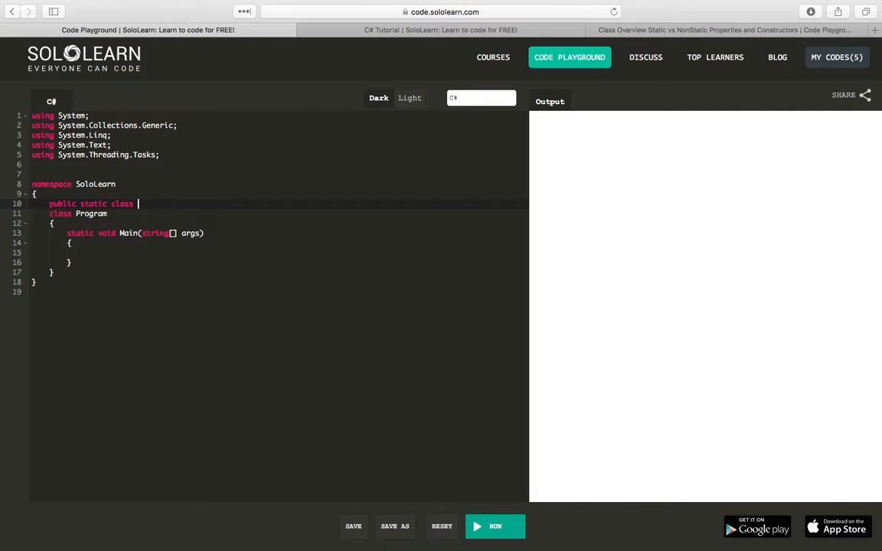
pyautogui.write('sassy')
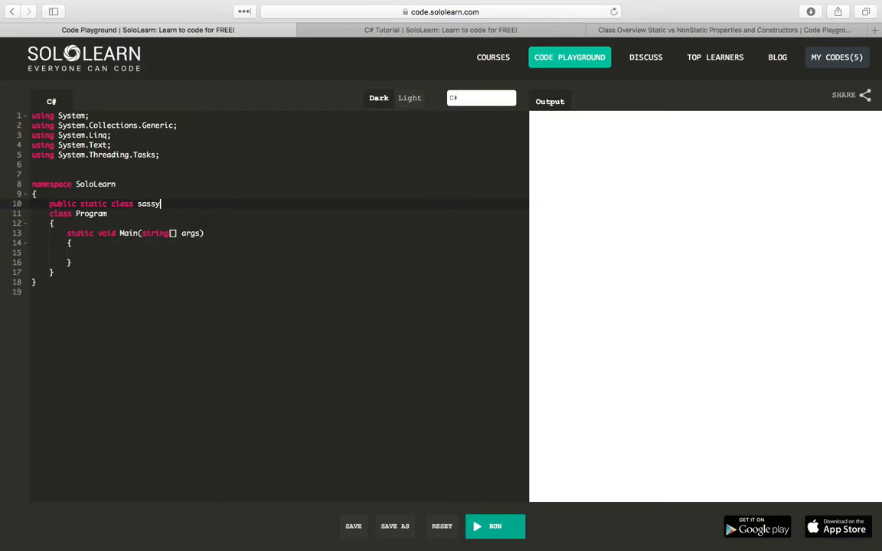
pyautogui.write('{')
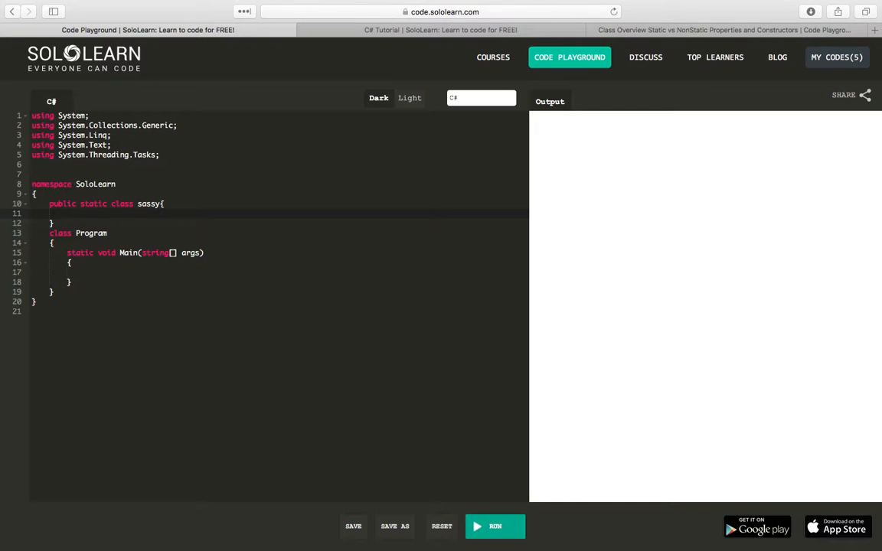
# Step: Add a public static void yomama(string a, string b) method to sassy
pyautogui.write('public')
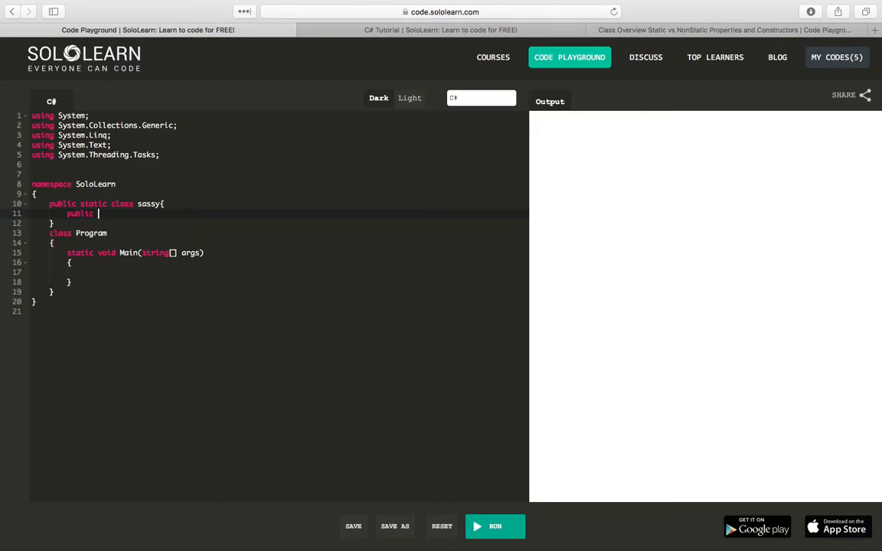
pyautogui.write('static')
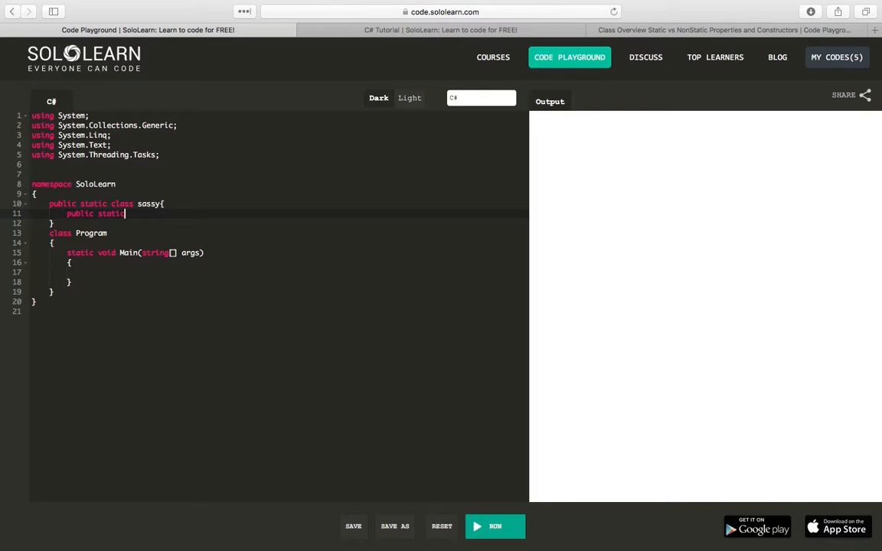
pyautogui.write('void')
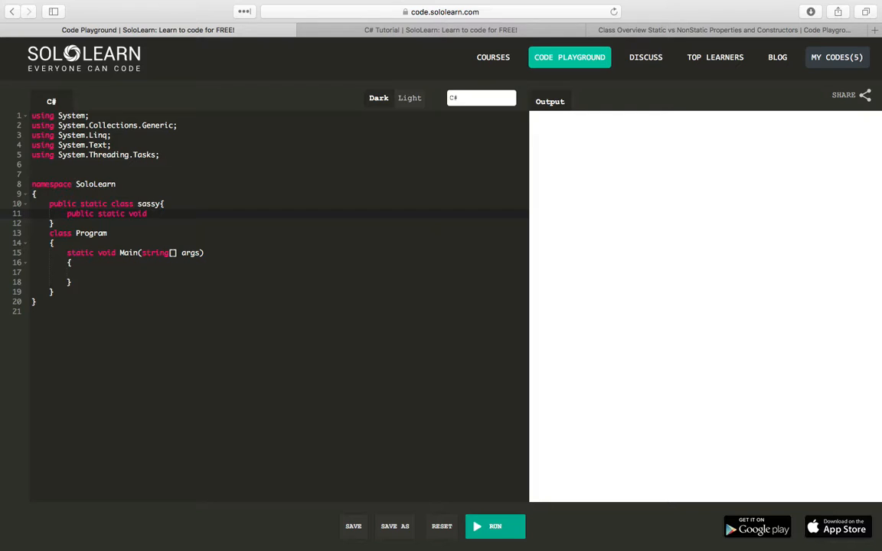
pyautogui.write('yomama')
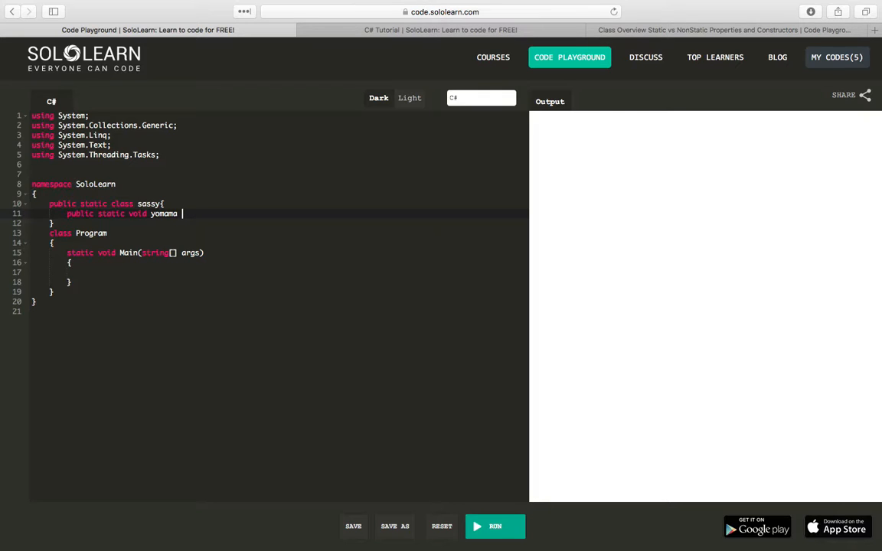
pyautogui.write('()')
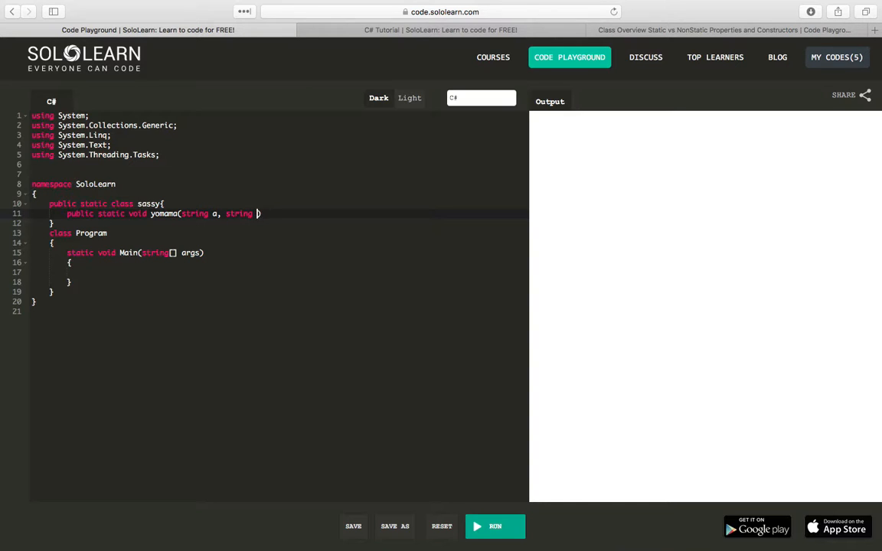
pyautogui.write('b')
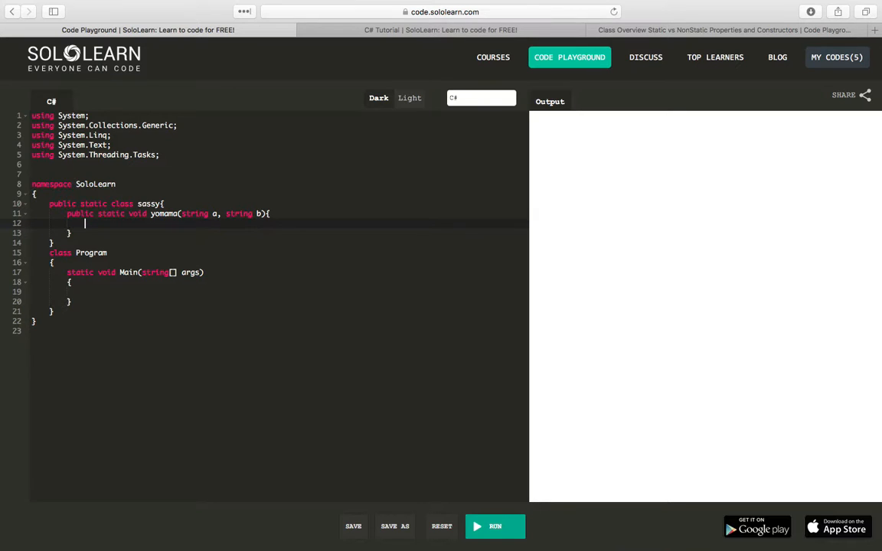
# Step: Make yomama print a + " has a betta momma than " + b with Console.WriteLine
pyautogui.write('Console.Write')
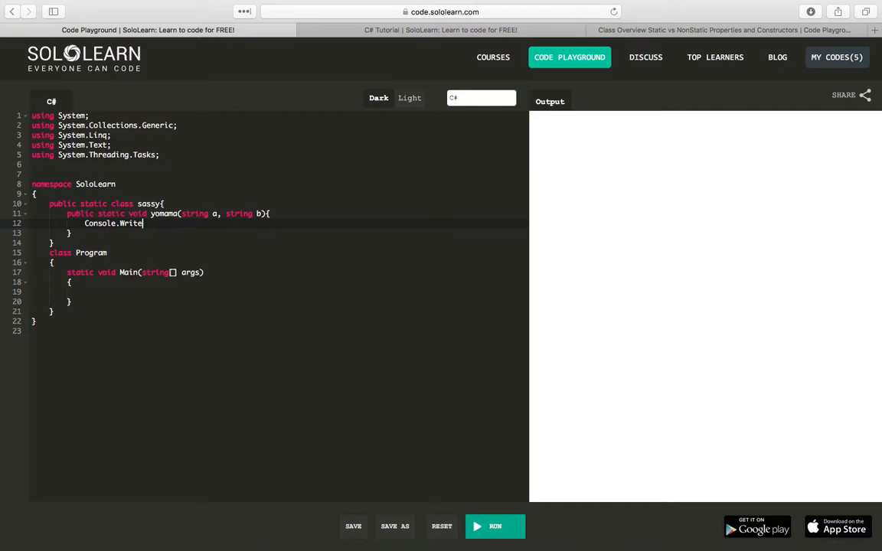
pyautogui.write('Line.')
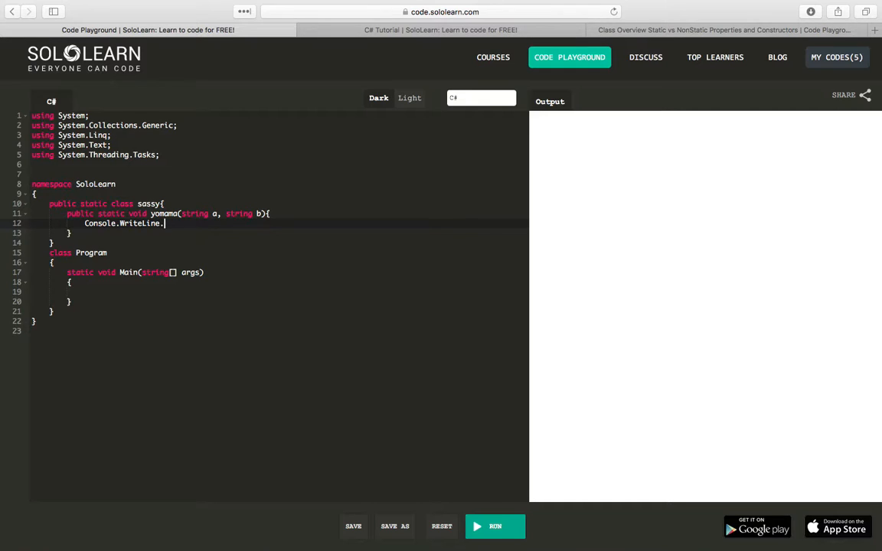
pyautogui.write('()')
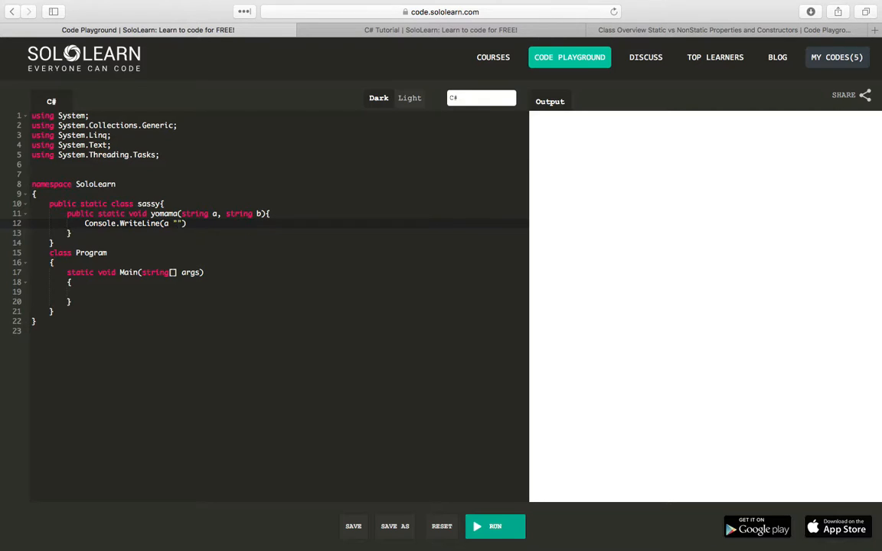
pyautogui.write('+')
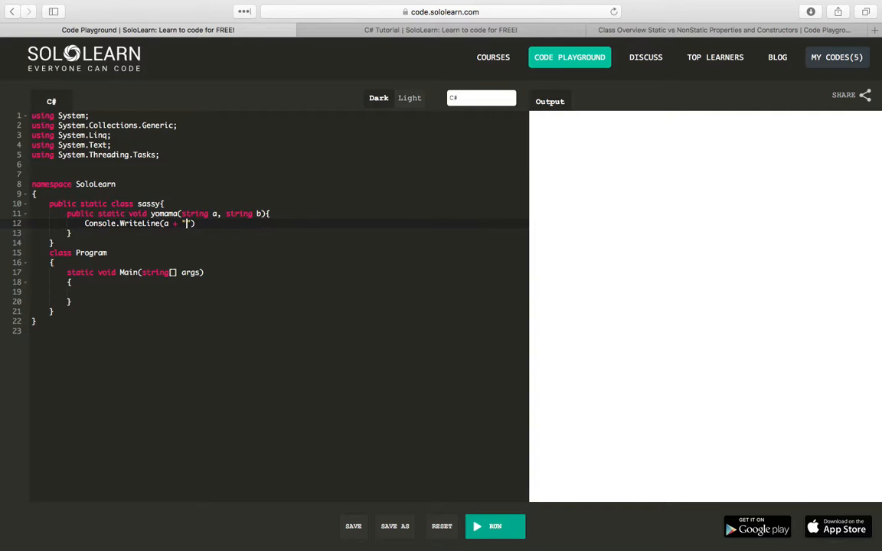
pyautogui.write('has a betta')
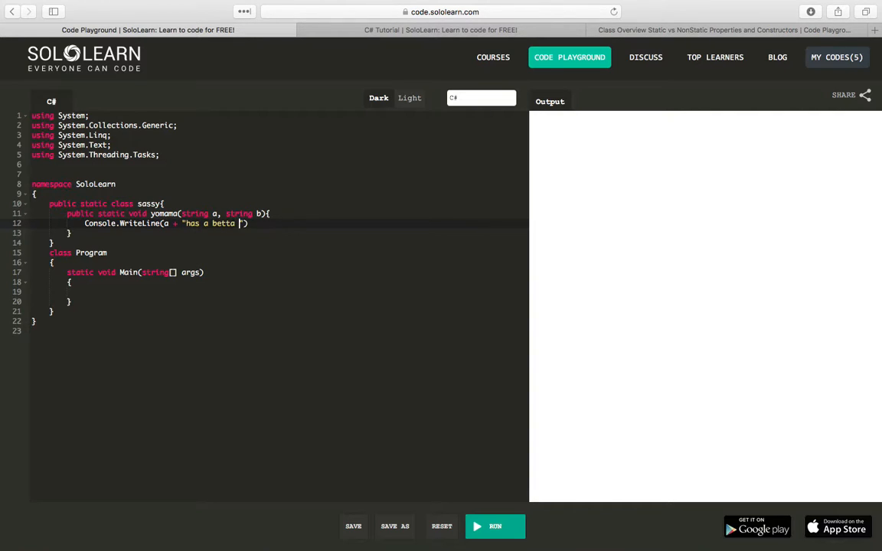
pyautogui.write('momma than')
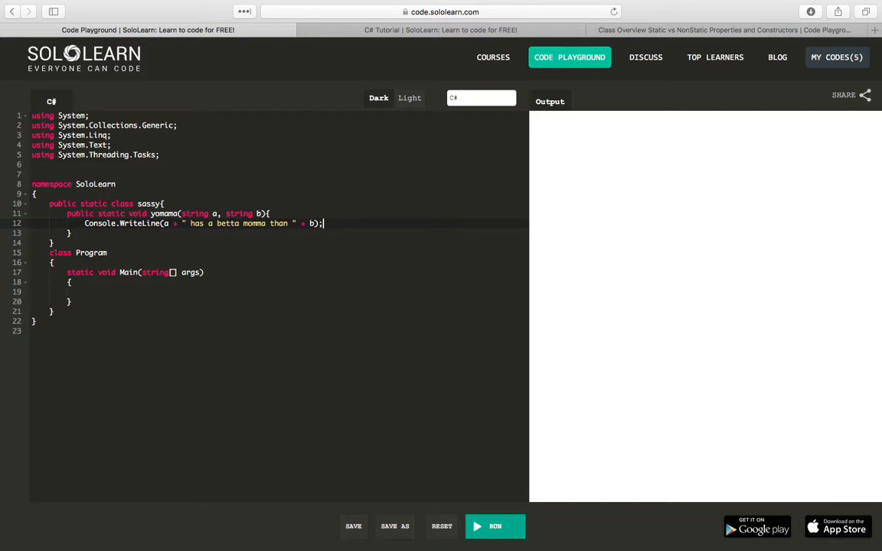
pyautogui.moveTo(131, 292)
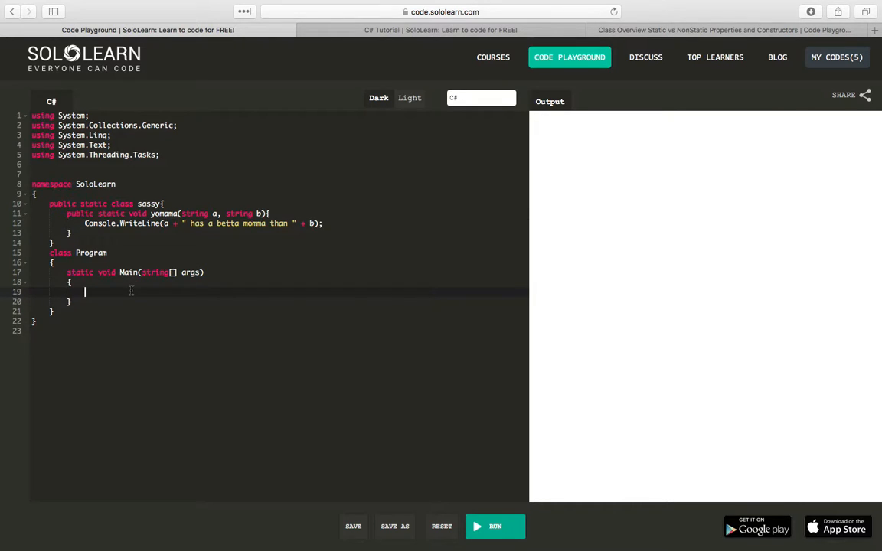
pyautogui.moveTo(492, 527)
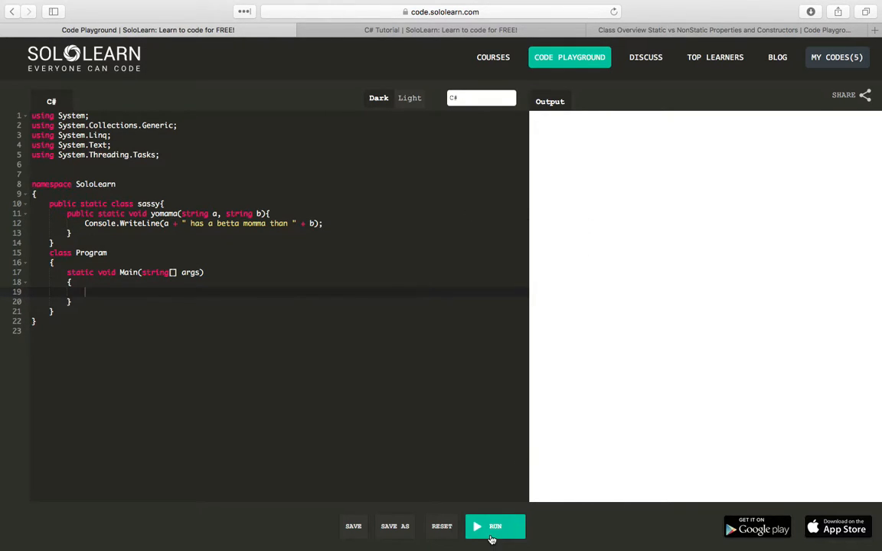
# Step: Run the program, which reports "No output." because Main is empty
pyautogui.click(495, 526)
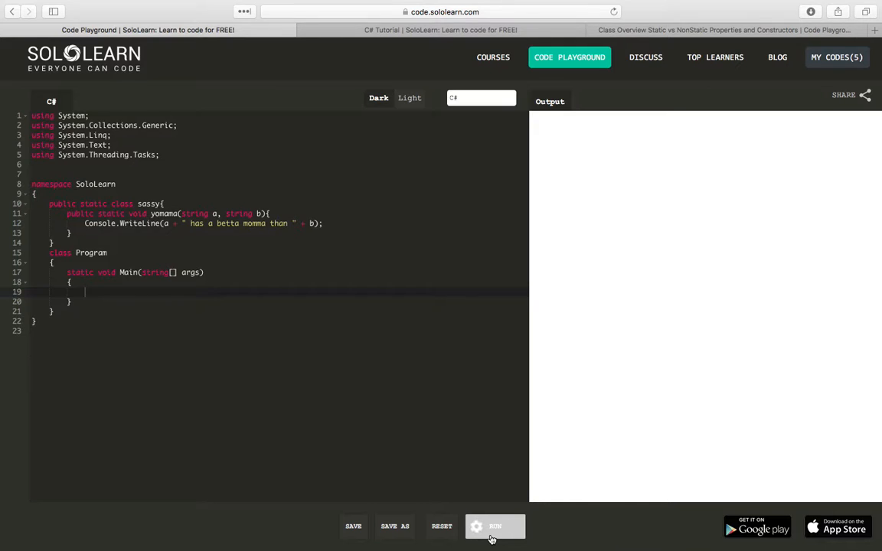
pyautogui.click(496, 526)
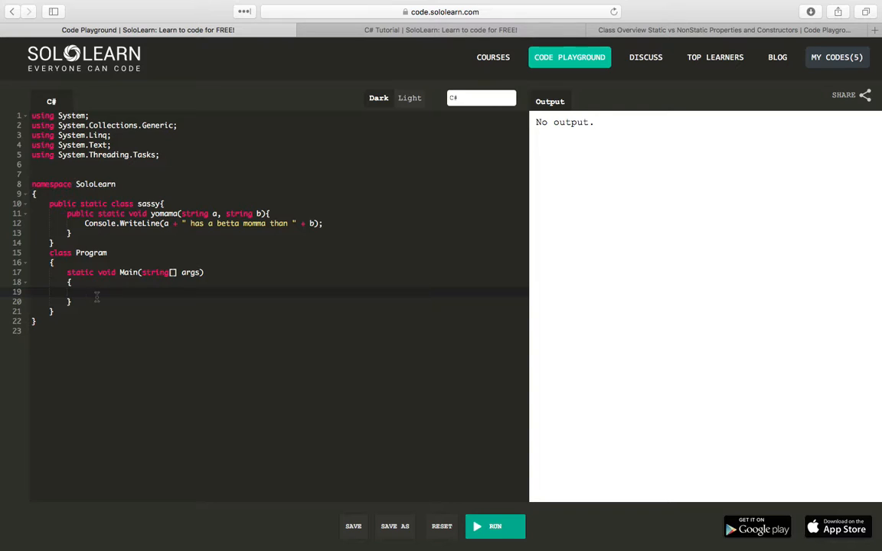
# Step: Type a 'sassy Tom = new sassy()' line in Main, then erase it
pyautogui.write('sassy T')
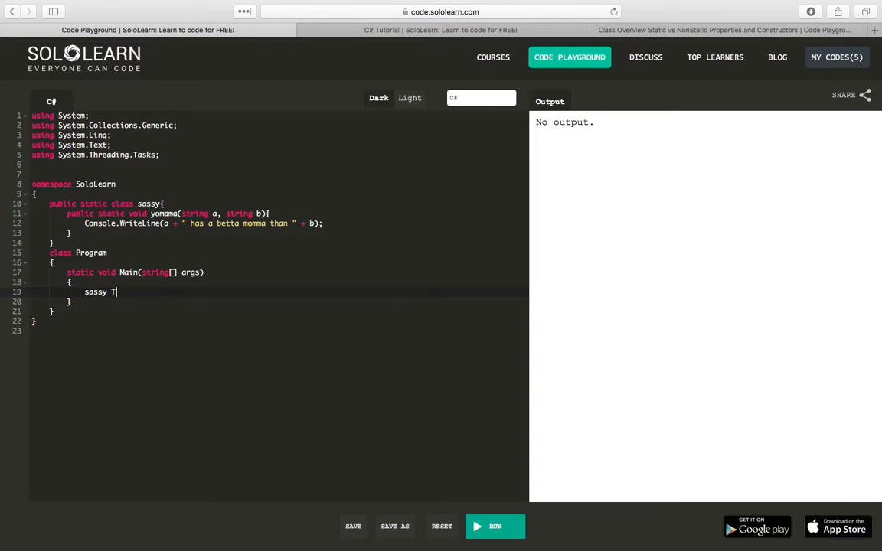
pyautogui.write('om = ne')
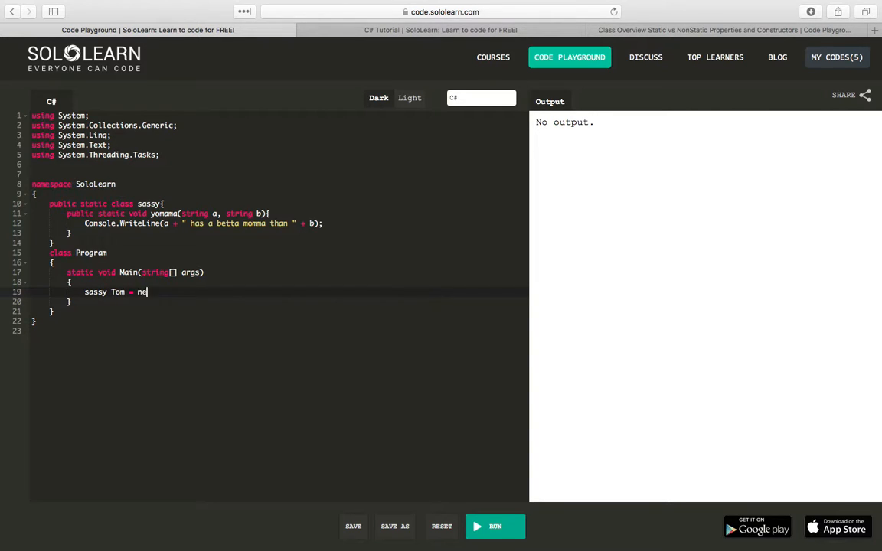
pyautogui.write('w')
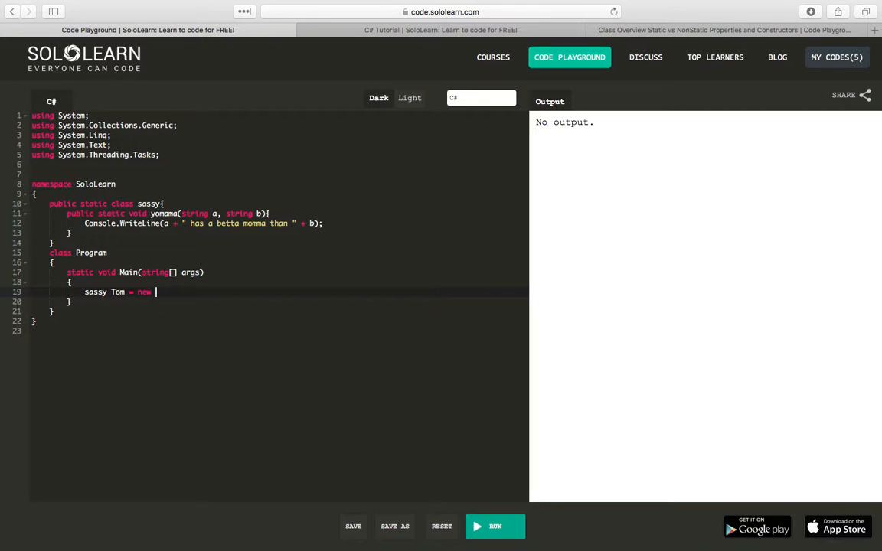
pyautogui.write('sassy()')
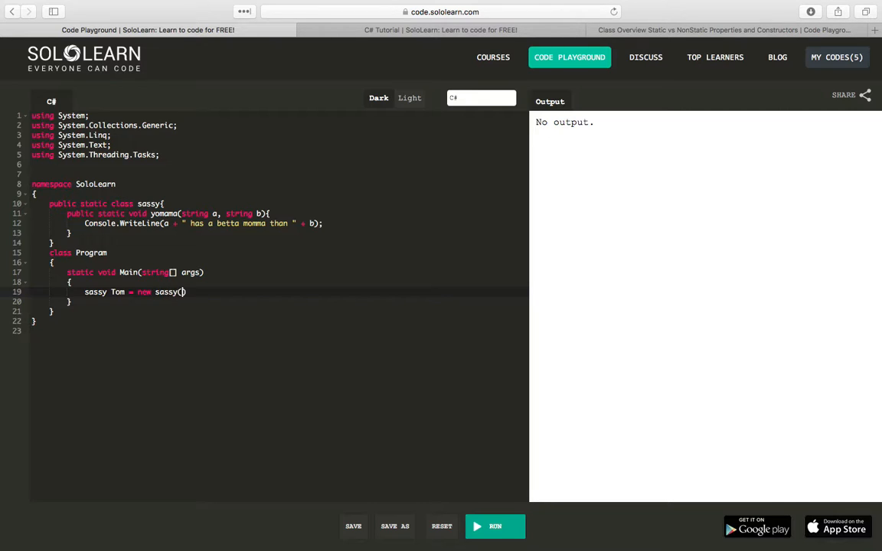
pyautogui.press('Backspace')
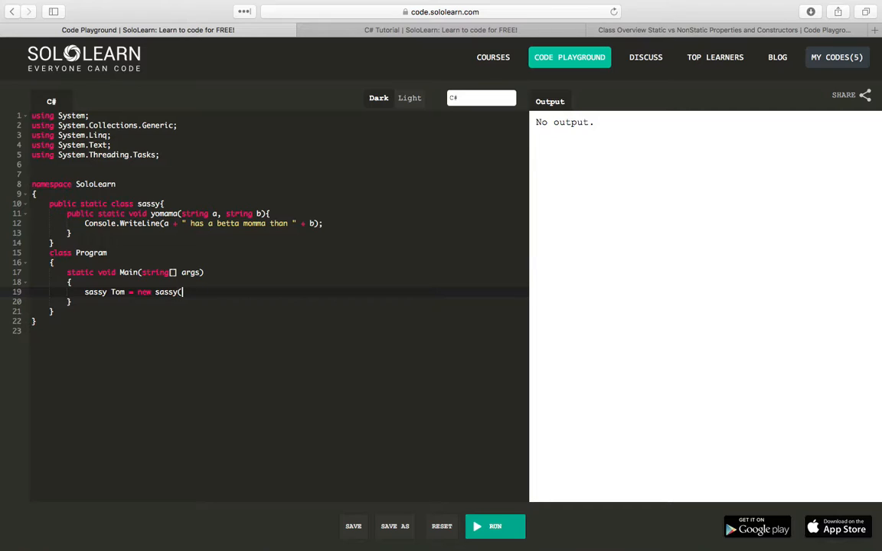
pyautogui.press('backspace')
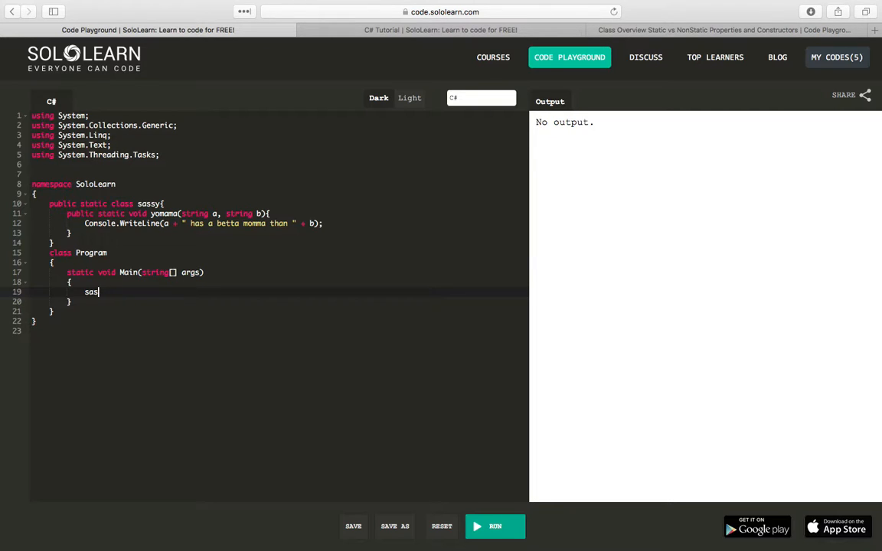
pyautogui.press('Backspace')
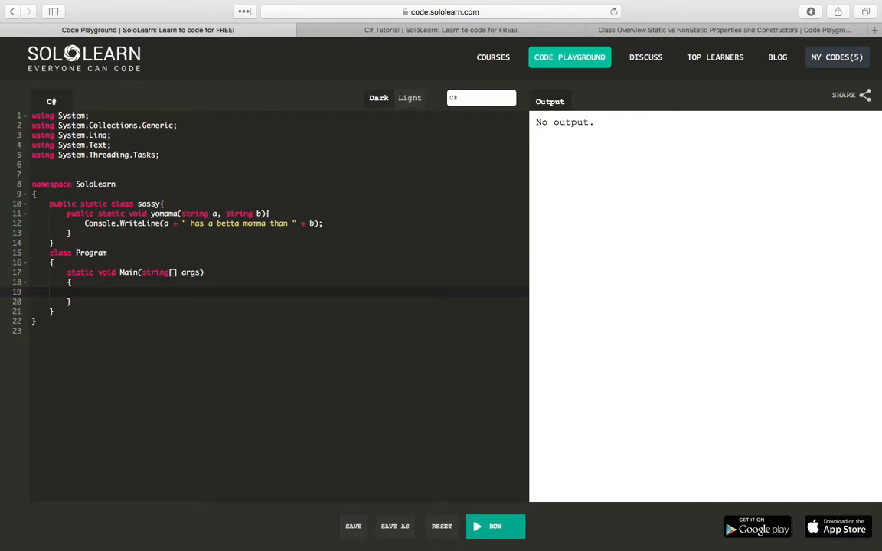
# Step: Call sassy.yomama("Bob","Jim") in Main and run, printing 'Bob has a betta momma than Jim'
pyautogui.write('sassy')
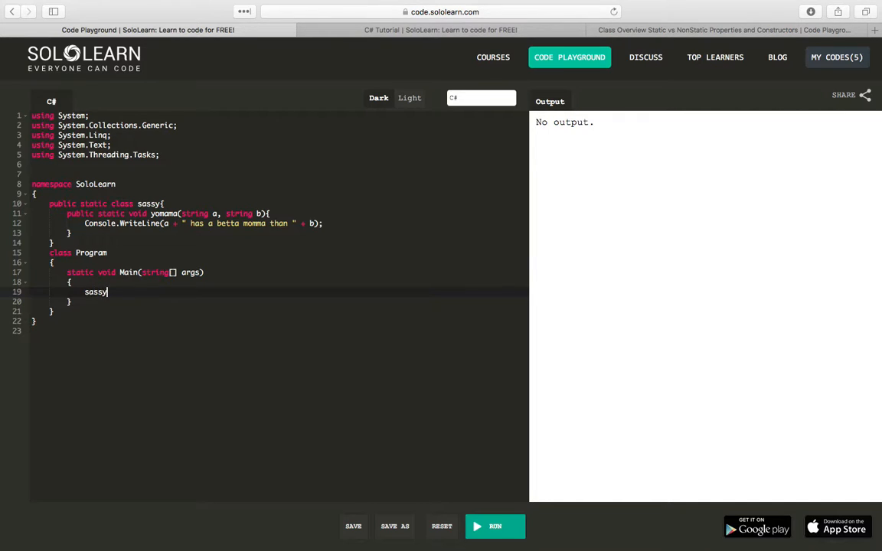
pyautogui.write('.yom')
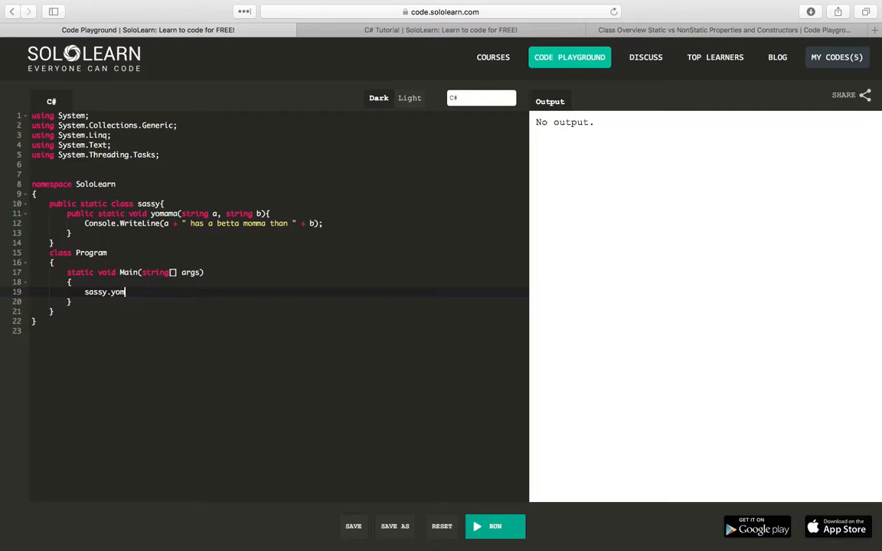
pyautogui.write('ama("')
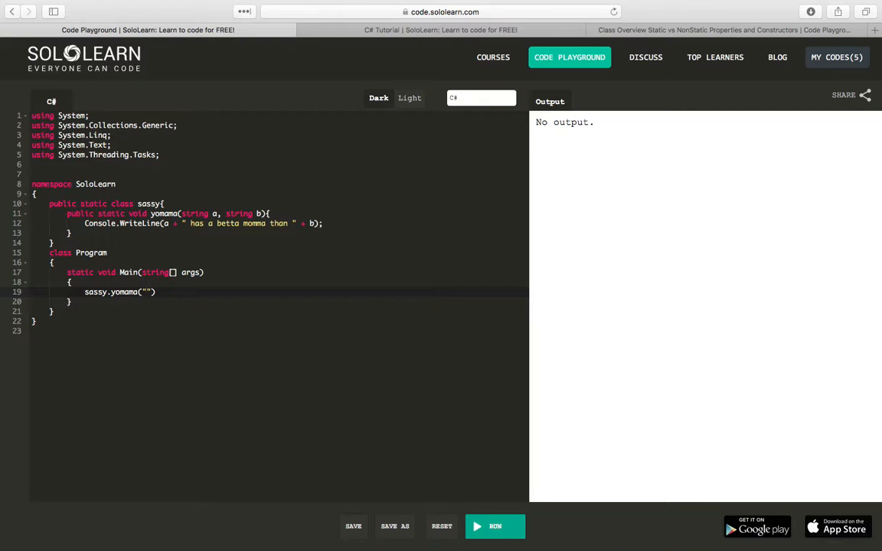
pyautogui.write('Bob')
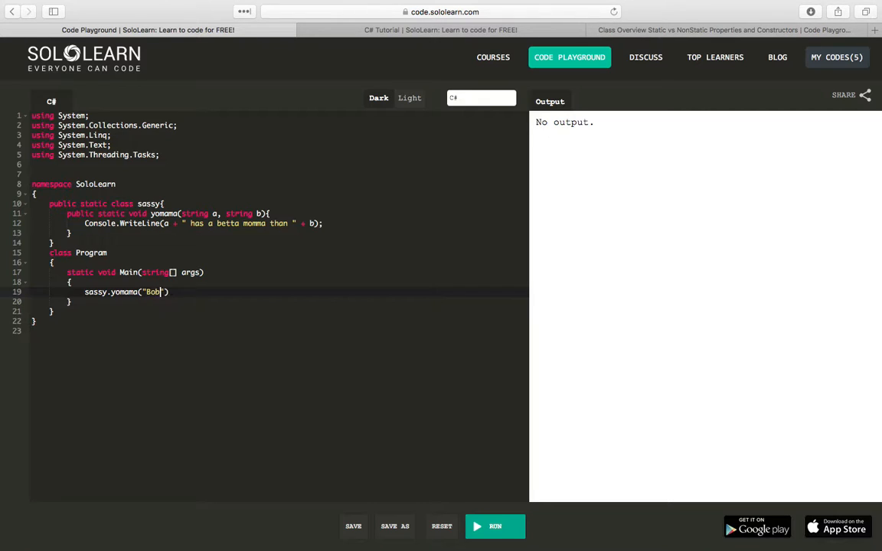
pyautogui.write(',')
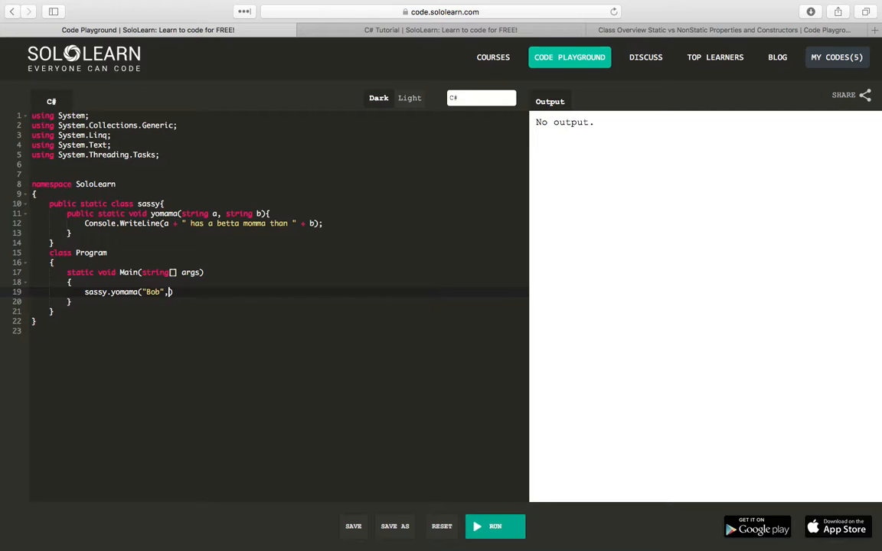
pyautogui.write('J"')
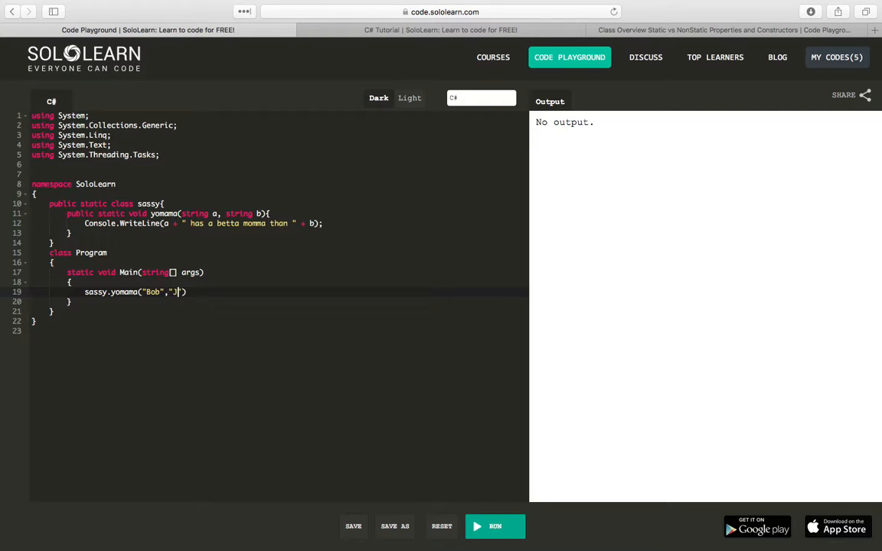
pyautogui.write('im')
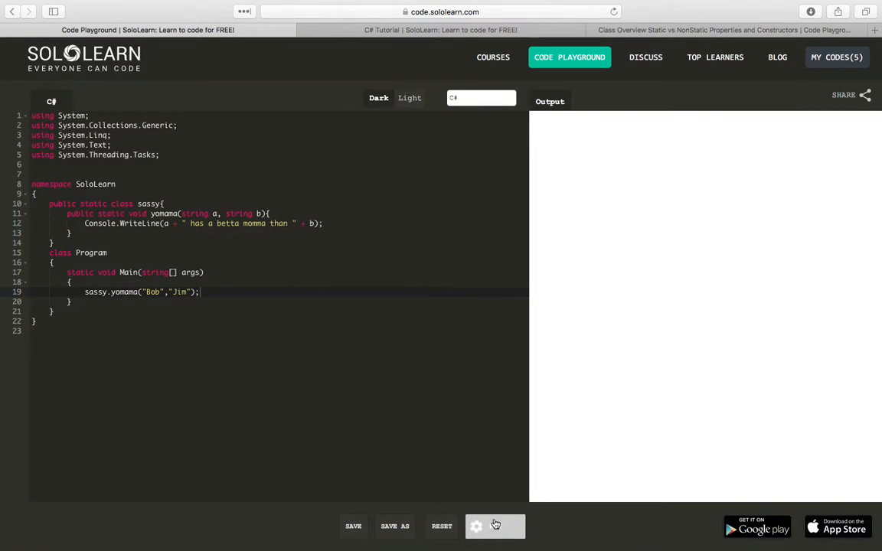
pyautogui.click(496, 526)
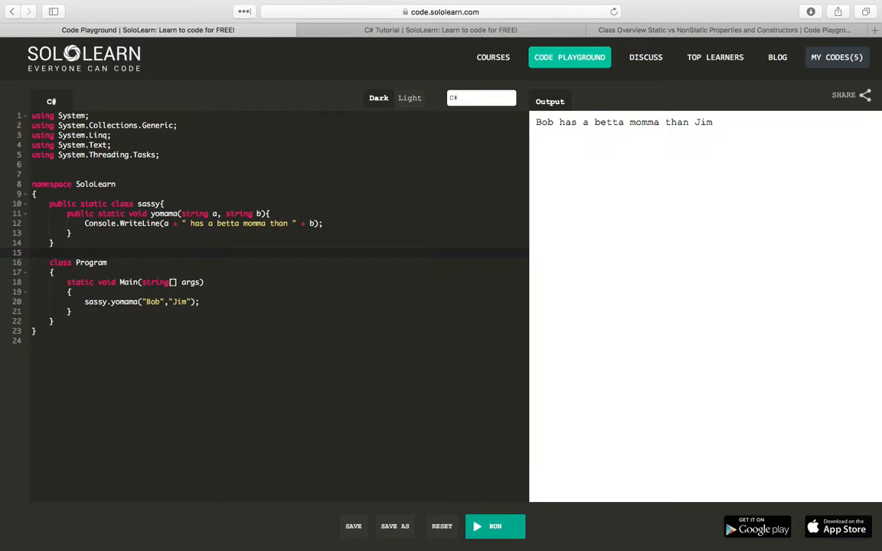
# Step: Add class Person with public int Age {get; set;} above Program and rerun
pyautogui.write('class Per')
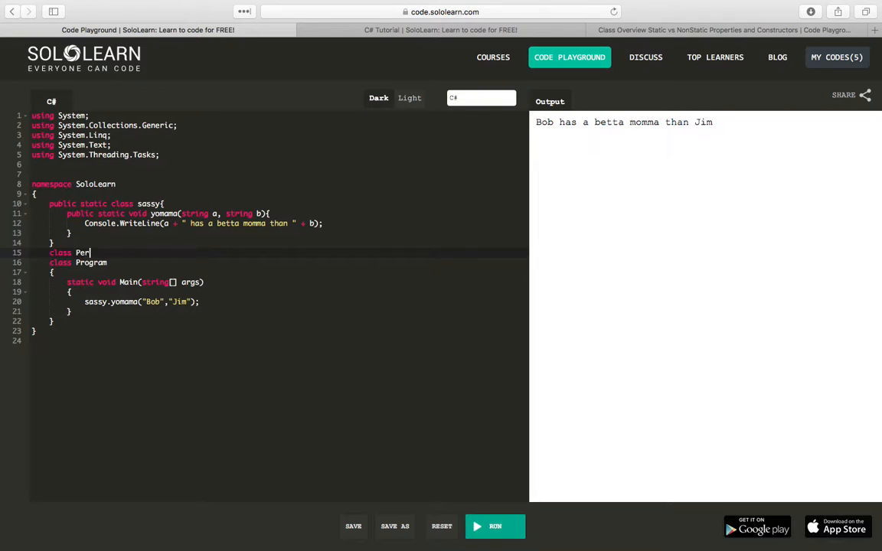
pyautogui.write('son{')
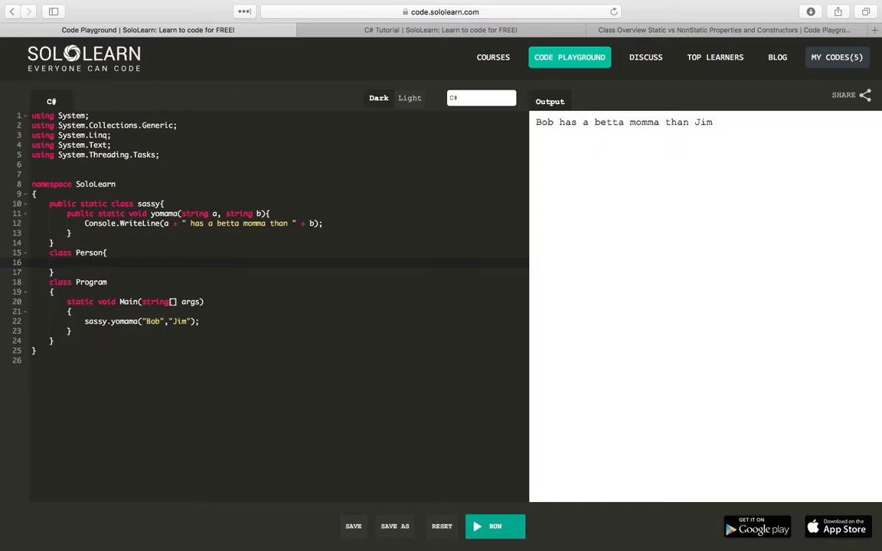
pyautogui.write('pu')
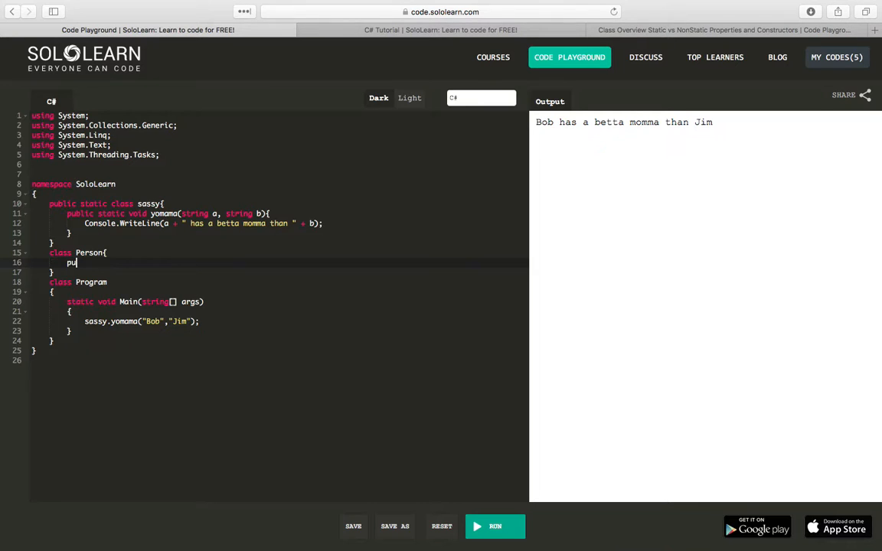
pyautogui.write('blic')
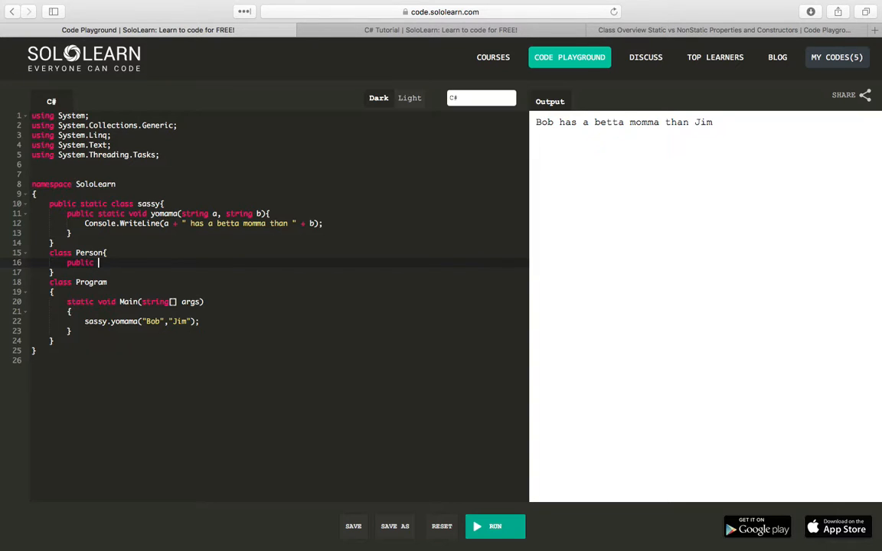
pyautogui.write('int')
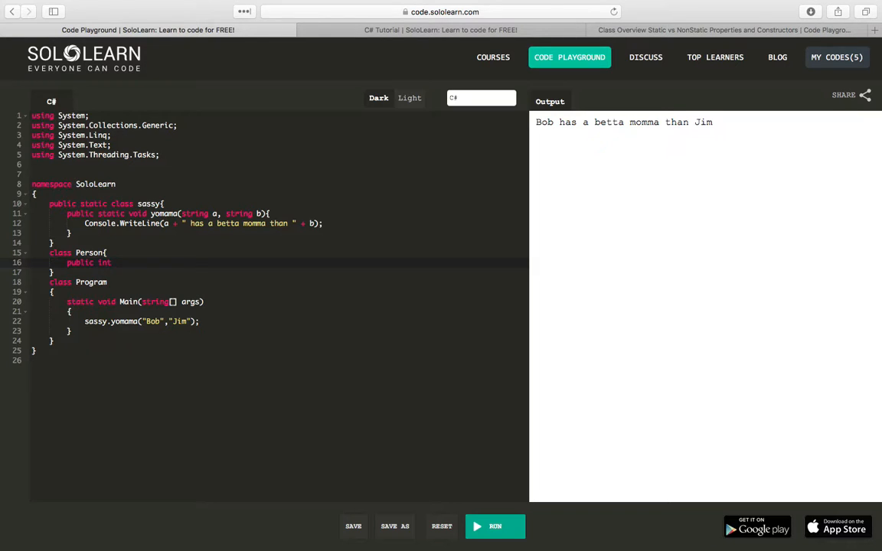
pyautogui.write('ag')
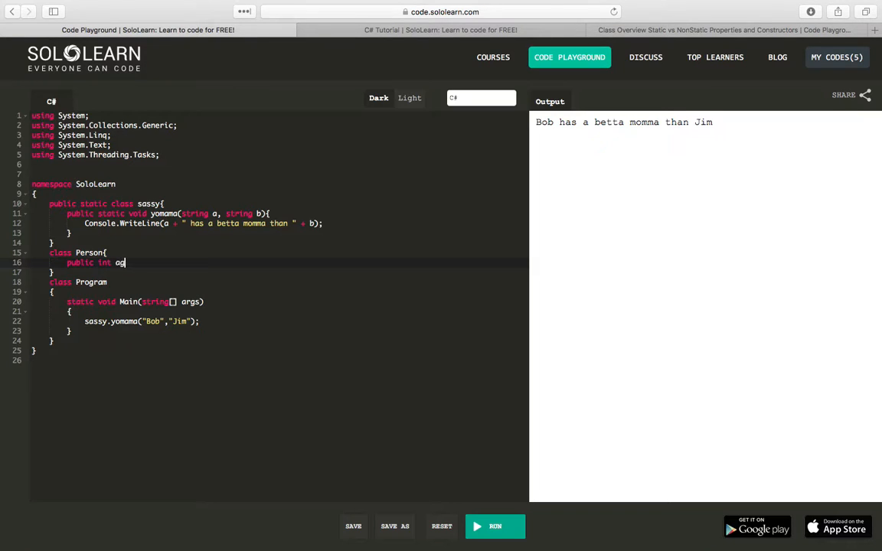
pyautogui.write('e {')
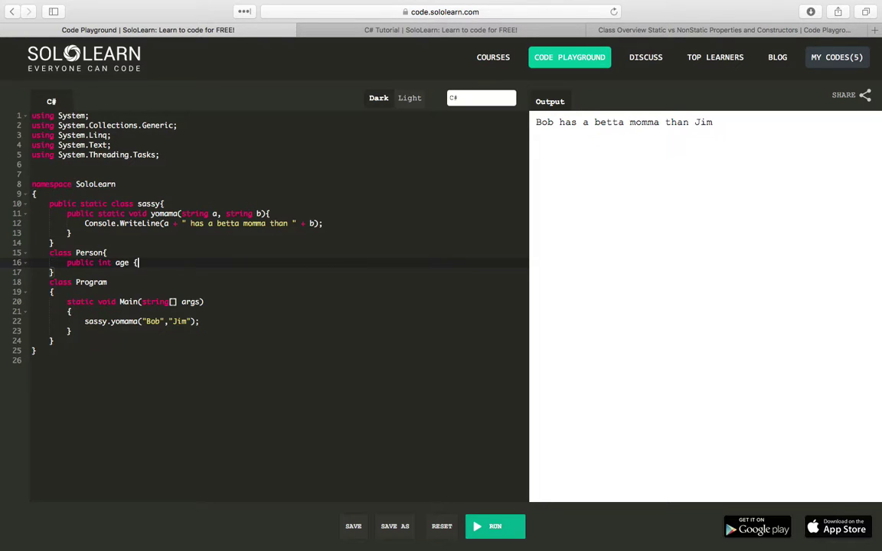
pyautogui.write('get')
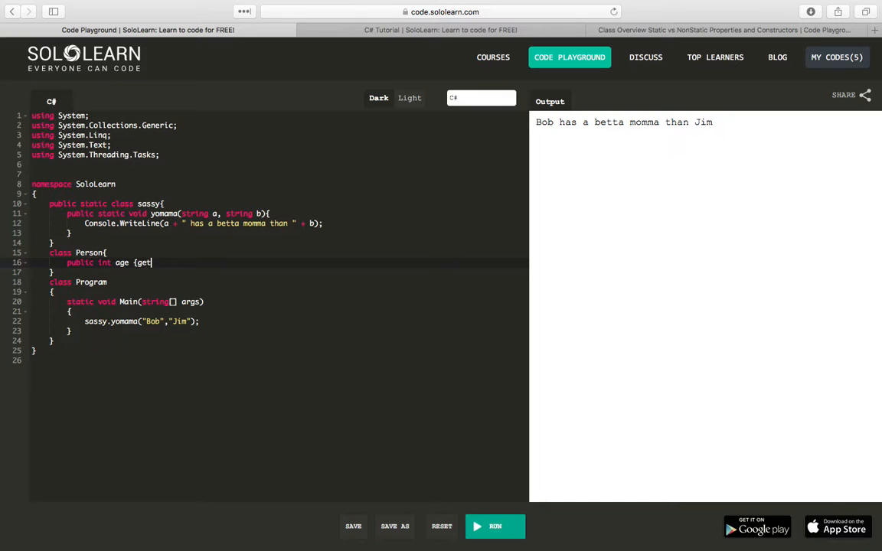
pyautogui.write('; set;')
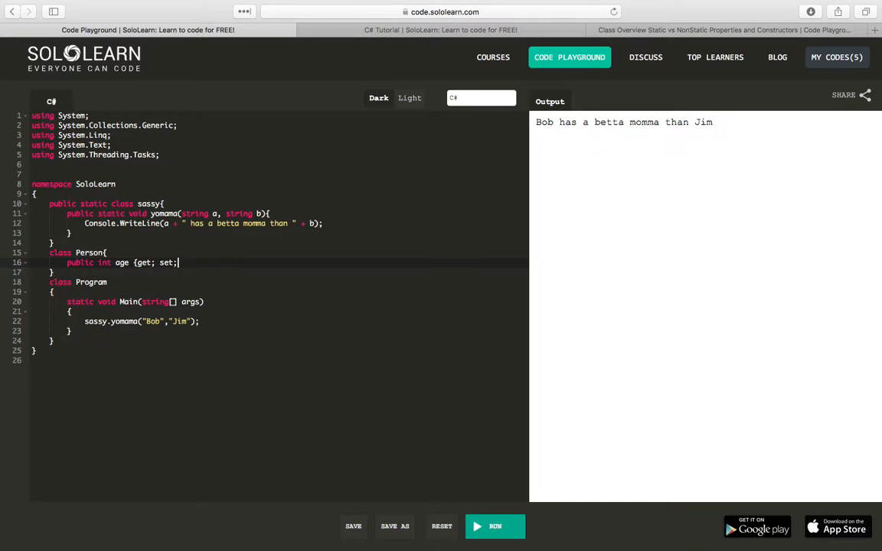
pyautogui.write('}')
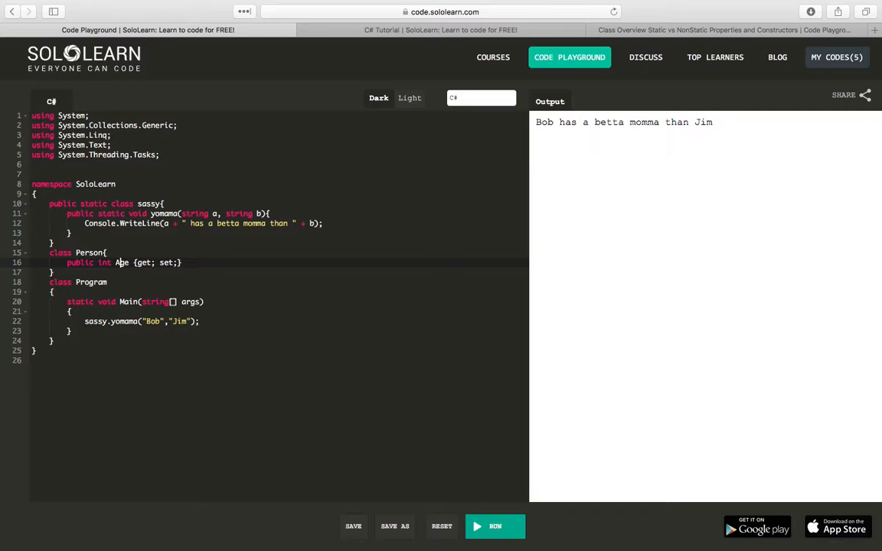
pyautogui.click(495, 526)
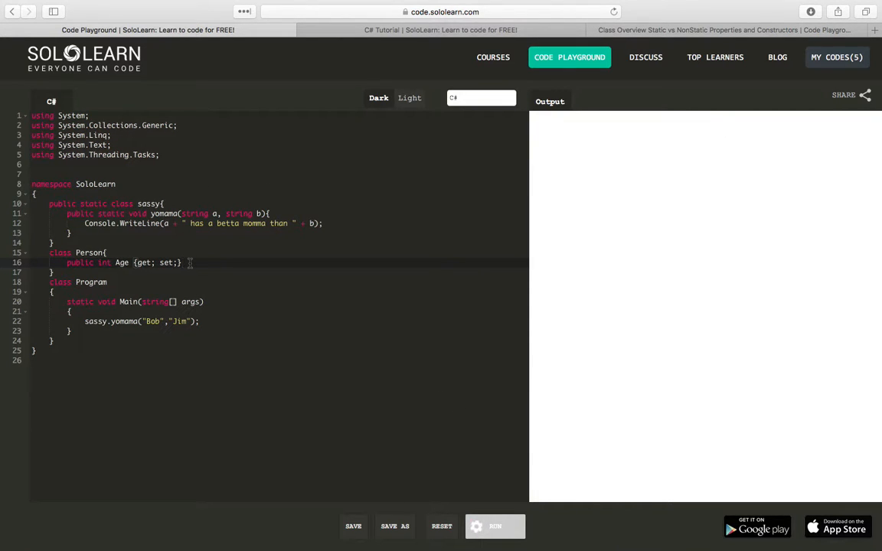
pyautogui.click(495, 527)
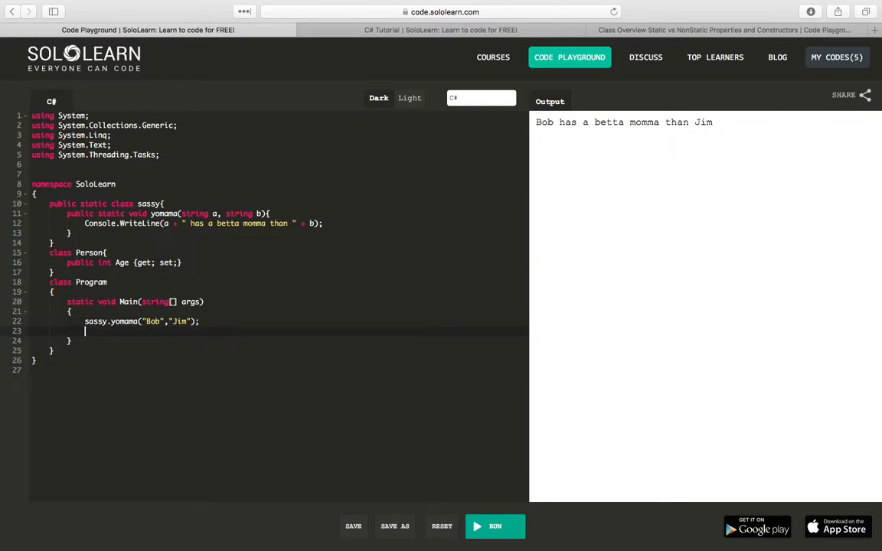
# Step: Declare Person Tom = new Person(); on a new line in Main
pyautogui.press('enter')
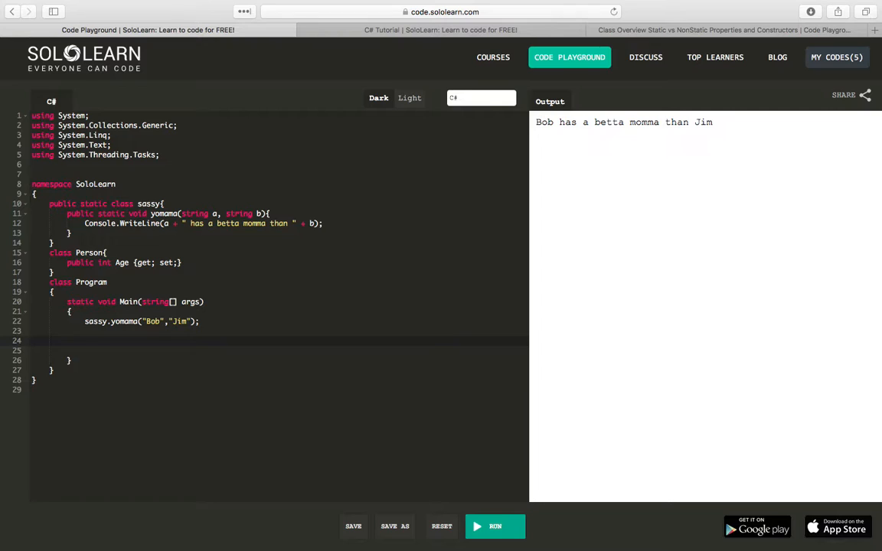
pyautogui.write('Tom')
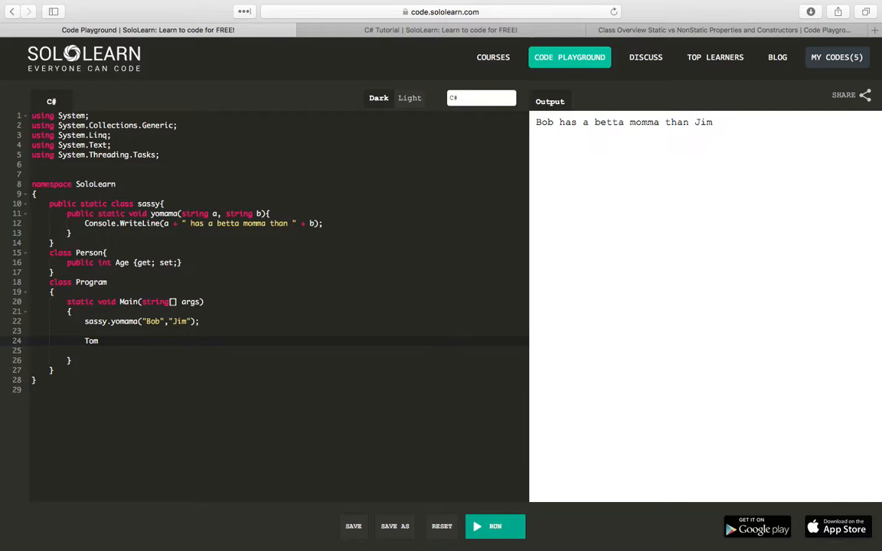
pyautogui.press('Backspace')
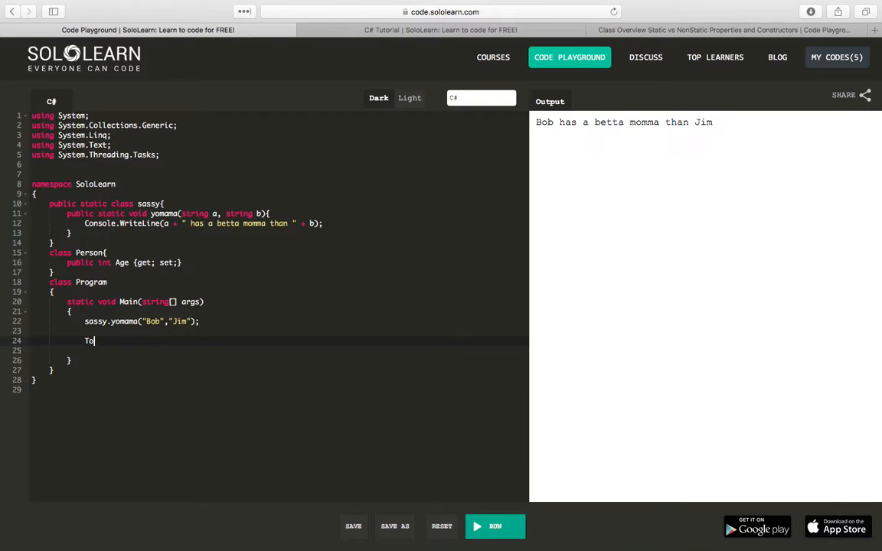
pyautogui.write('Per')
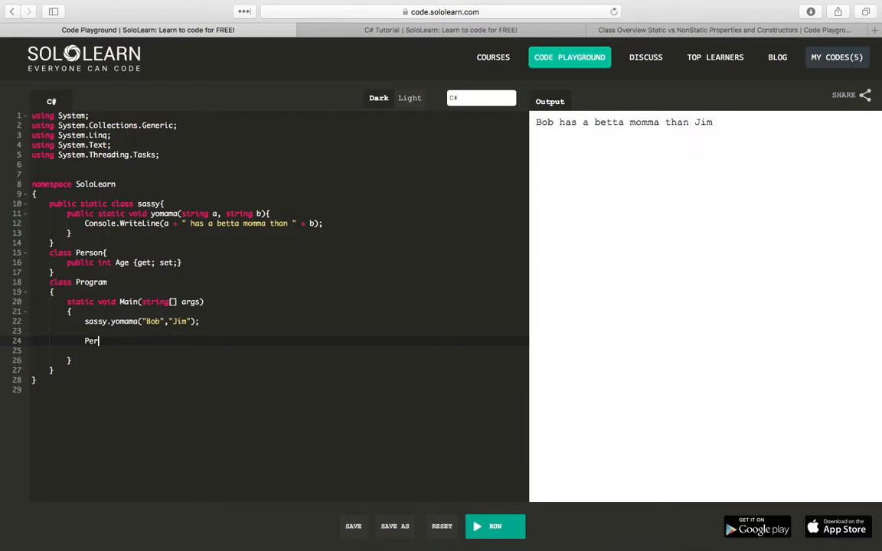
pyautogui.write('son Tom = new')
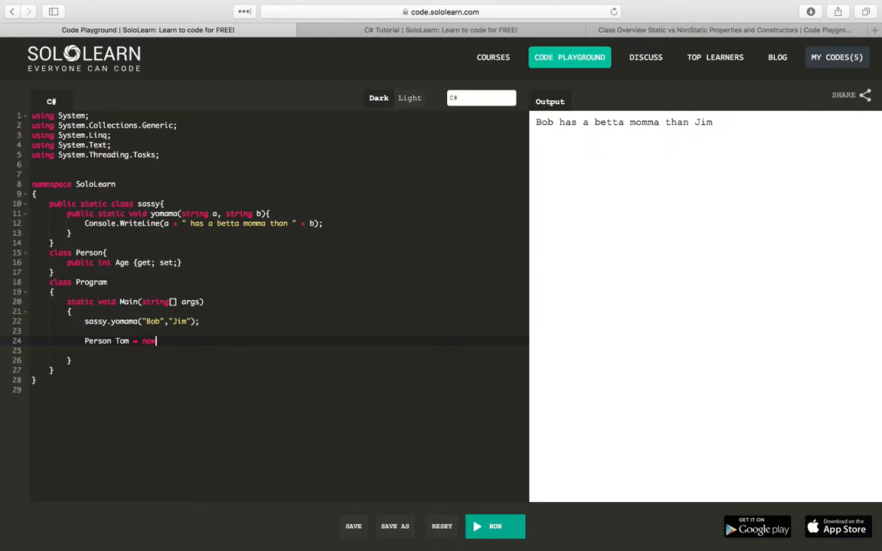
pyautogui.write('Perso')
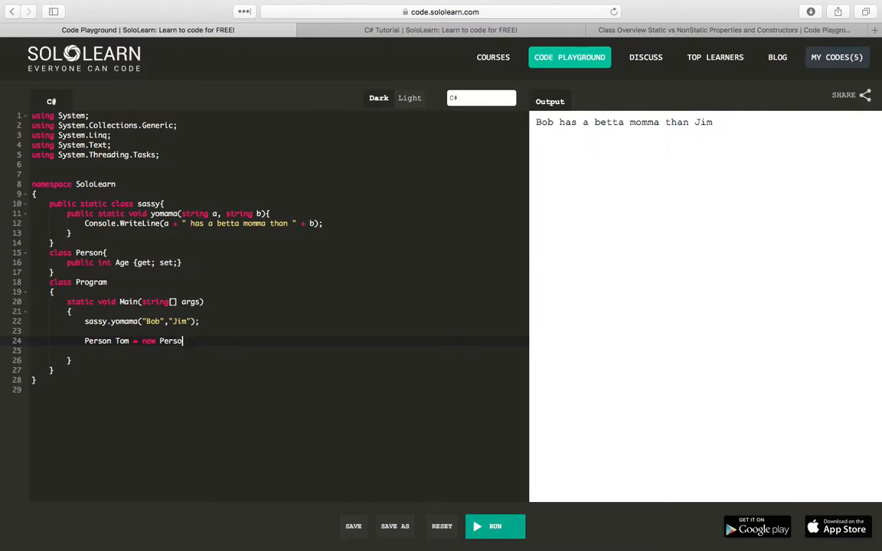
pyautogui.write('n();')
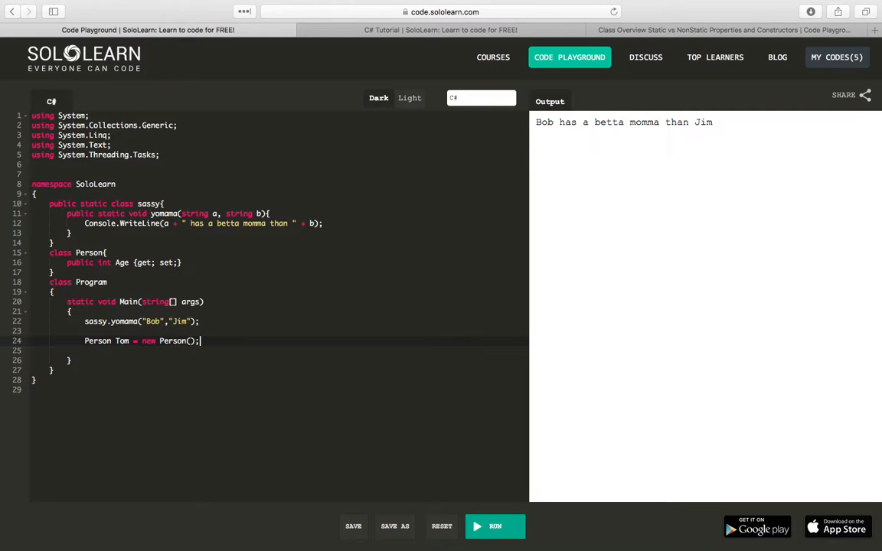
# Step: Set Tom.Age to 30, print Tom.Age with Console.WriteLine, and run
pyautogui.write('Tom.')
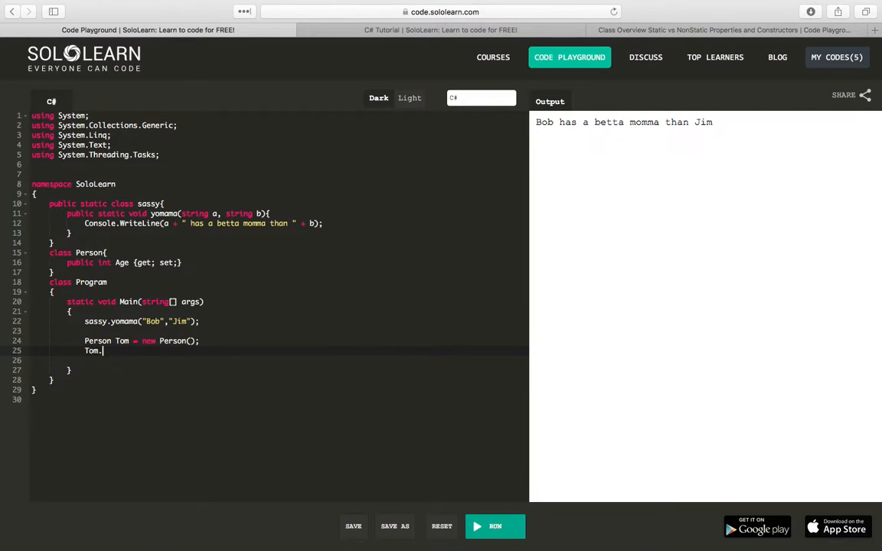
pyautogui.write('age')
pyautogui.click(279, 360)
pyautogui.write('Console')
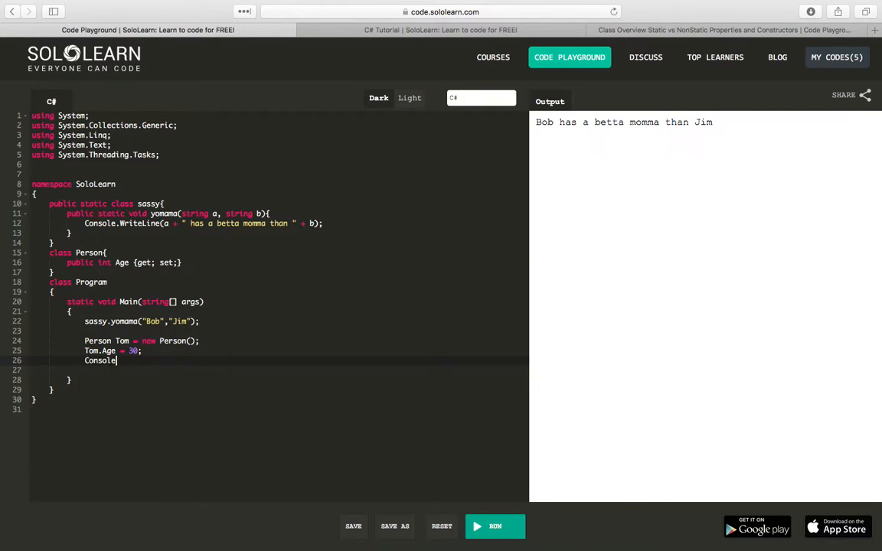
pyautogui.write('.WRit')
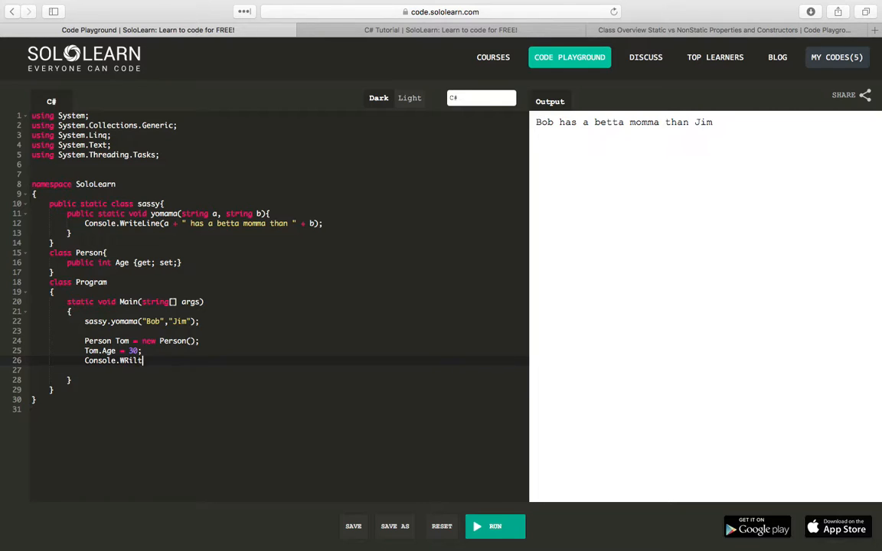
pyautogui.write('eLine(T')
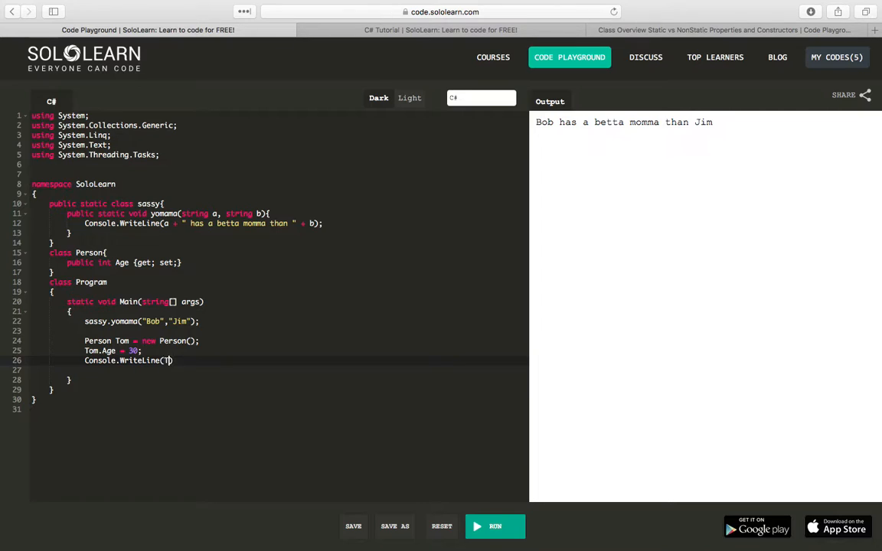
pyautogui.write('Tom.Age')
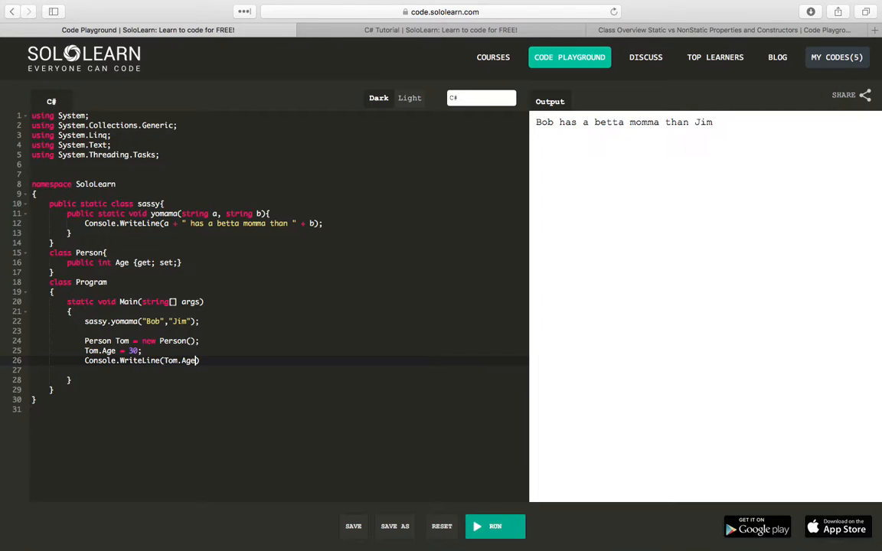
pyautogui.write(')')
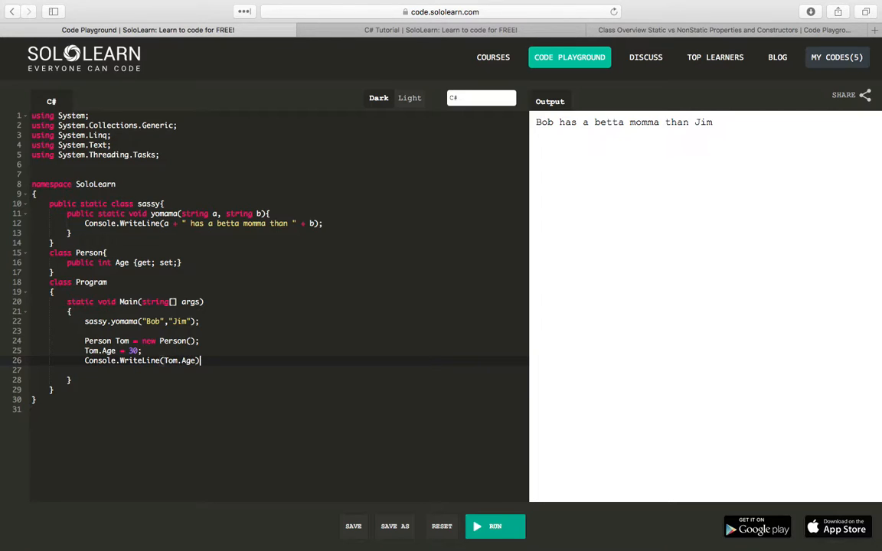
pyautogui.click(496, 526)
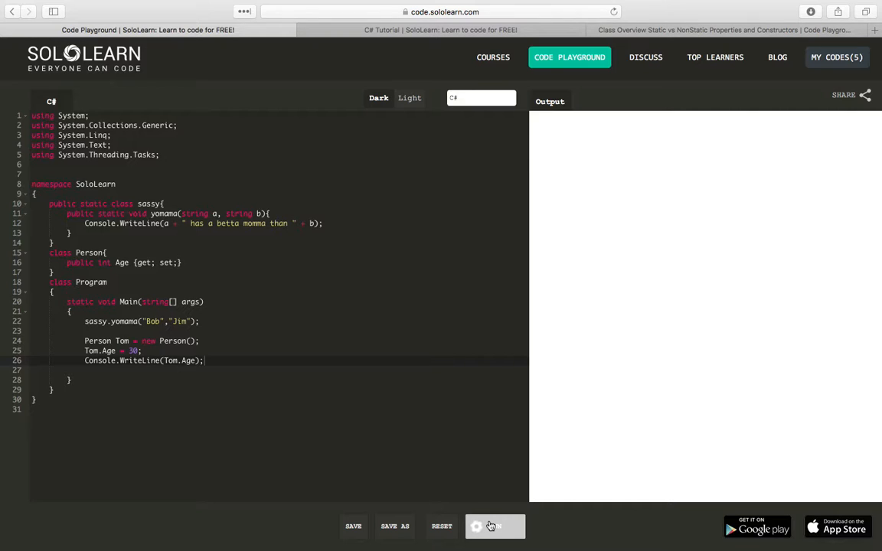
# Step: Confirm the output shows 30 under the Bob and Jim sentence, then return to the editor
pyautogui.click(494, 526)
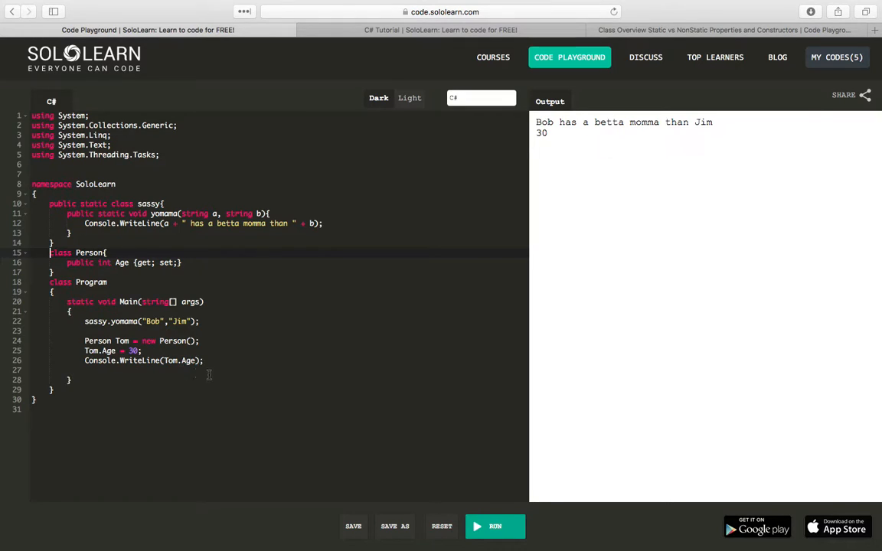
# Step: Create Person Brian = new Person(); and set Brian.Age to 100
pyautogui.write('Per')
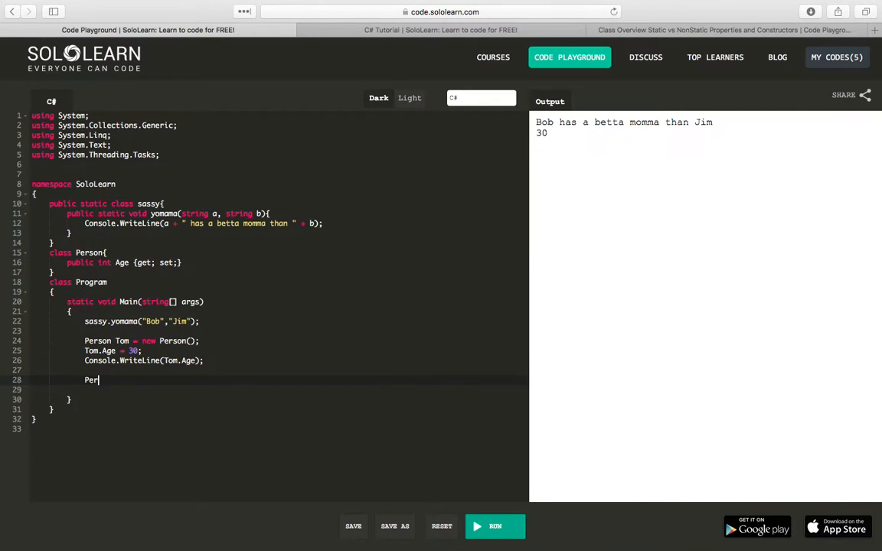
pyautogui.write('son Brian')
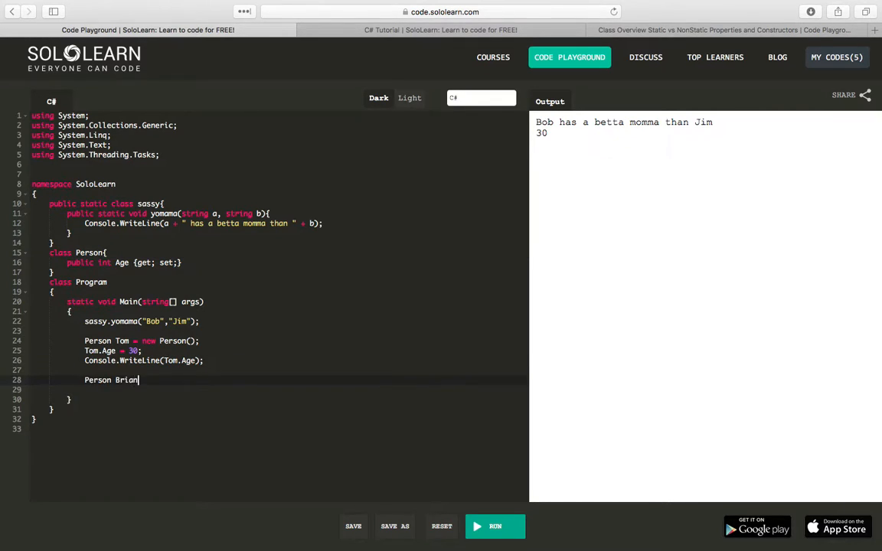
pyautogui.write('= new Person')
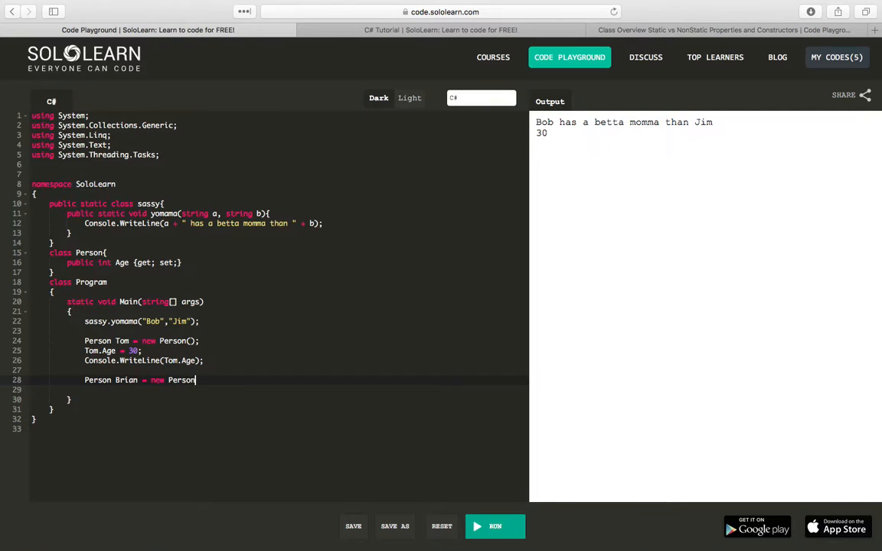
pyautogui.write('();')
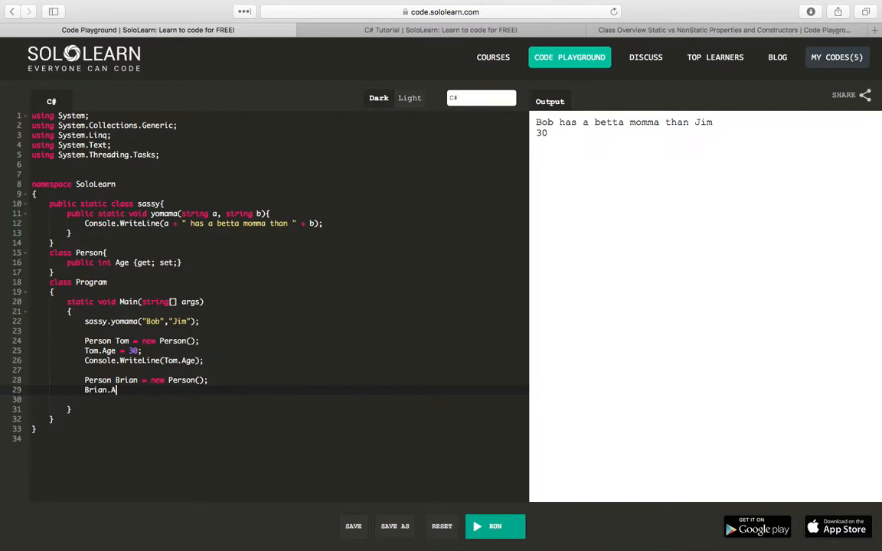
pyautogui.write('ge =')
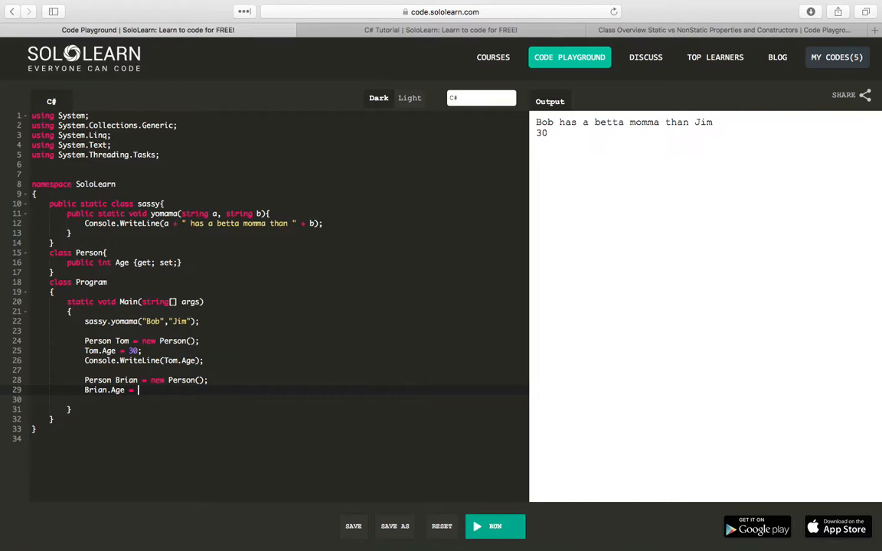
pyautogui.write('100;')
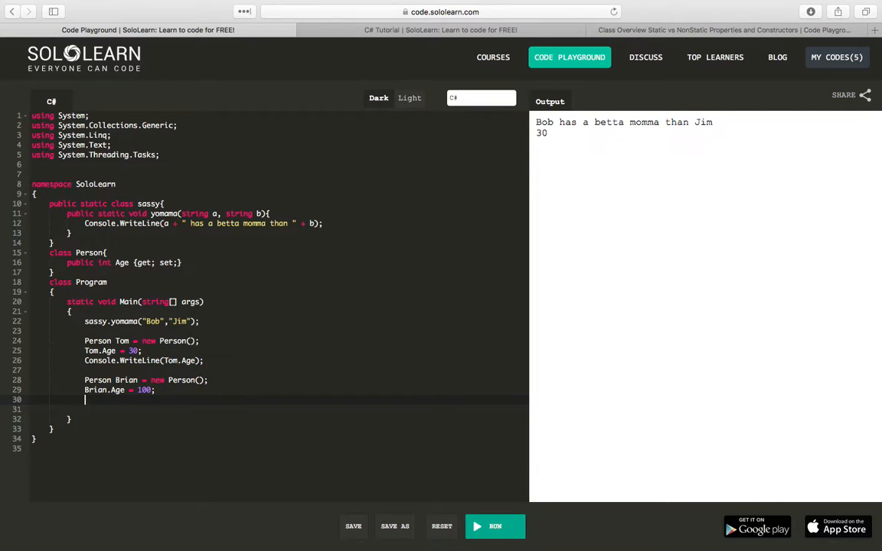
# Step: Print Brian.Age with Console.WriteLine and run, showing 100 beneath 30
pyautogui.write('C')
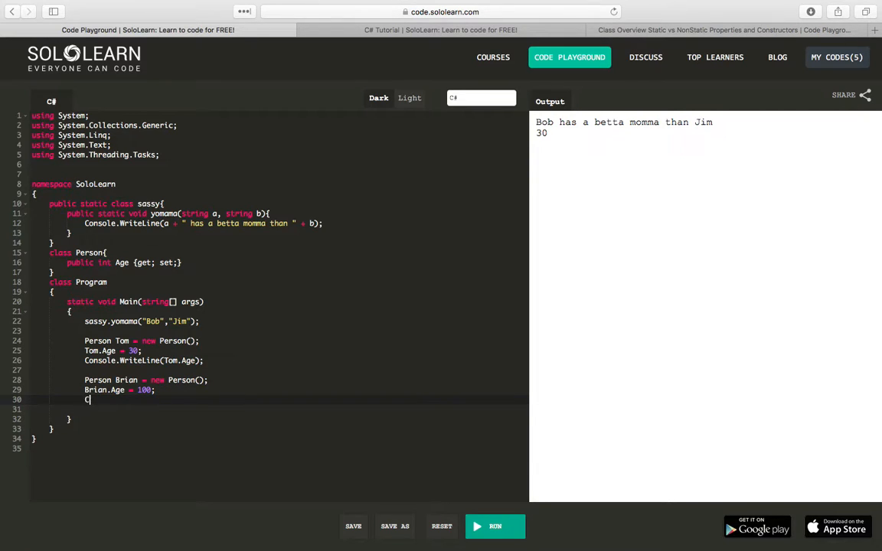
pyautogui.write('onsole.Write')
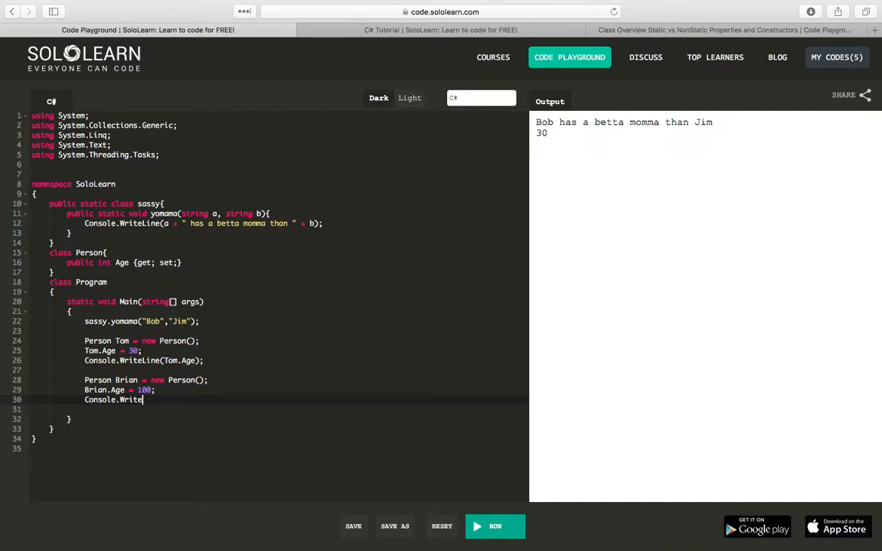
pyautogui.write('Line(Brian.Age);')
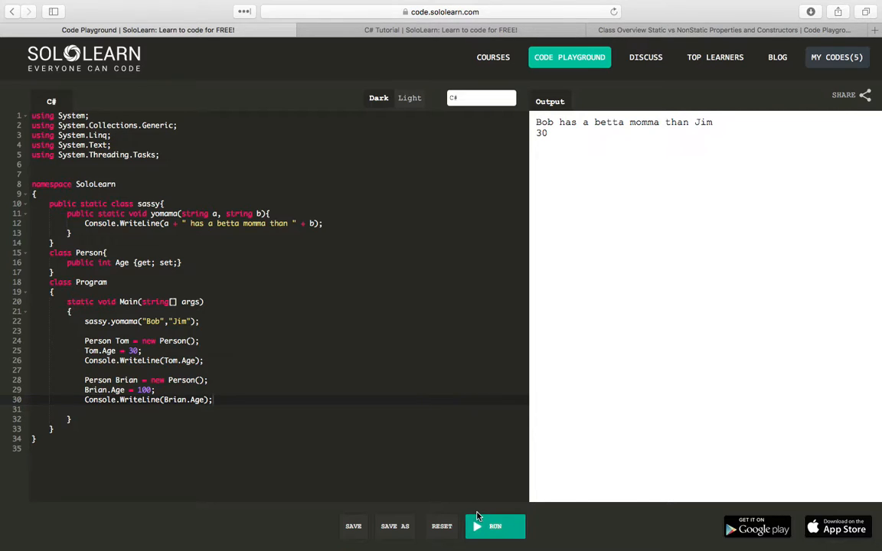
pyautogui.click(496, 526)
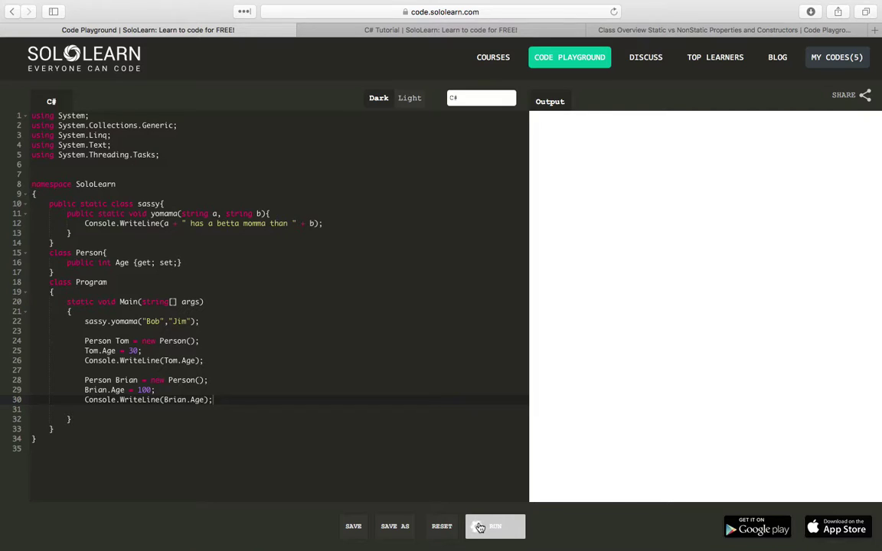
pyautogui.click(496, 526)
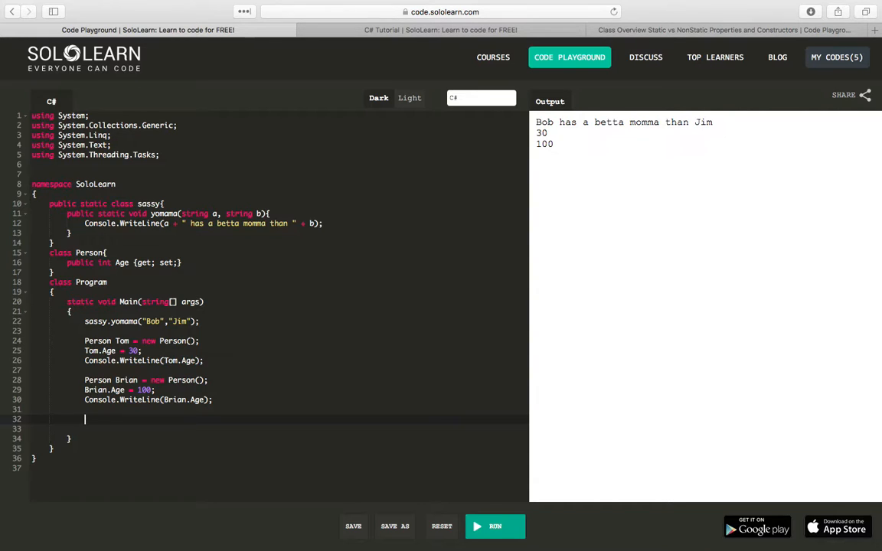
# Step: Add 'sassy Lisa = new sassy();' and run, producing compiler errors CS0723 and CS0712
pyautogui.write('sassy')
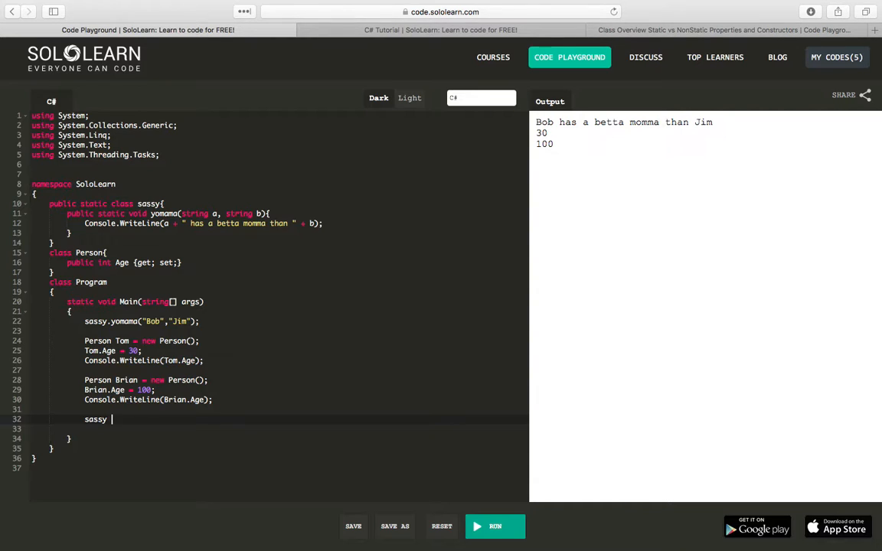
pyautogui.write('Lisa')
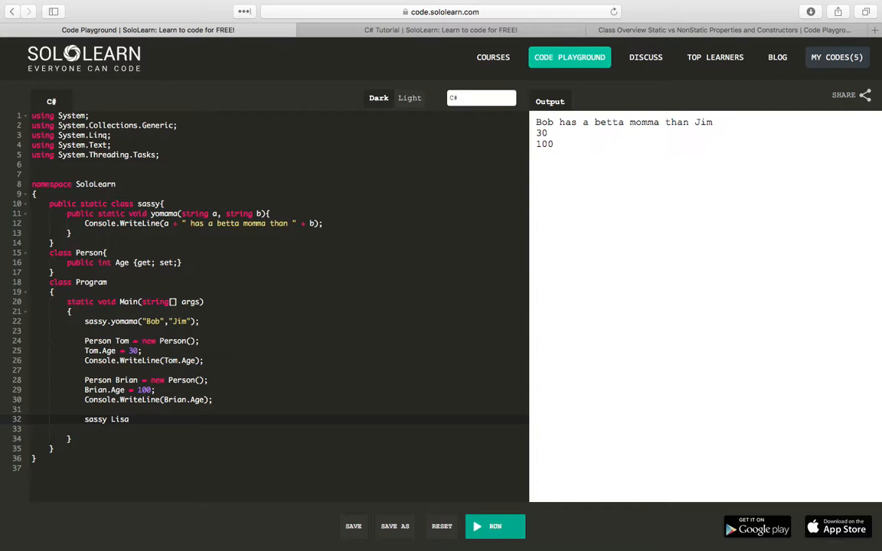
pyautogui.write('= new')
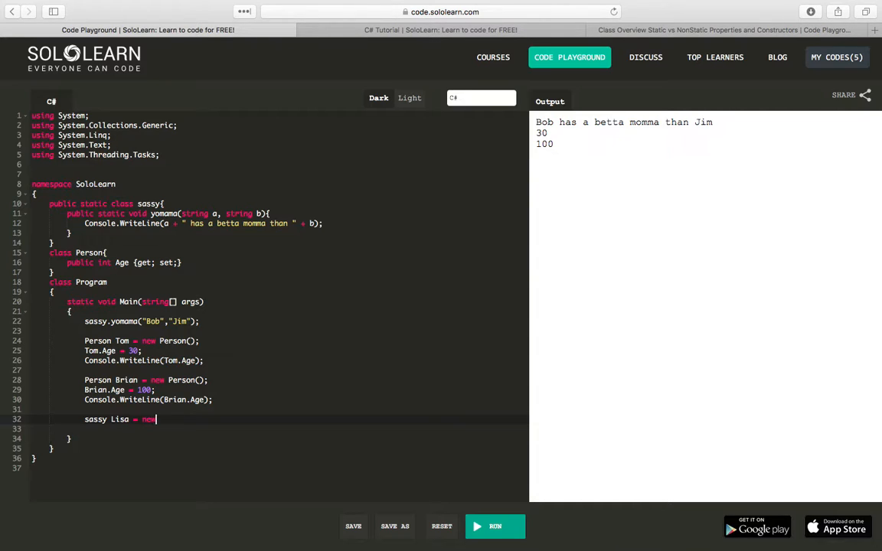
pyautogui.write('sass')
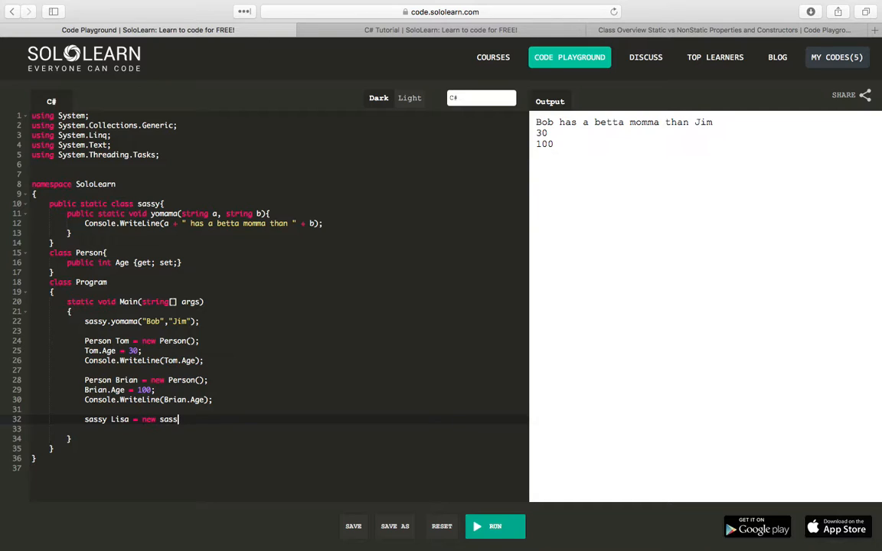
pyautogui.write('()')
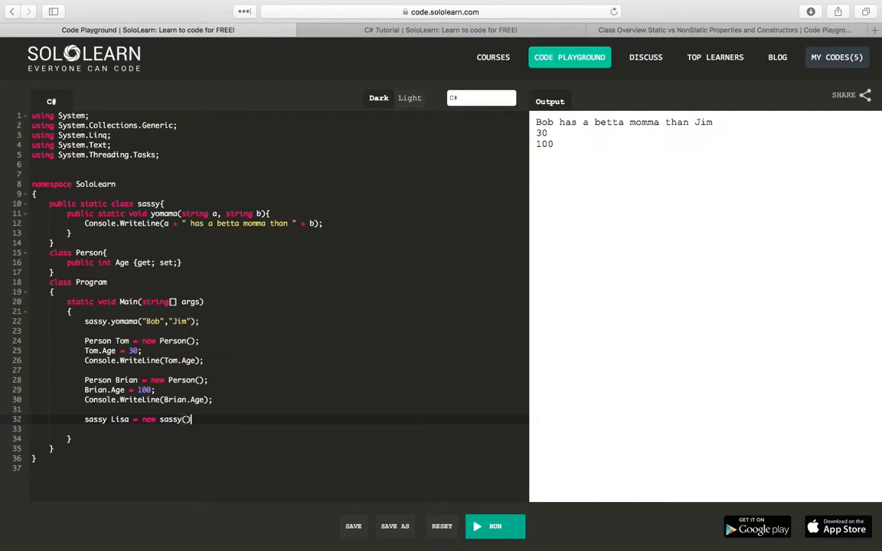
pyautogui.click(495, 526)
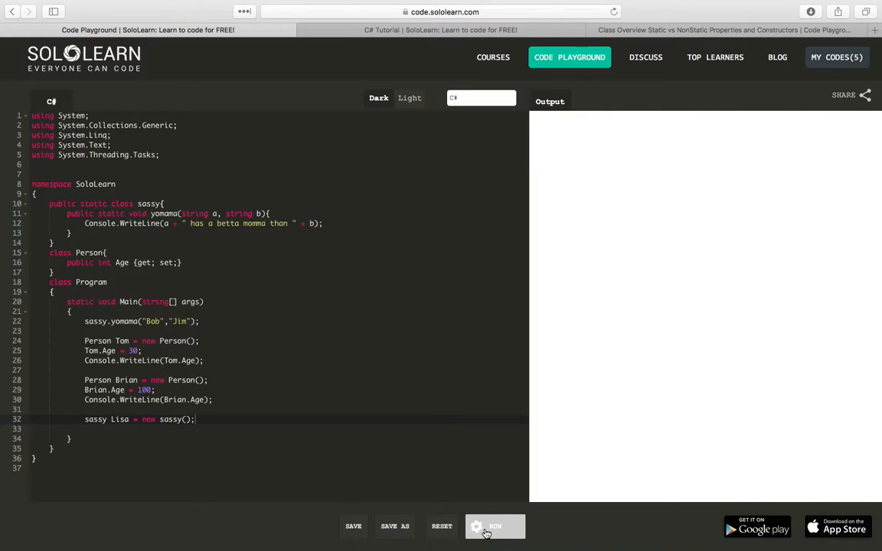
pyautogui.click(495, 526)
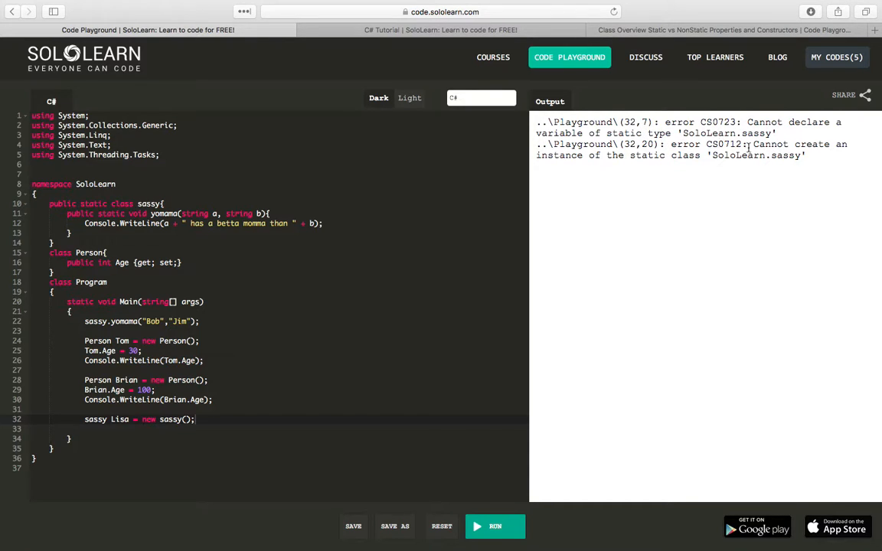
pyautogui.moveTo(649, 159)
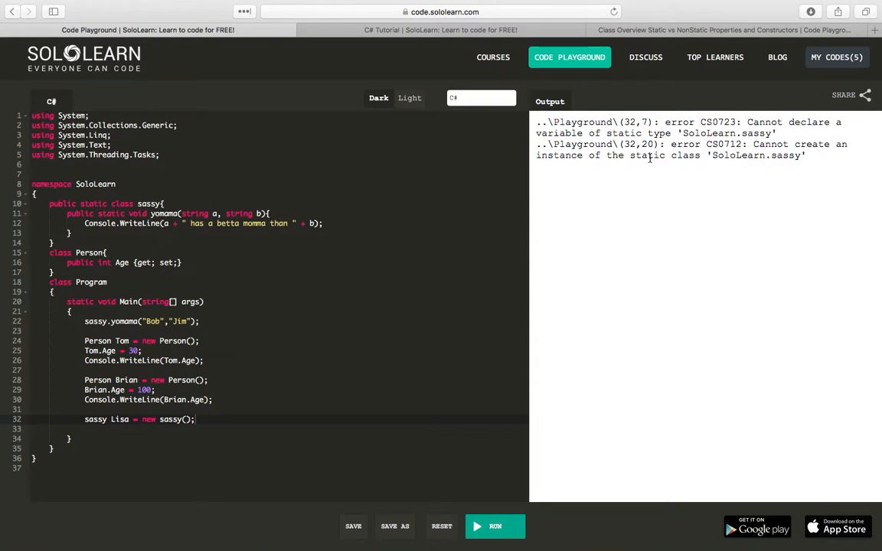
pyautogui.moveTo(746, 171)
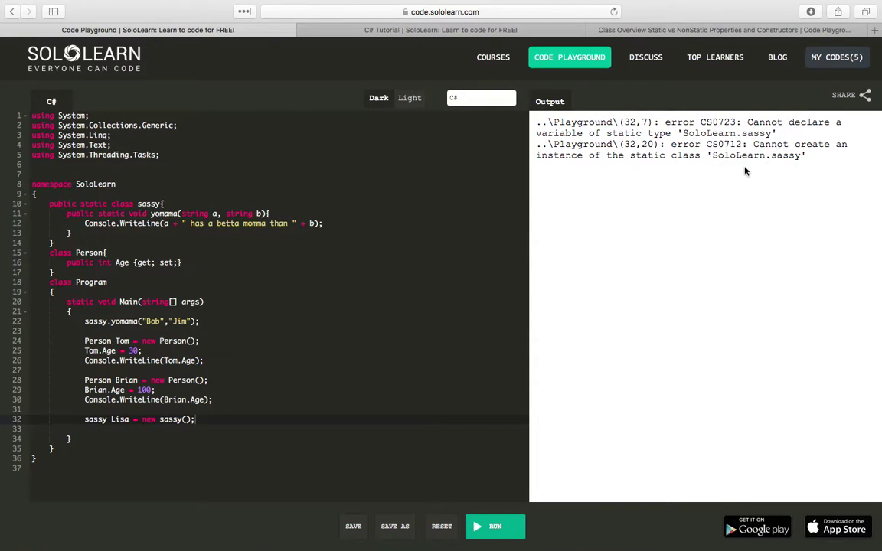
pyautogui.moveTo(285, 281)
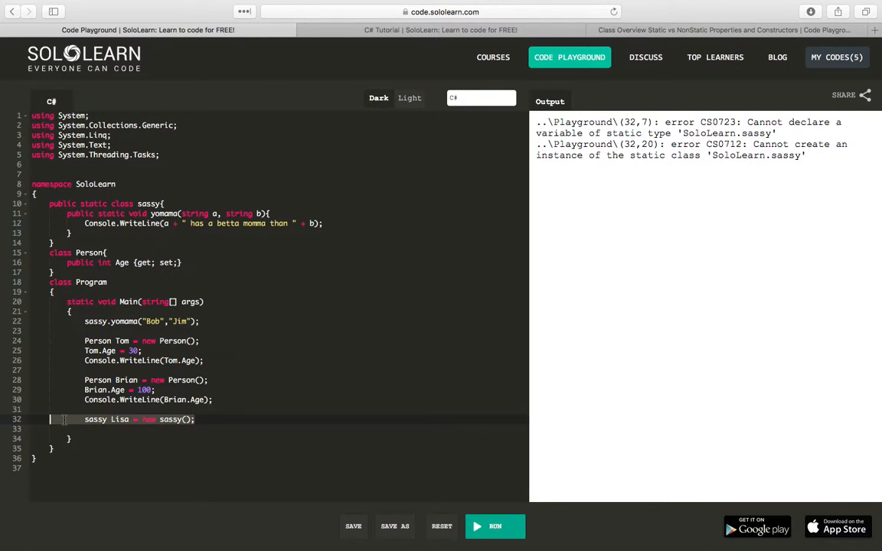
# Step: Delete the sassy Lisa line and switch to the C# Tutorial's Static Members lesson
pyautogui.press('Backspace')
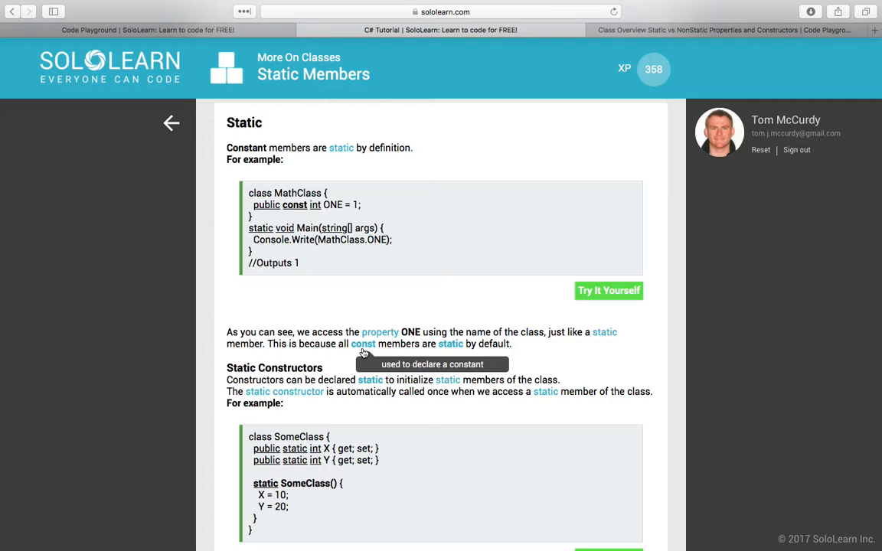
pyautogui.moveTo(294, 205)
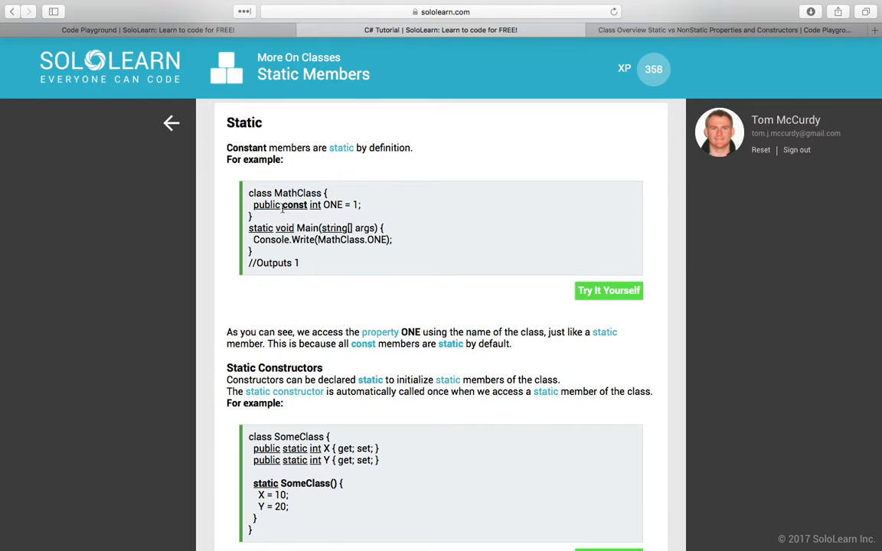
pyautogui.moveTo(315, 205)
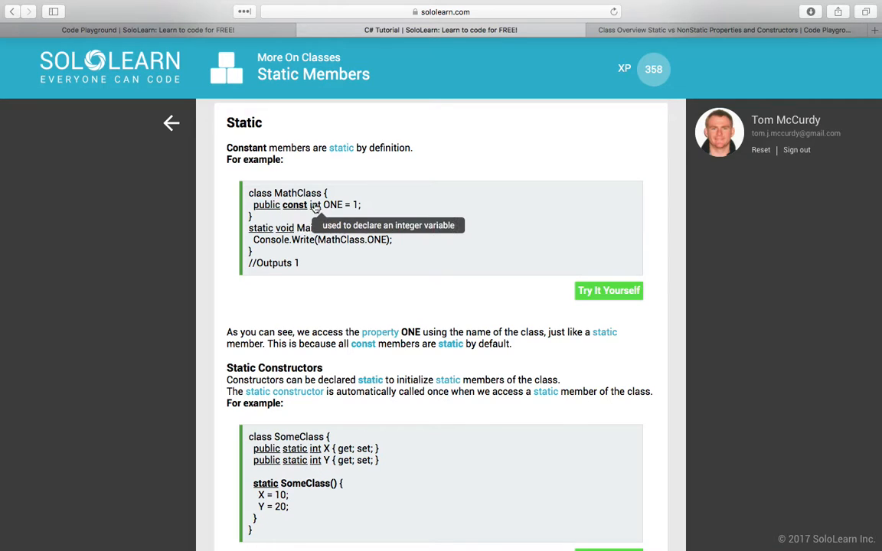
pyautogui.moveTo(375, 302)
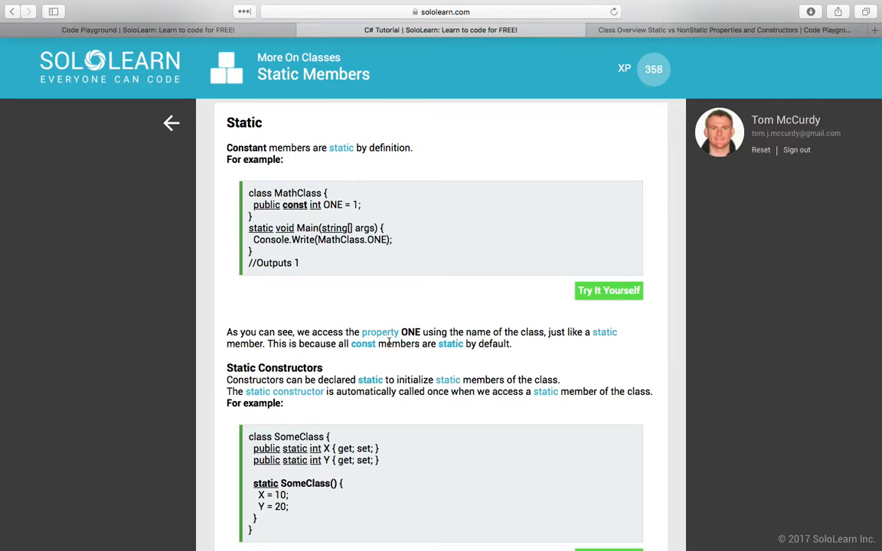
pyautogui.moveTo(546, 352)
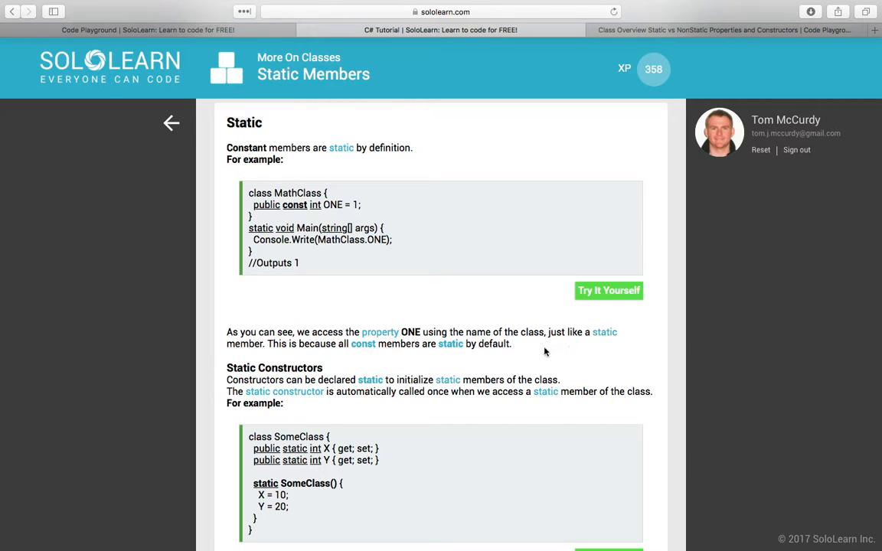
pyautogui.moveTo(363, 343)
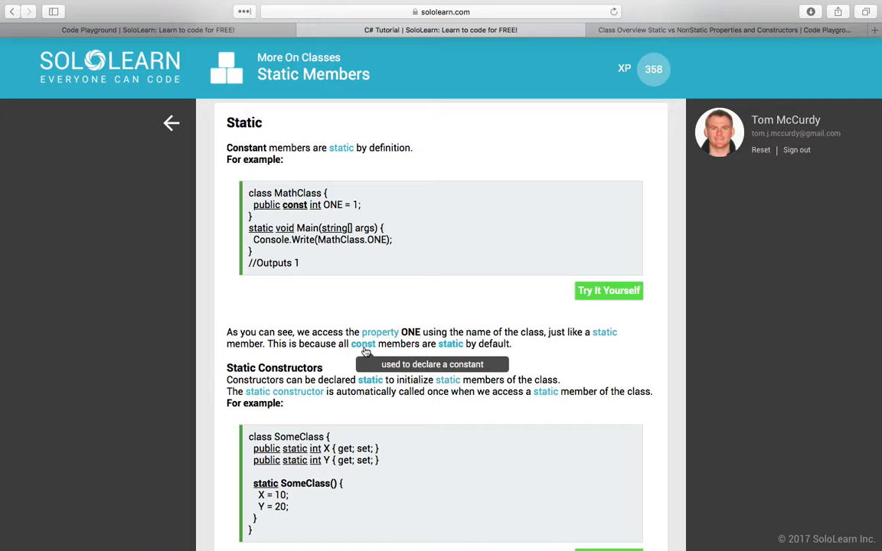
pyautogui.moveTo(279, 180)
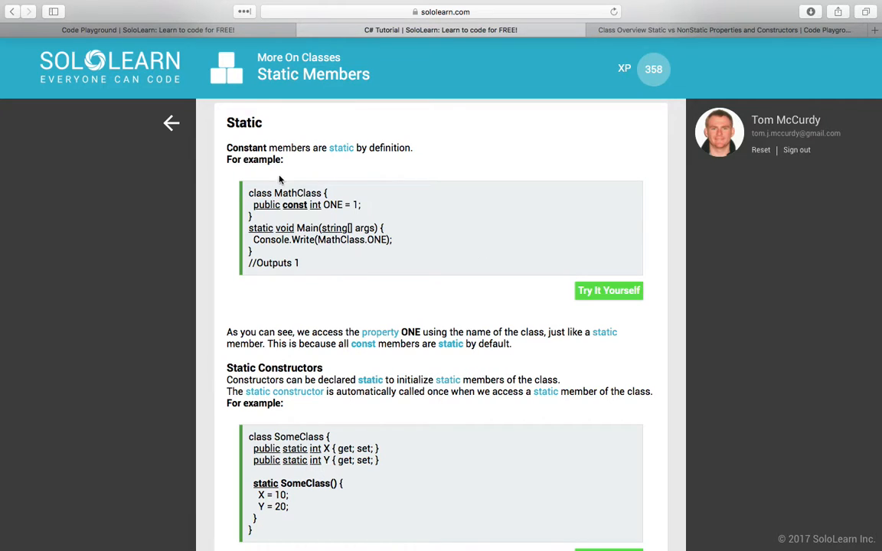
pyautogui.moveTo(345, 284)
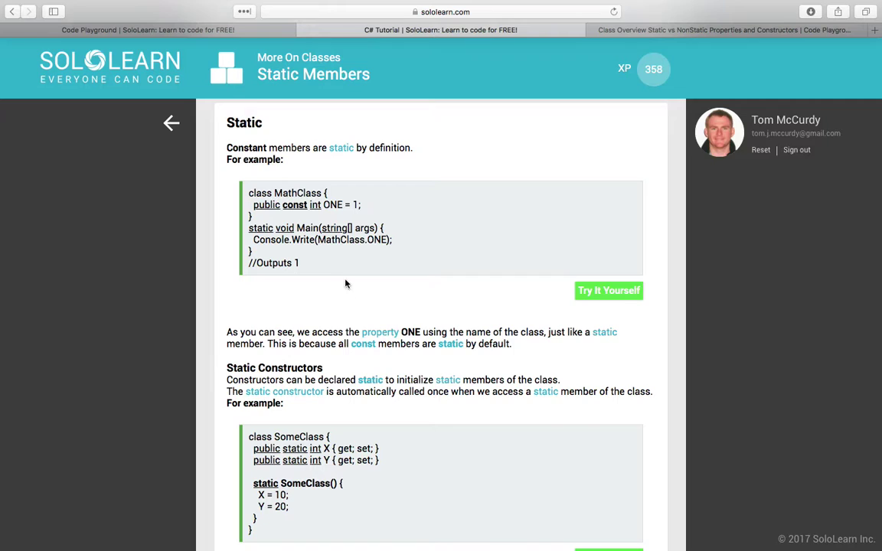
pyautogui.moveTo(343, 251)
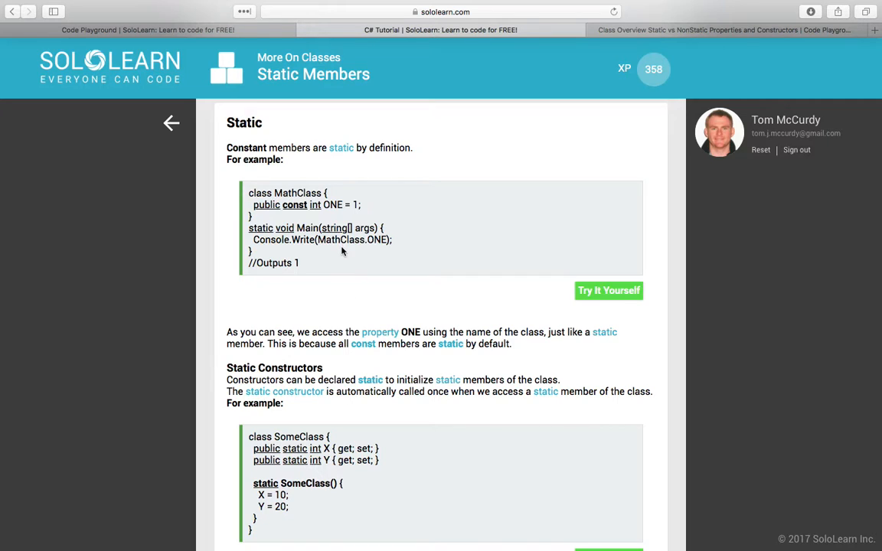
pyautogui.moveTo(261, 228)
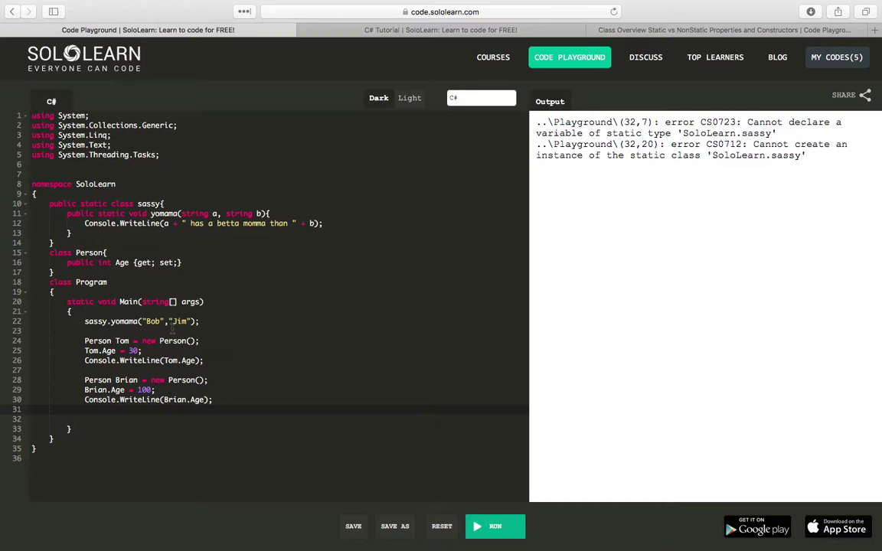
pyautogui.click(440, 30)
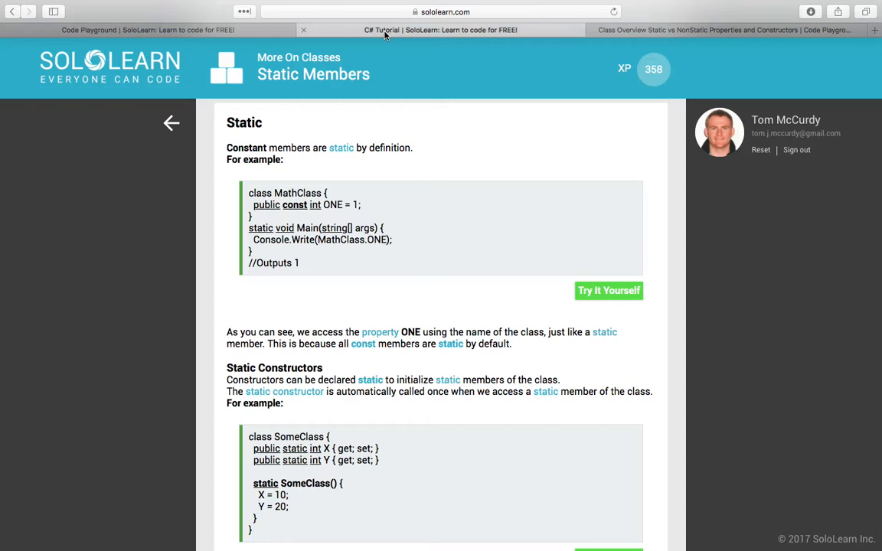
pyautogui.moveTo(266, 205)
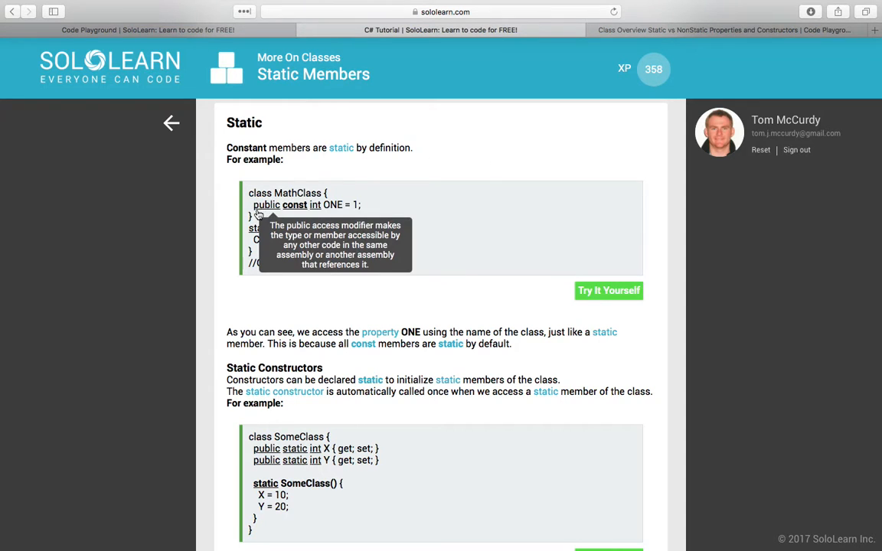
pyautogui.moveTo(294, 205)
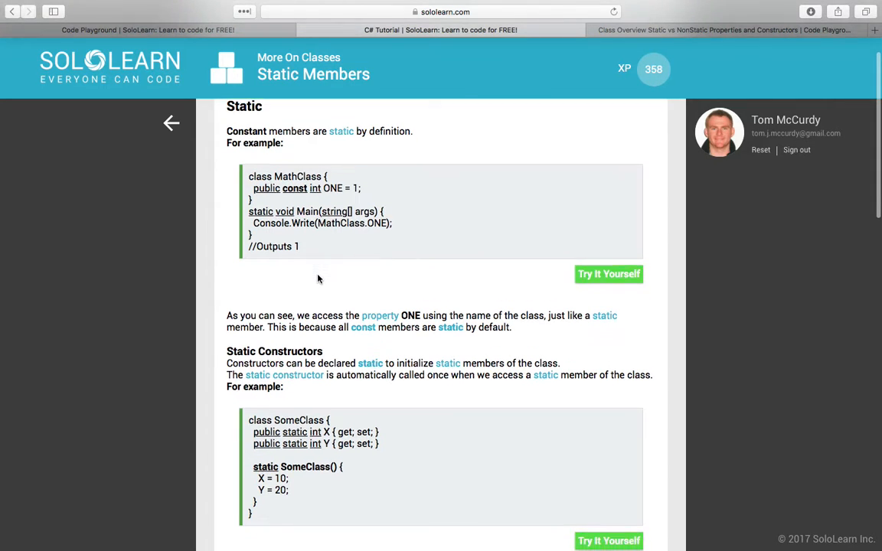
# Step: Scroll to the Static Constructors example where SomeClass sets static X to 10 and Y to 20
pyautogui.scroll(-3)
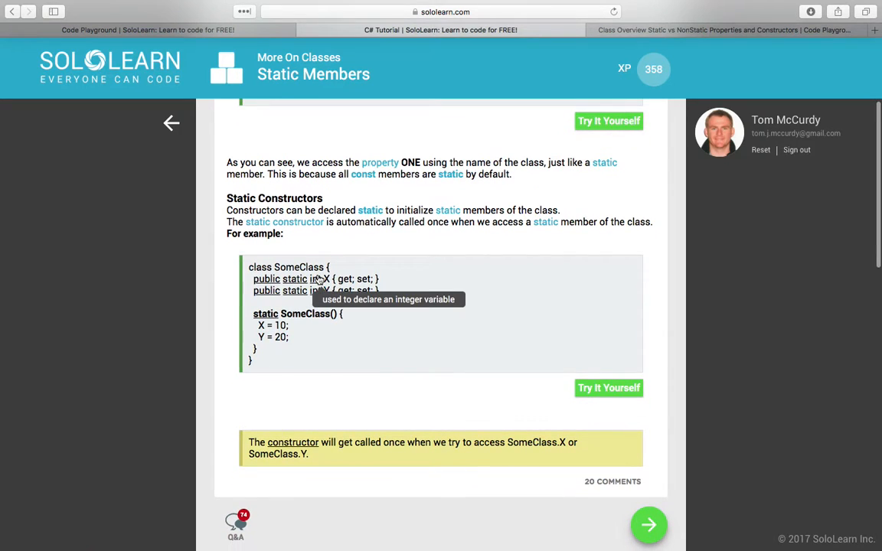
pyautogui.moveTo(241, 335)
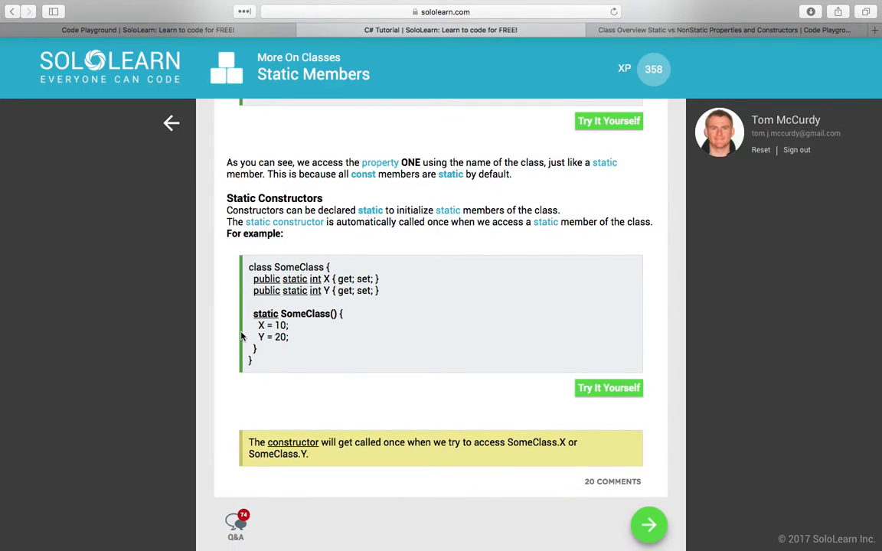
pyautogui.scroll(-3)
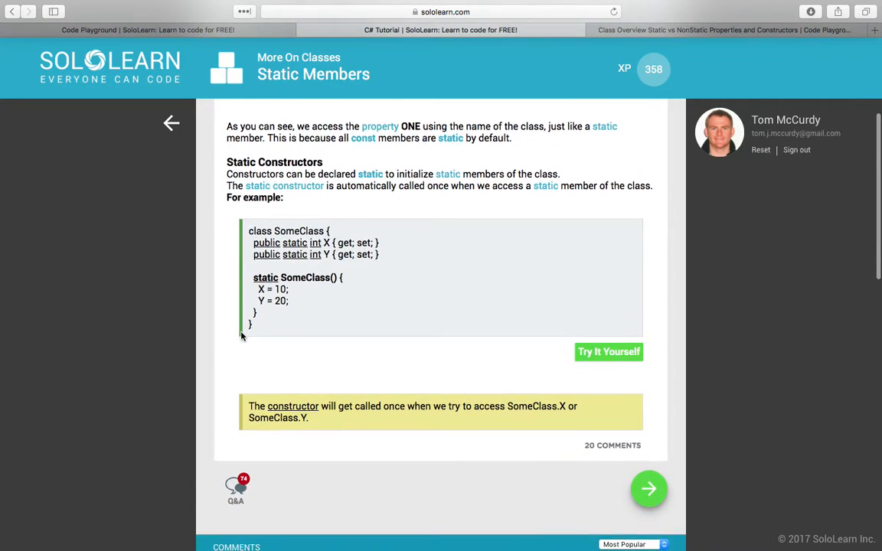
pyautogui.moveTo(299, 307)
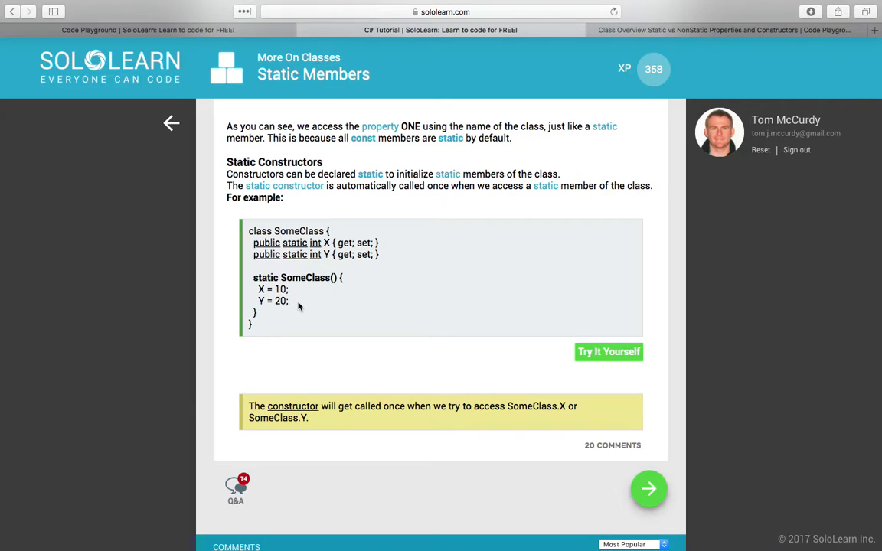
pyautogui.moveTo(305, 318)
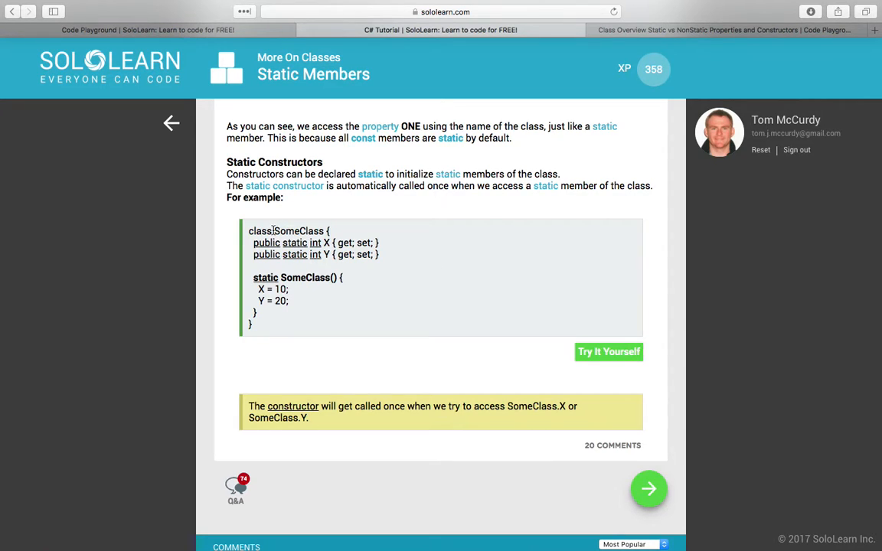
pyautogui.doubleClick(298, 231)
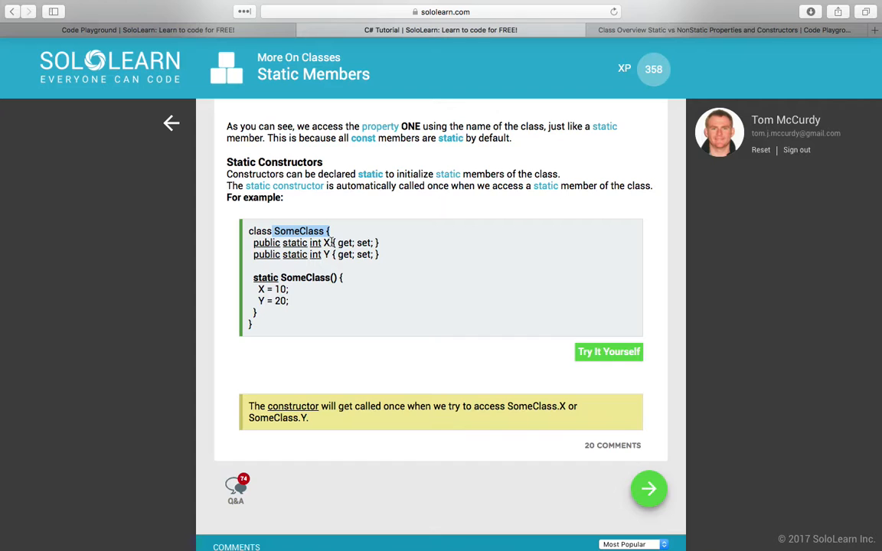
pyautogui.moveTo(318, 313)
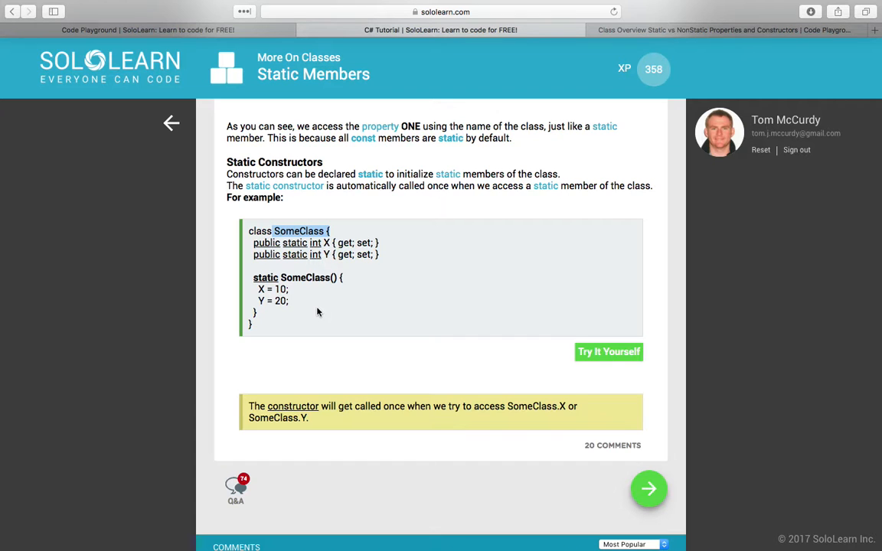
pyautogui.scroll(3)
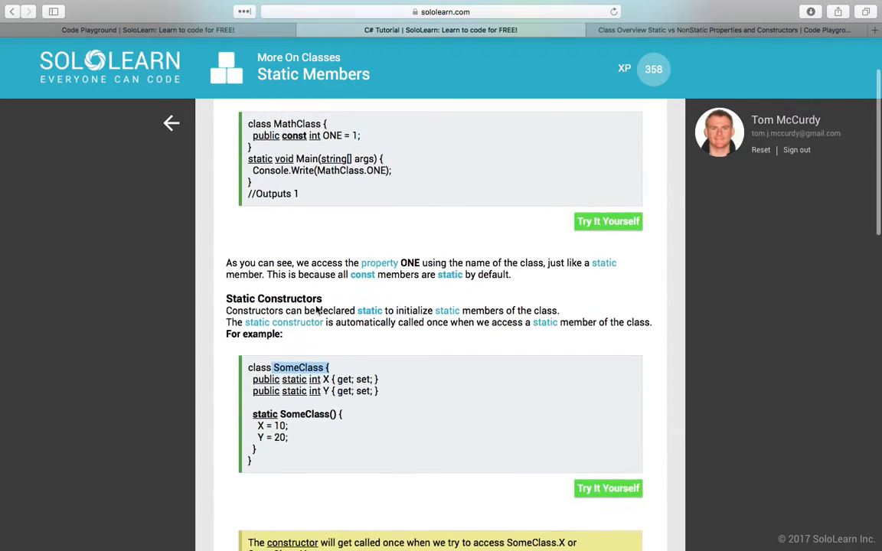
pyautogui.scroll(-3)
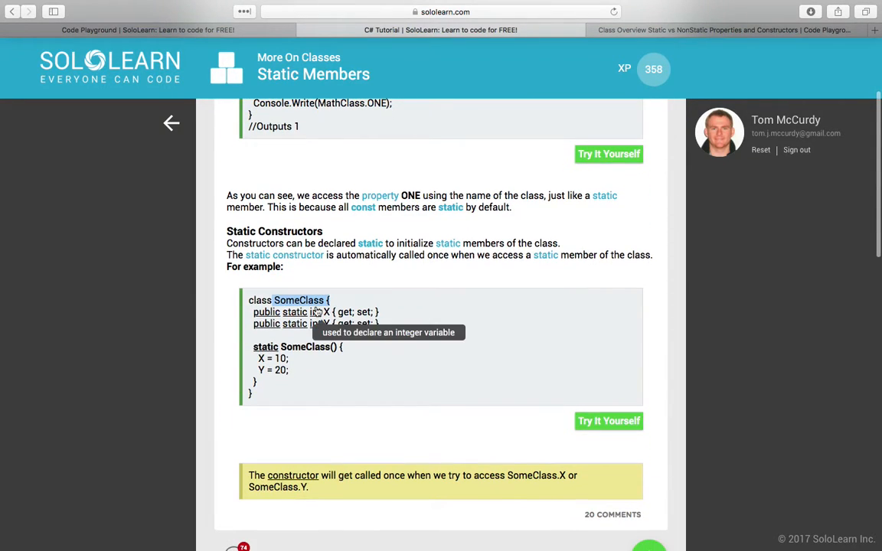
pyautogui.moveTo(319, 387)
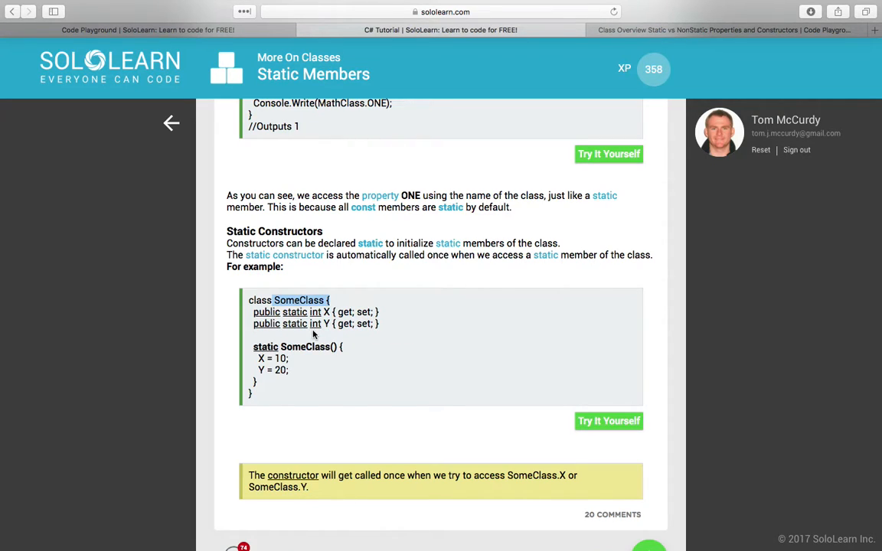
pyautogui.moveTo(235, 353)
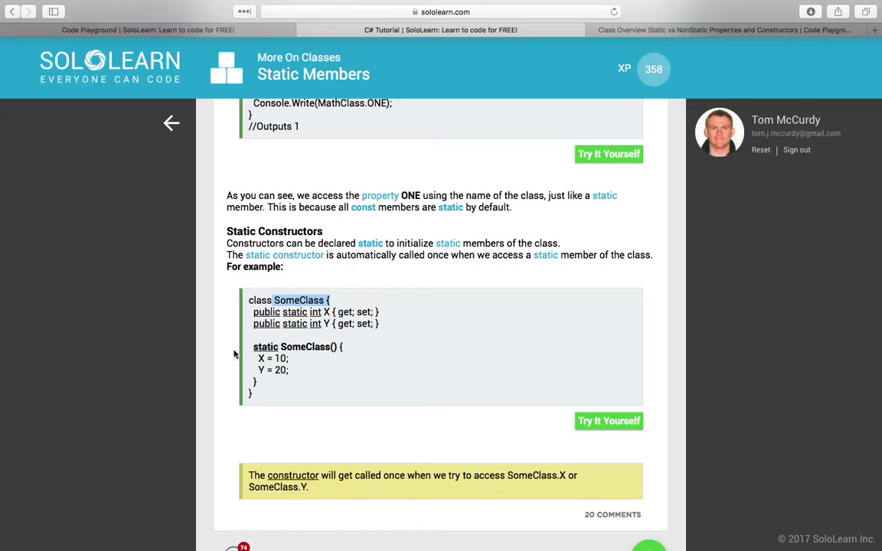
pyautogui.moveTo(596, 422)
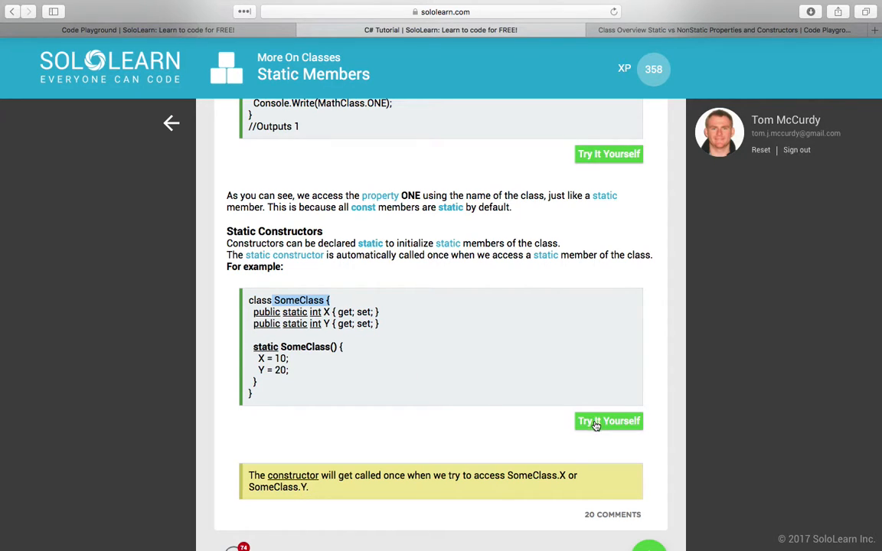
# Step: Load the SomeClass static constructor example into Code Playground and run it, printing 10
pyautogui.click(609, 421)
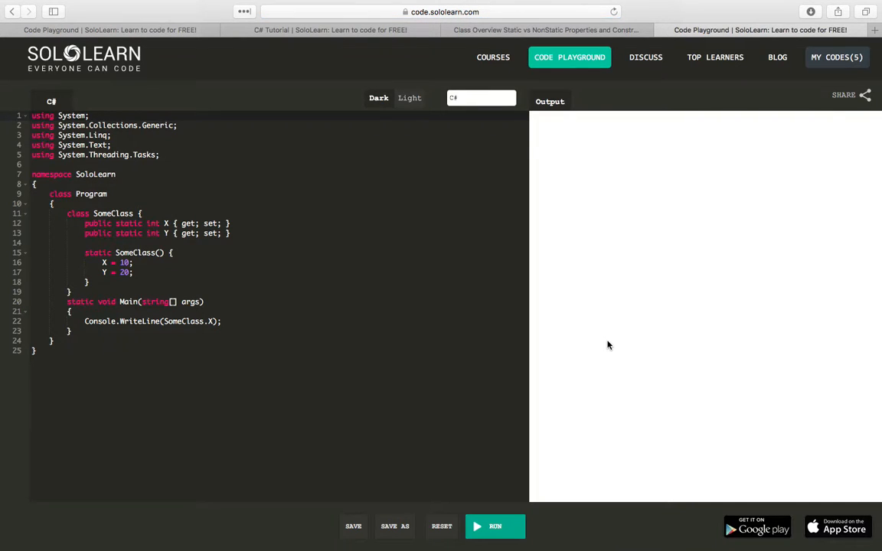
pyautogui.click(496, 526)
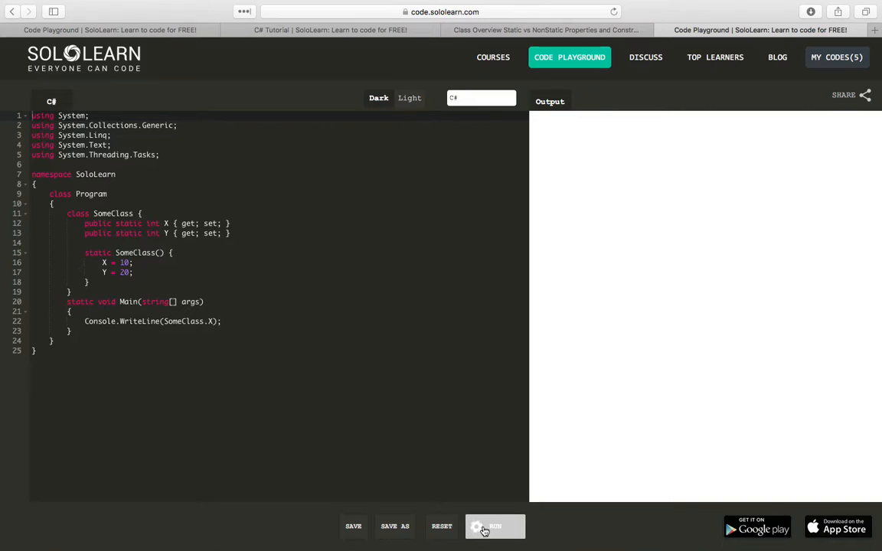
pyautogui.click(495, 527)
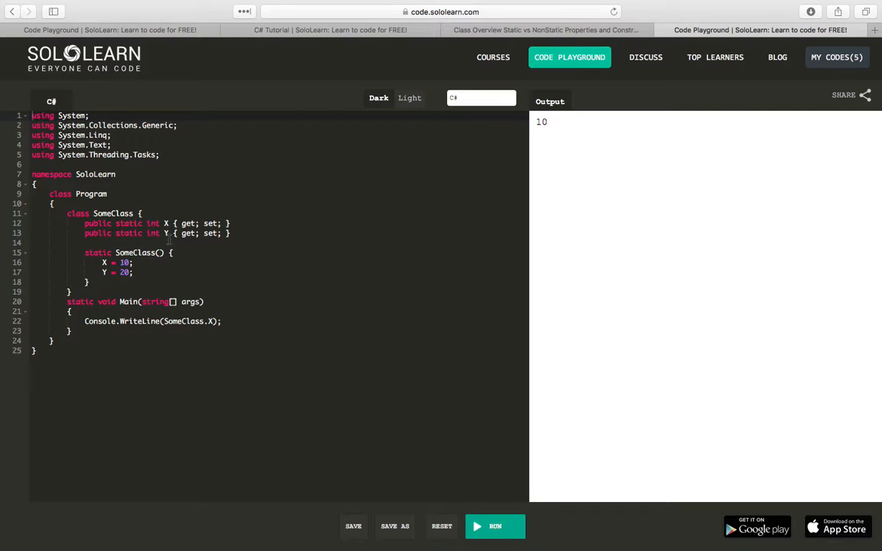
# Step: Add Console.WriteLine(SomeClass.Y); below the X print and rerun to output 10 and 20
pyautogui.click(222, 321)
pyautogui.write('Console.')
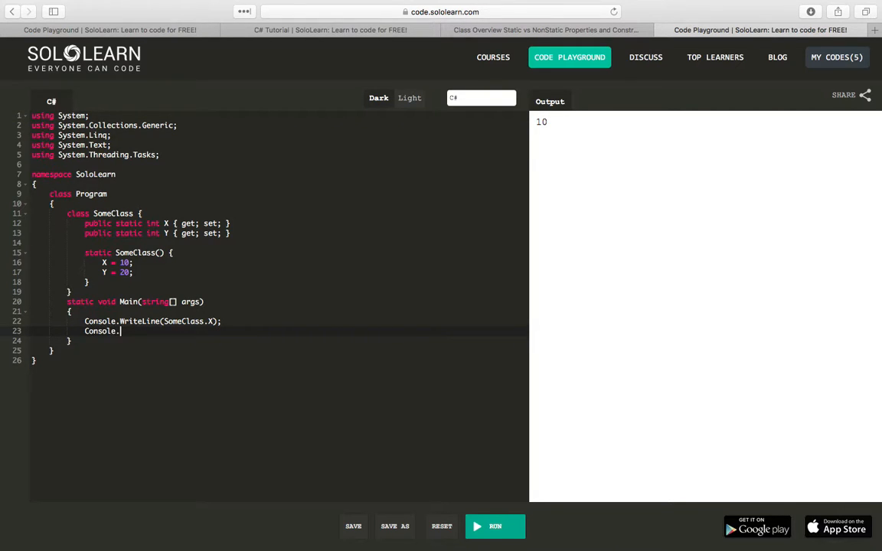
pyautogui.write('WriteLine()')
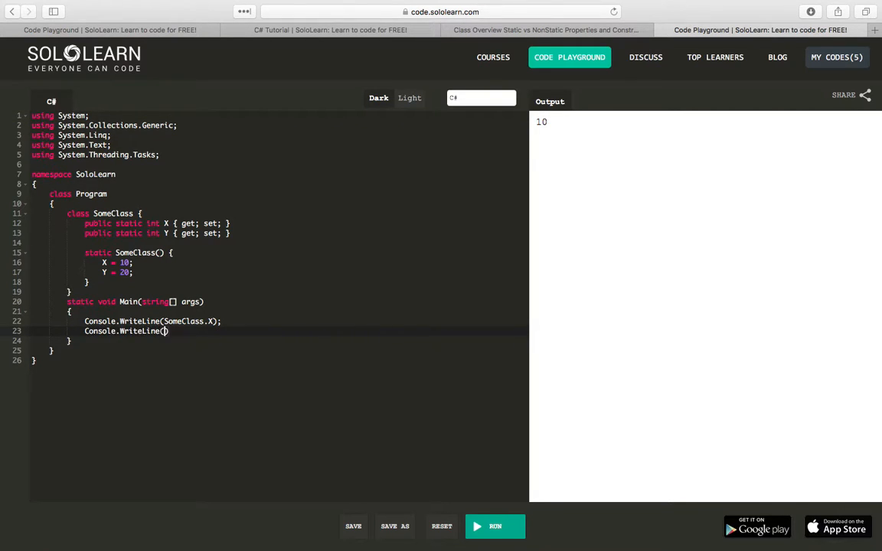
pyautogui.write('SomeClass.')
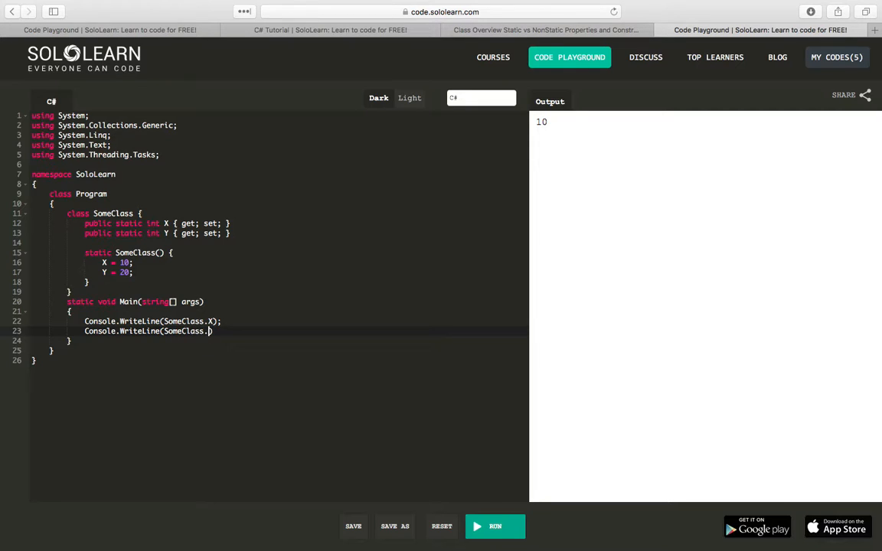
pyautogui.write('Y)')
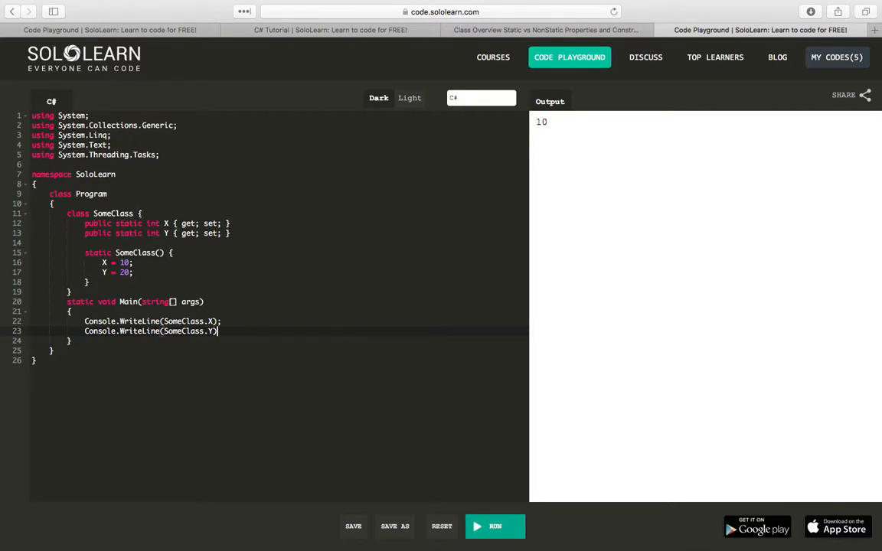
pyautogui.click(494, 526)
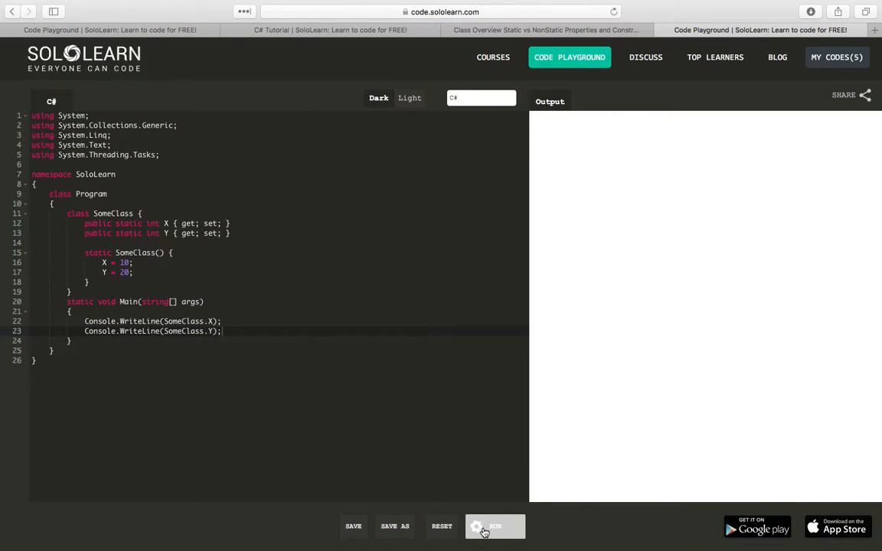
pyautogui.click(495, 526)
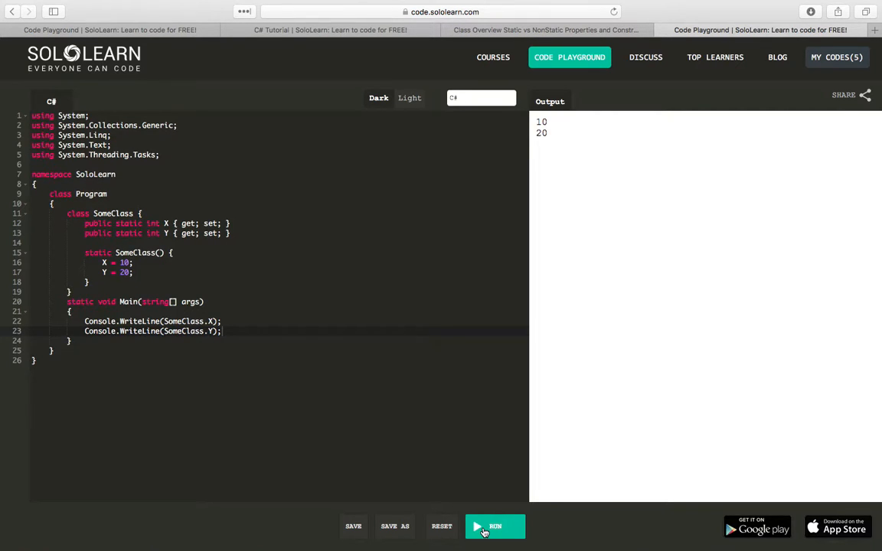
pyautogui.moveTo(118, 389)
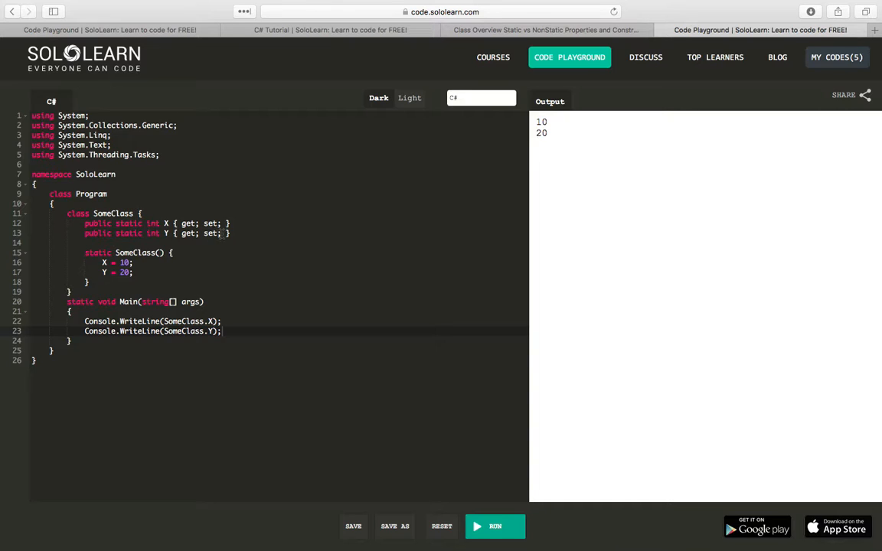
# Step: Type public int Age { get; set;} below static Y and add blank lines in Main
pyautogui.press('enter')
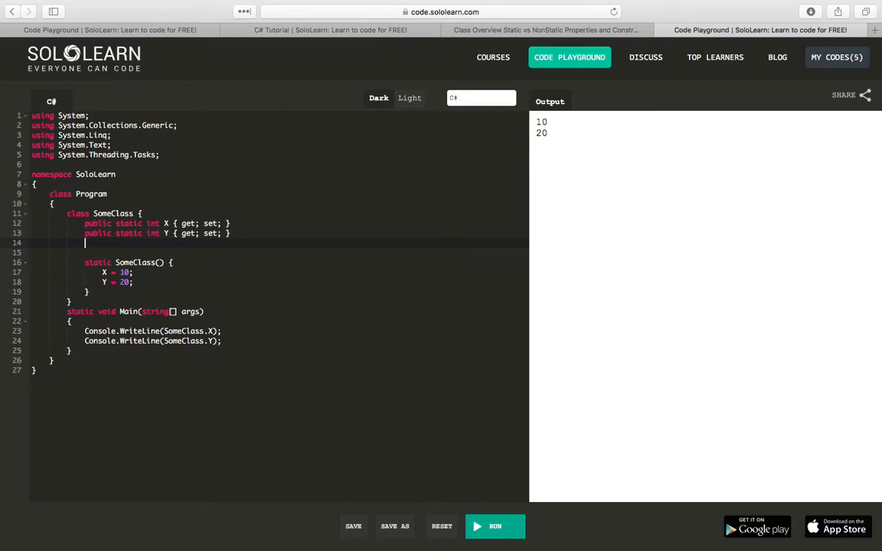
pyautogui.write('public')
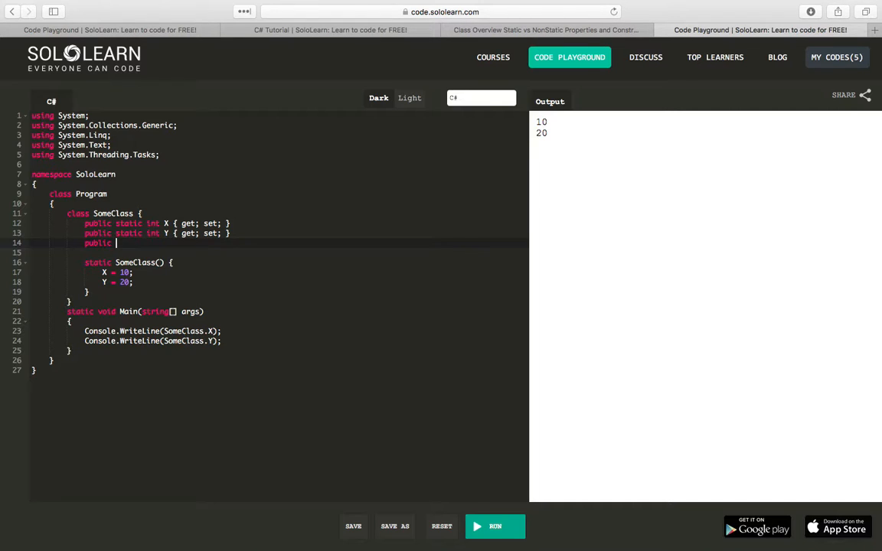
pyautogui.write('int Age')
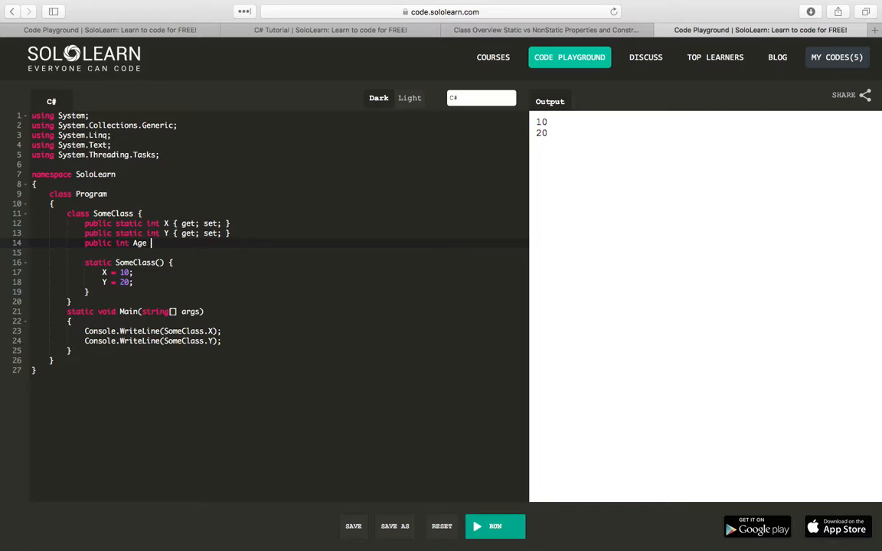
pyautogui.write('{')
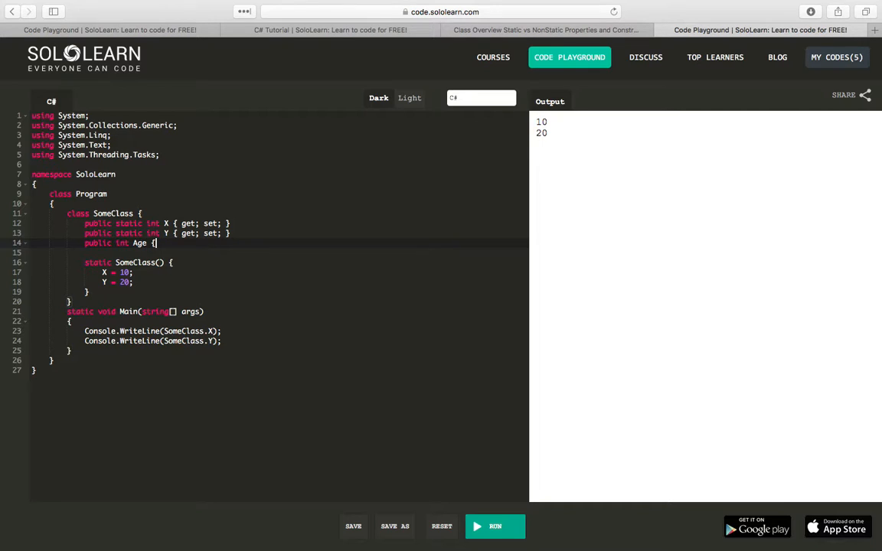
pyautogui.write('get; set;')
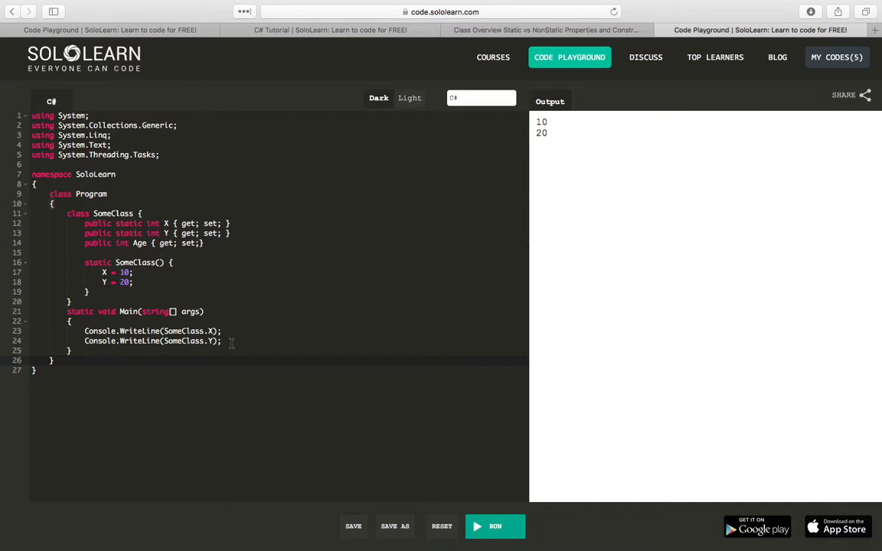
pyautogui.press('Return')
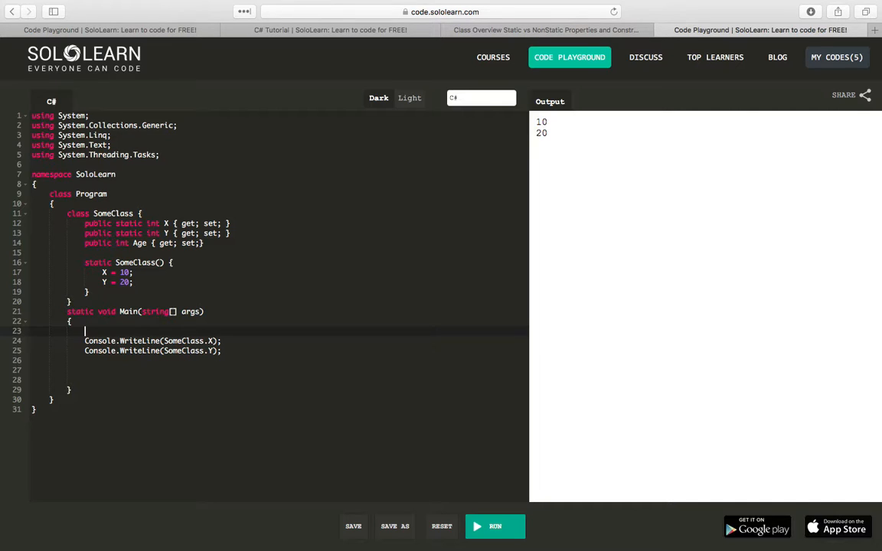
# Step: Declare SomeClass foo = new SomeClass(); at the top of Main and rerun, still printing 10 and 20
pyautogui.write('f')
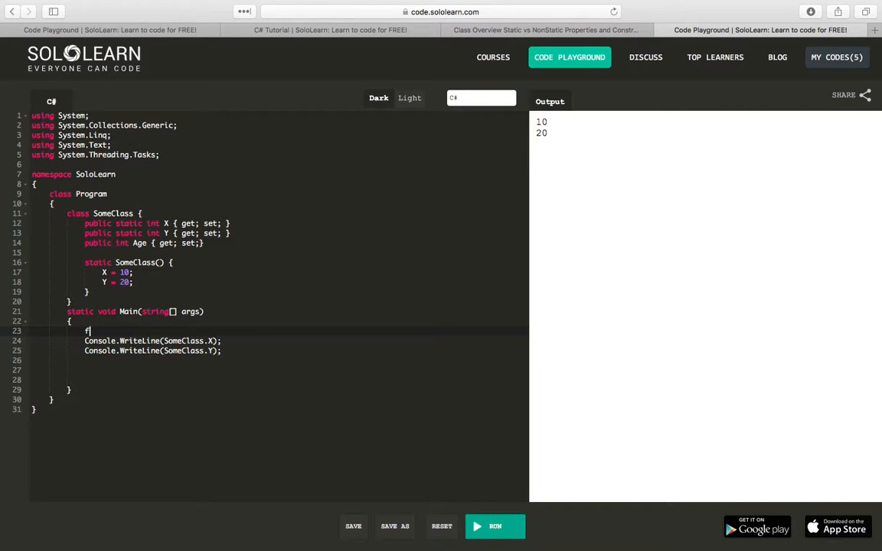
pyautogui.write('SomeClass foo =')
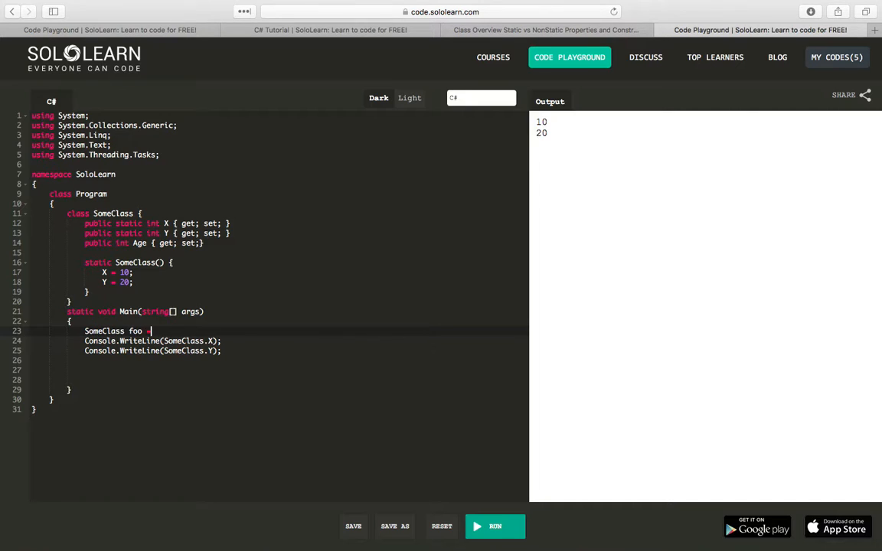
pyautogui.write('new')
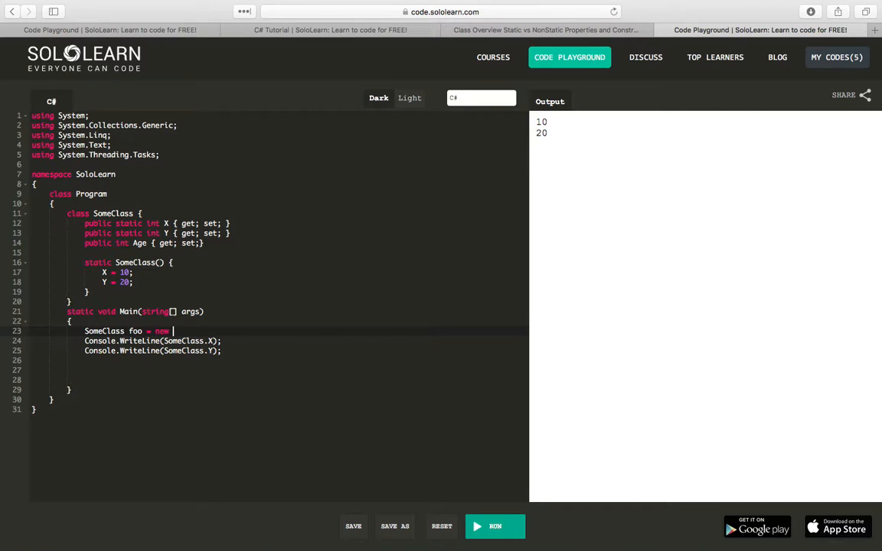
pyautogui.write('SomeCla')
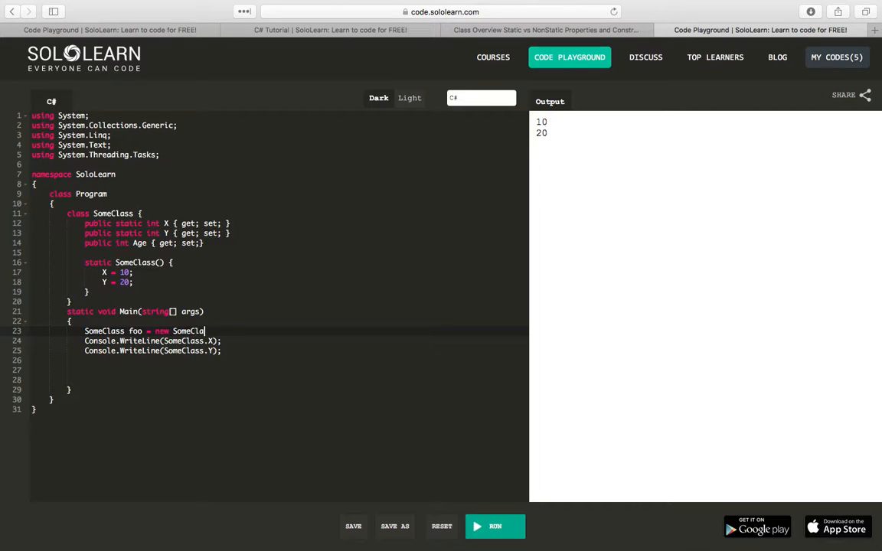
pyautogui.write('ss();')
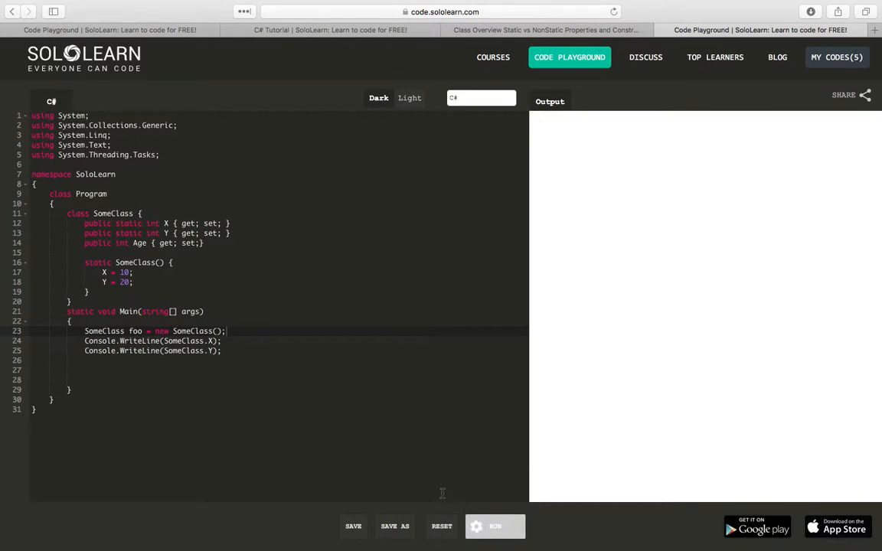
pyautogui.moveTo(332, 390)
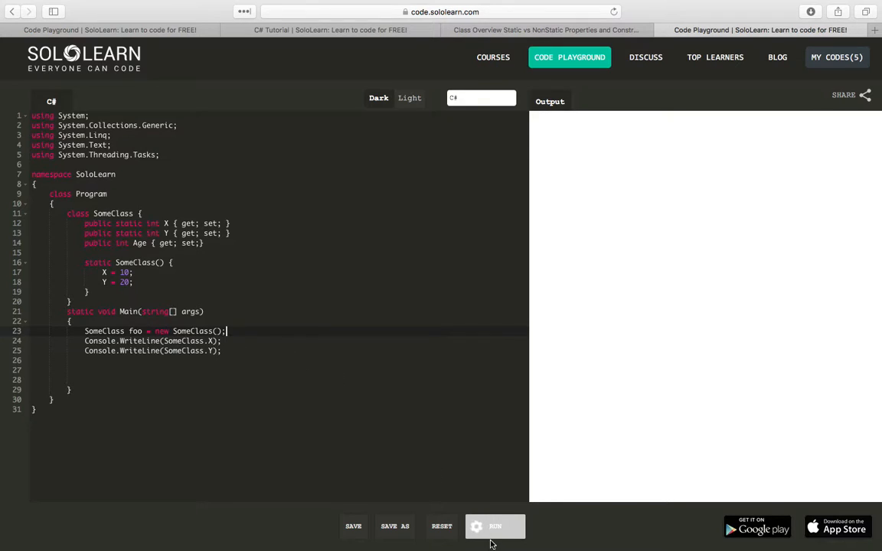
pyautogui.click(494, 526)
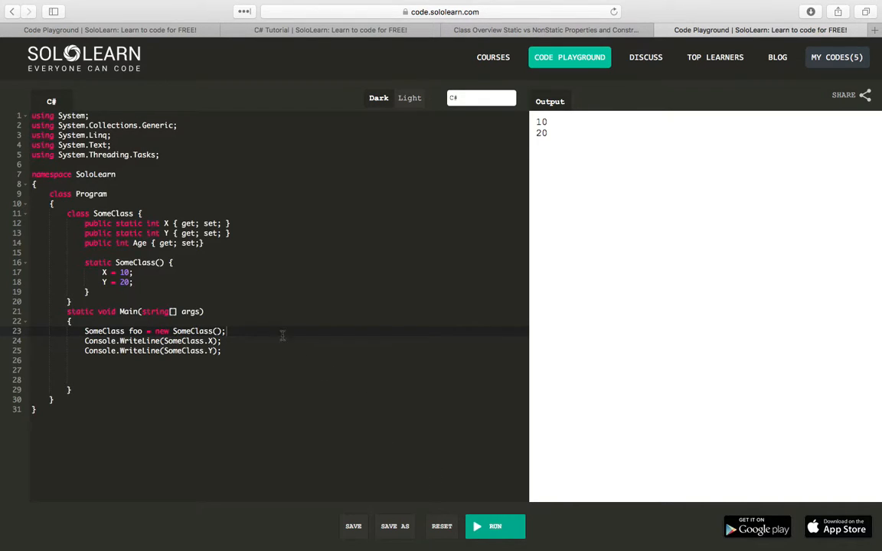
# Step: Set foo.Age = 25; on a new line below foo's declaration and run the program
pyautogui.press('enter')
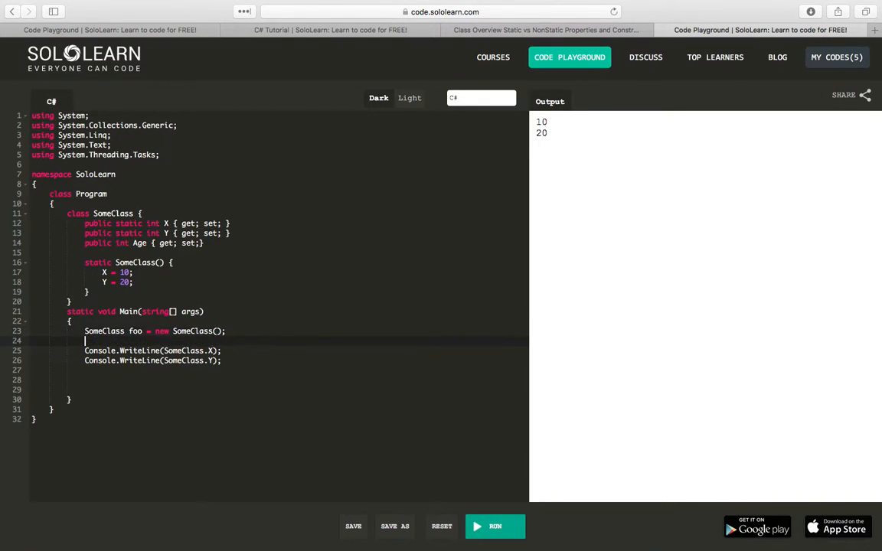
pyautogui.press('enter')
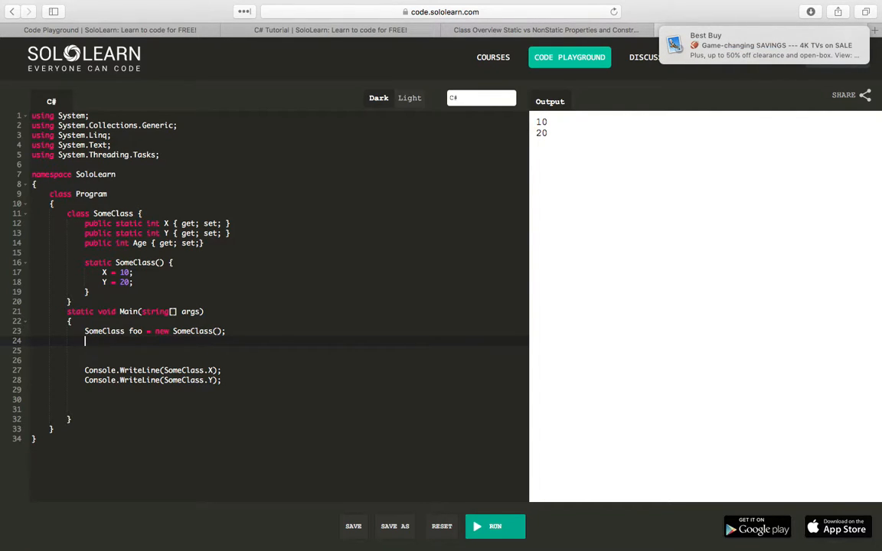
pyautogui.write('foo')
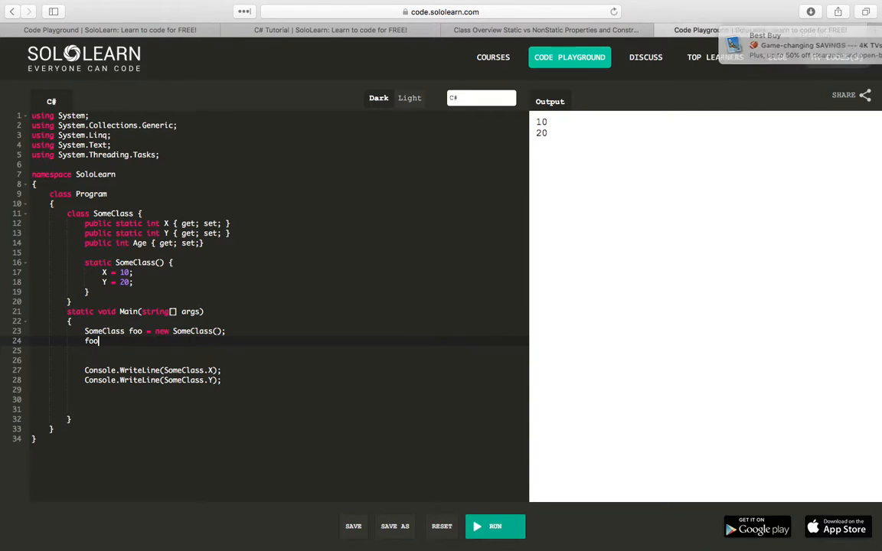
pyautogui.write('.Age =')
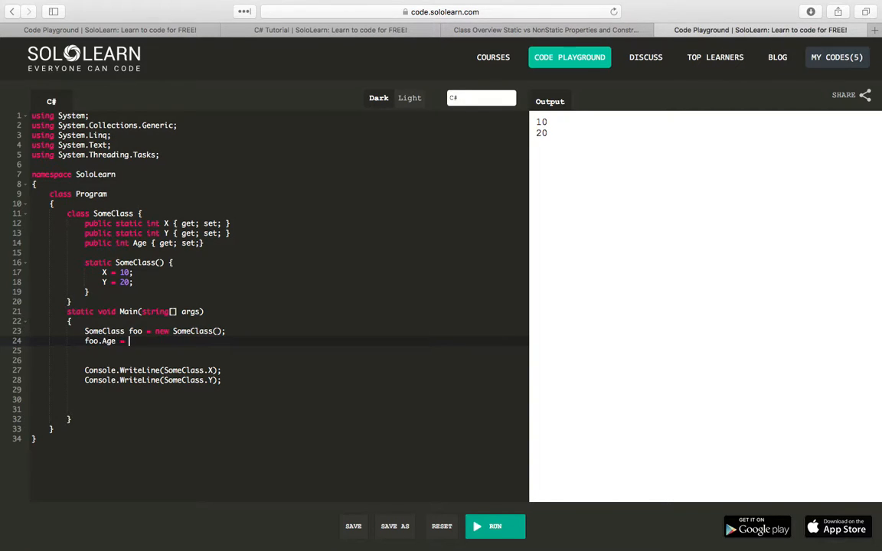
pyautogui.write('25;')
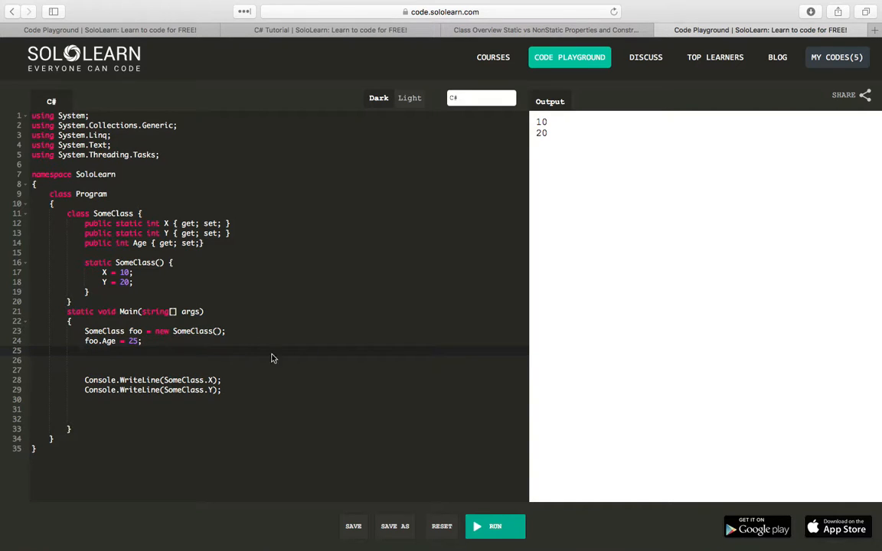
pyautogui.click(495, 526)
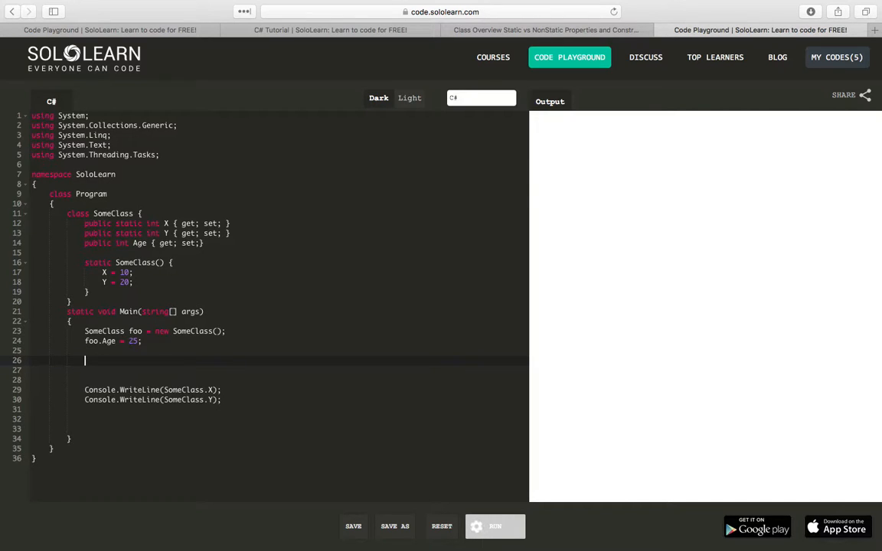
# Step: Type SomeClass bar = new SomeClass(); and bar.Age = 30; into Main
pyautogui.click(495, 526)
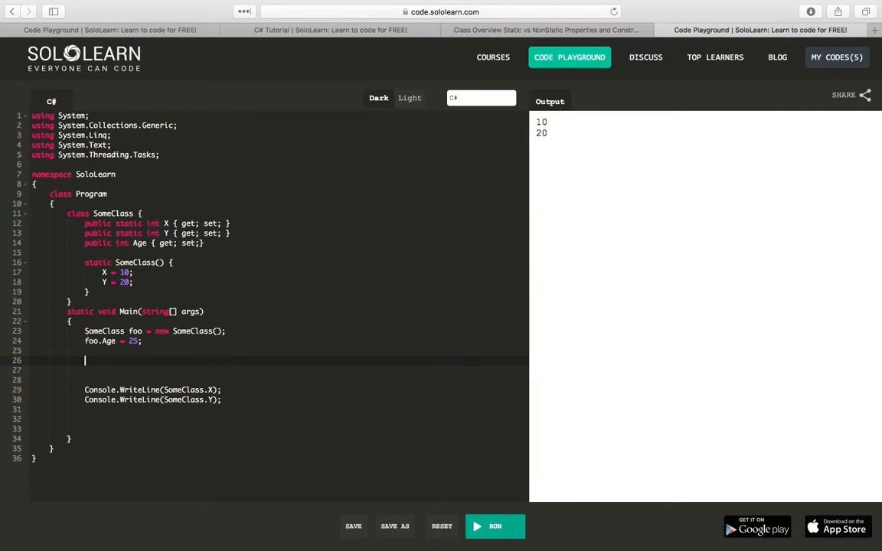
pyautogui.write('SomeClass bar =')
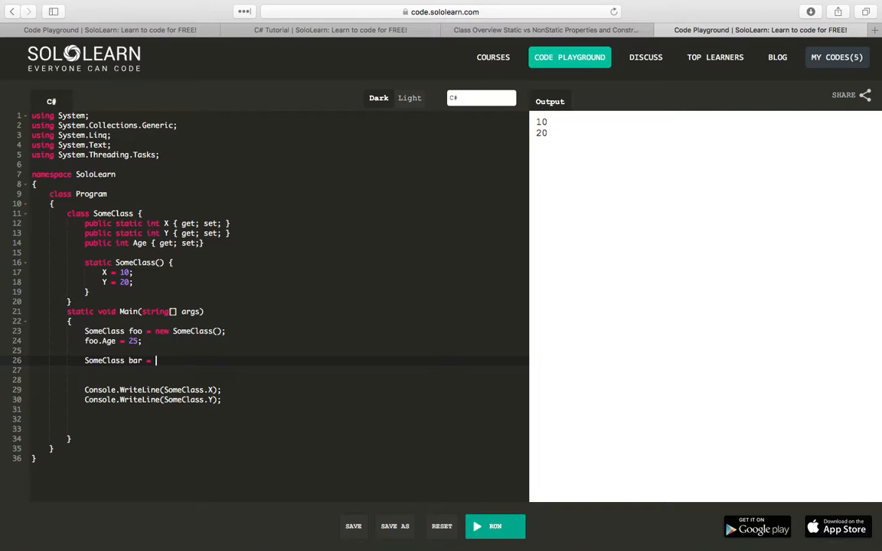
pyautogui.write('new SomeClo')
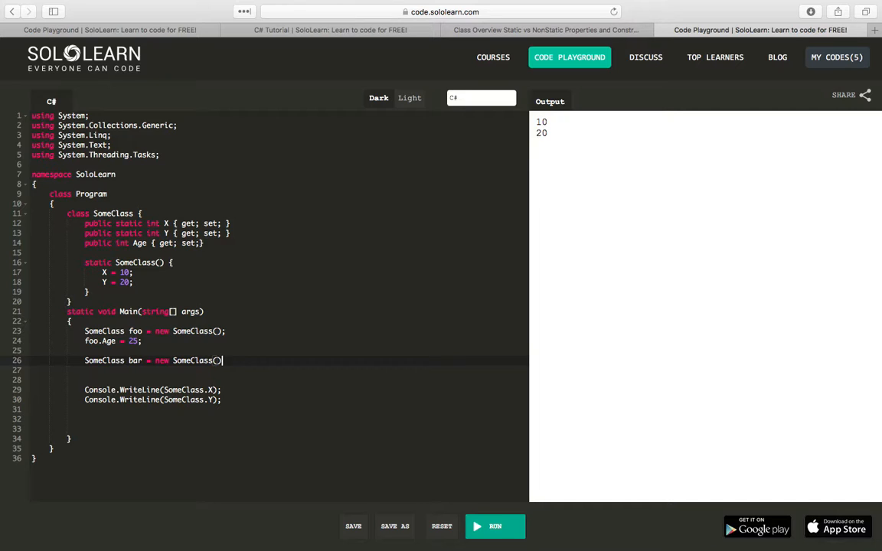
pyautogui.write('bar.AG')
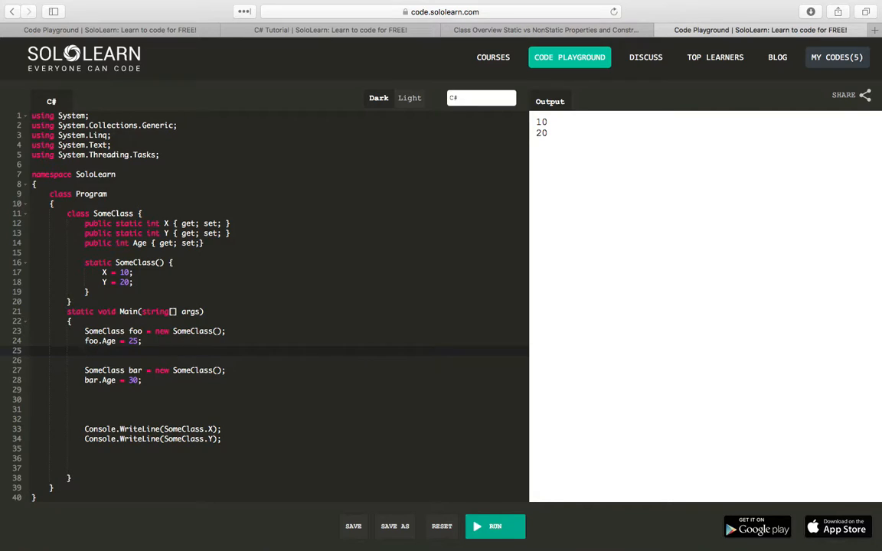
# Step: Type foo.X = 1000; and SomeClass.X = 1000; lines, then a // before the latter
pyautogui.write('foo')
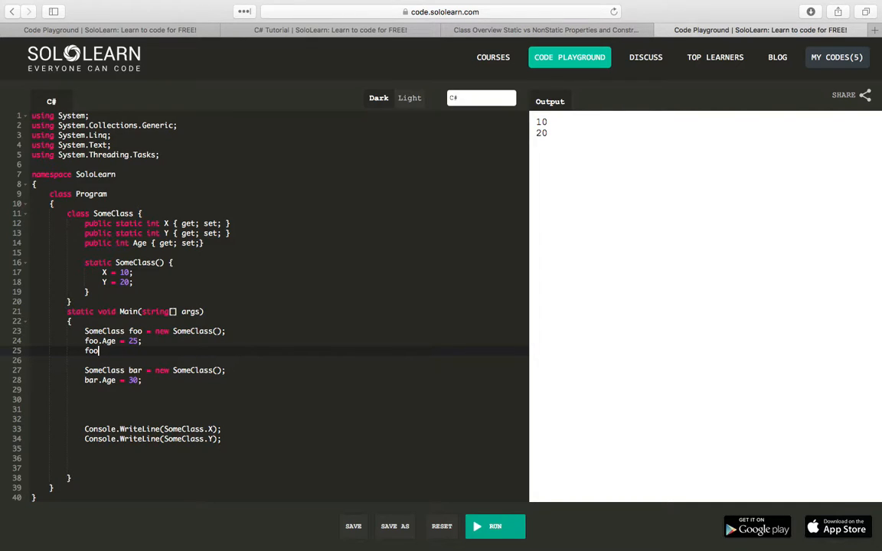
pyautogui.write('.')
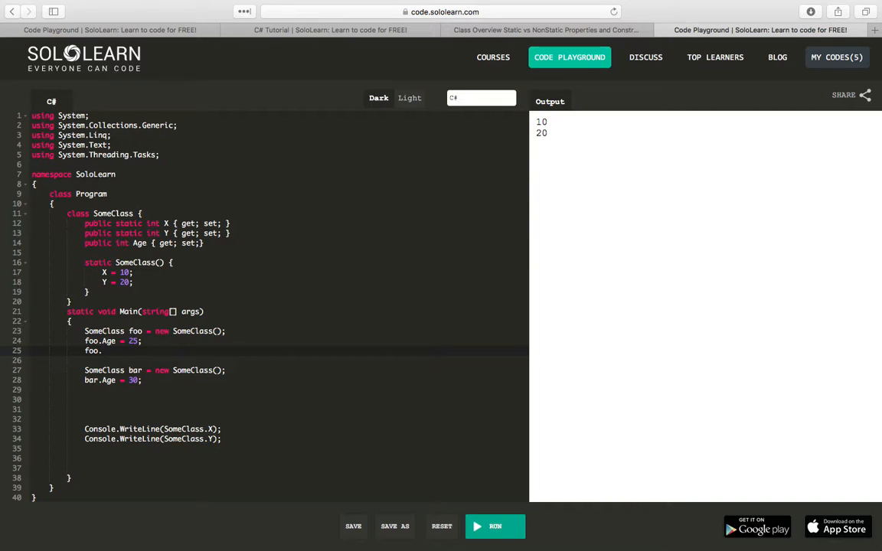
pyautogui.write('X =')
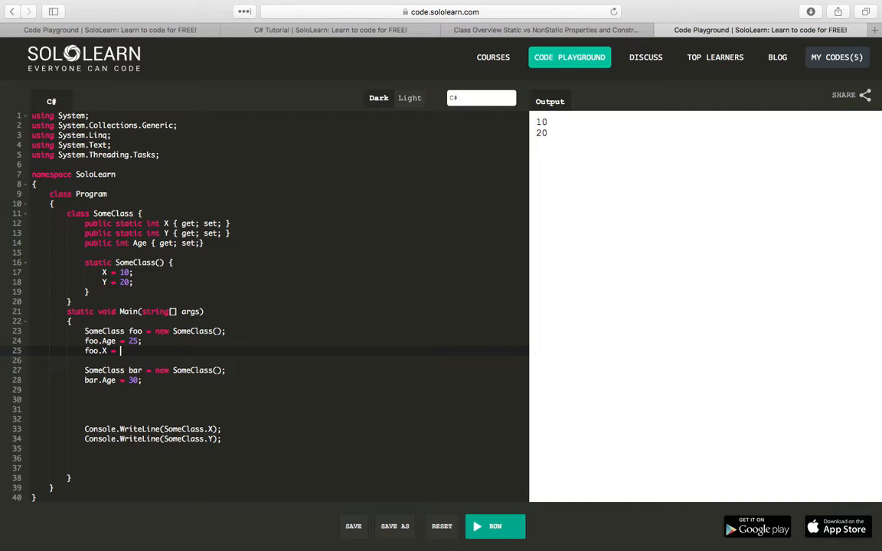
pyautogui.write('1000;')
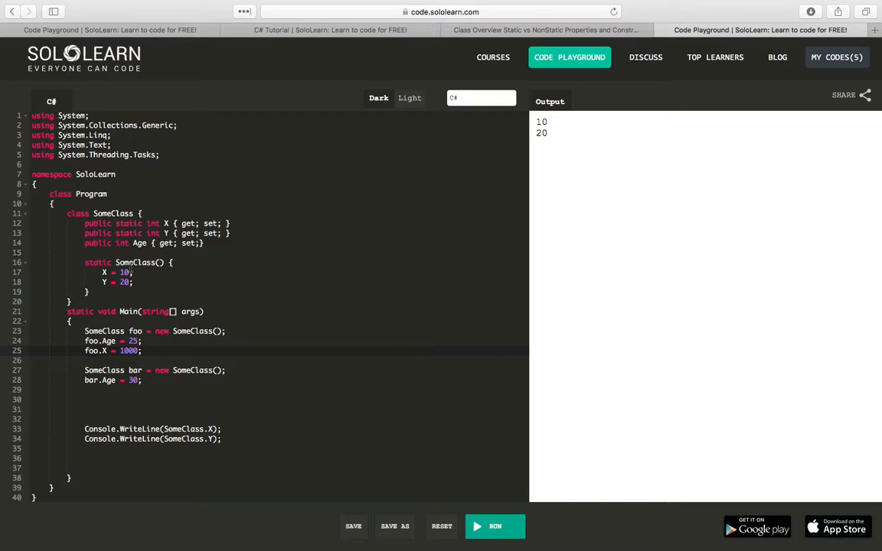
pyautogui.write('SomeClass.X')
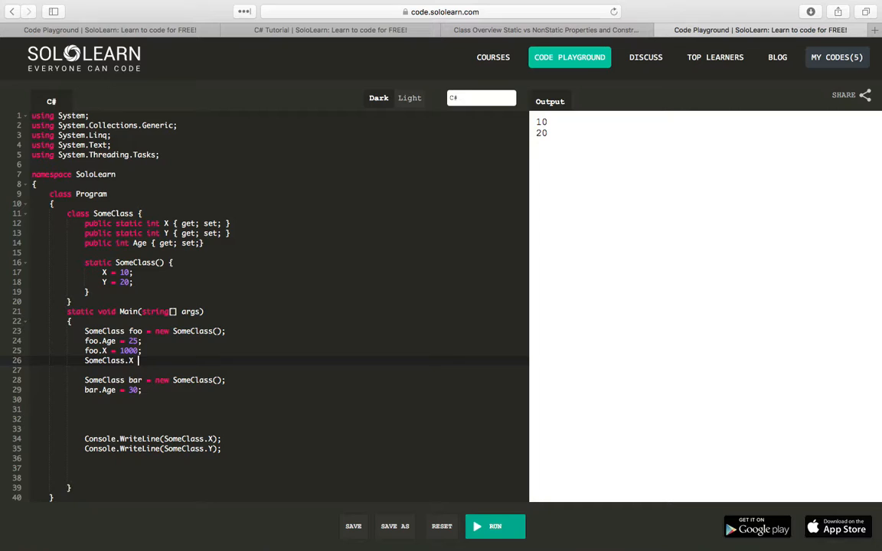
pyautogui.write('= 1000;')
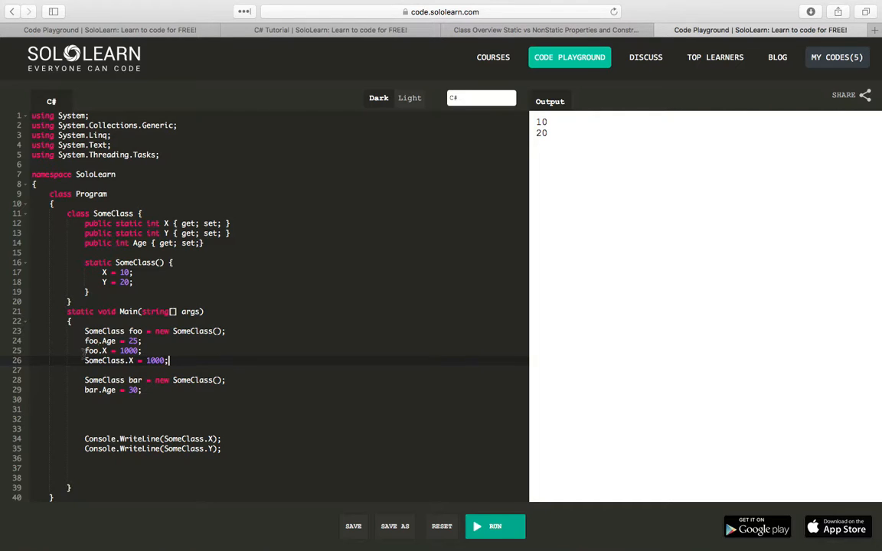
pyautogui.write('//')
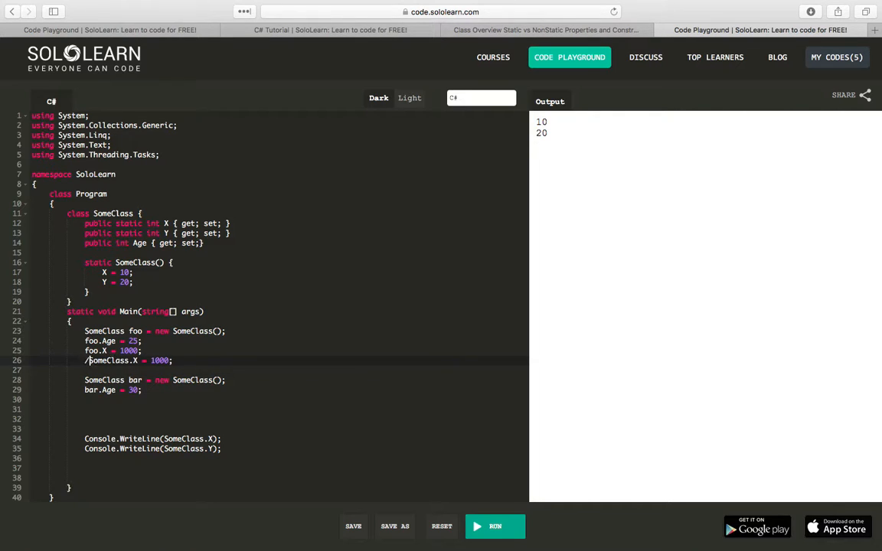
# Step: Run with SomeClass.X commented out, then comment out foo.X instead and rerun to print 1000 and 20
pyautogui.click(495, 526)
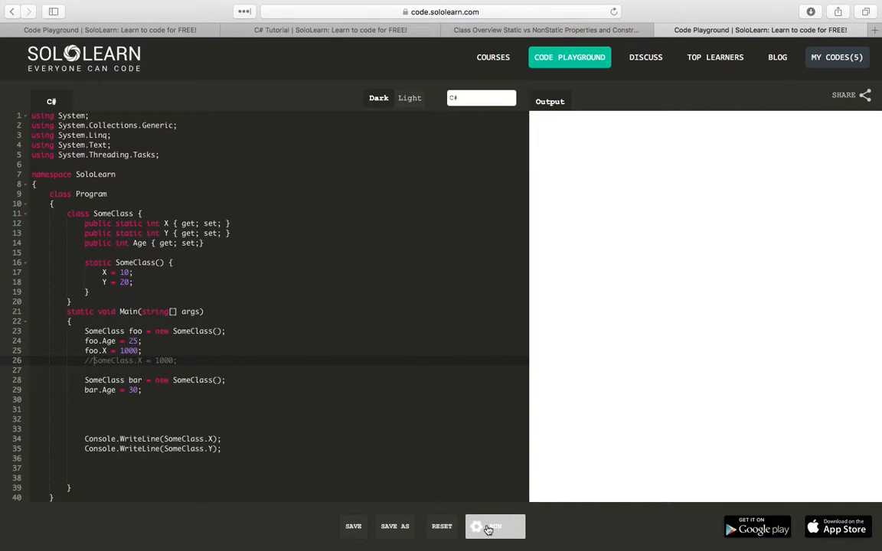
pyautogui.click(488, 526)
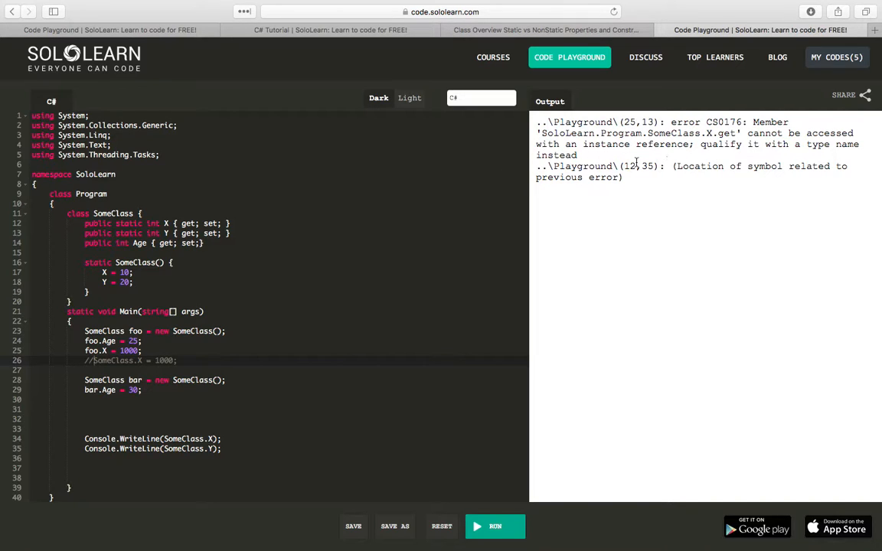
pyautogui.moveTo(674, 188)
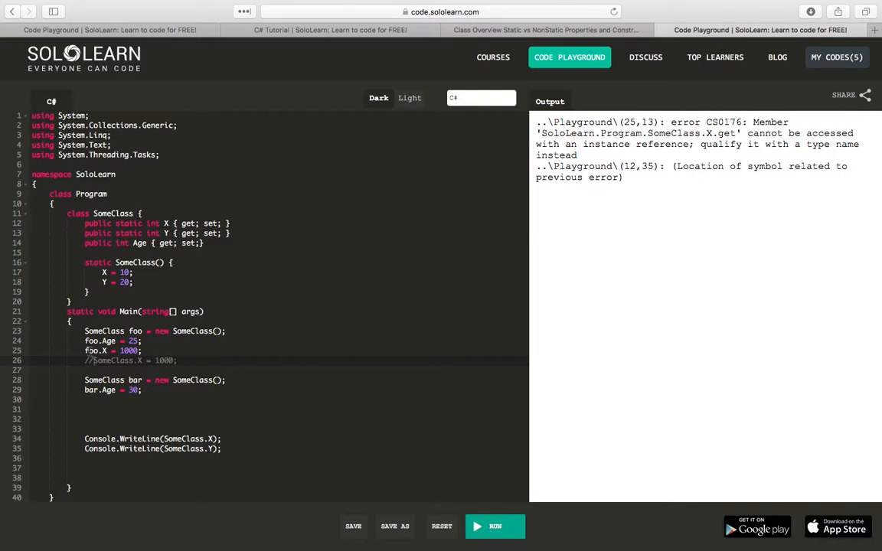
pyautogui.write('//')
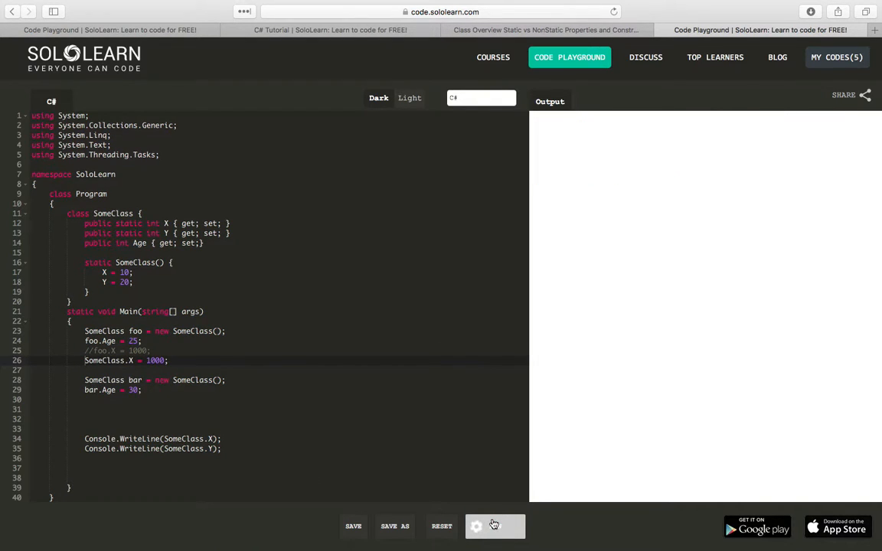
pyautogui.click(494, 526)
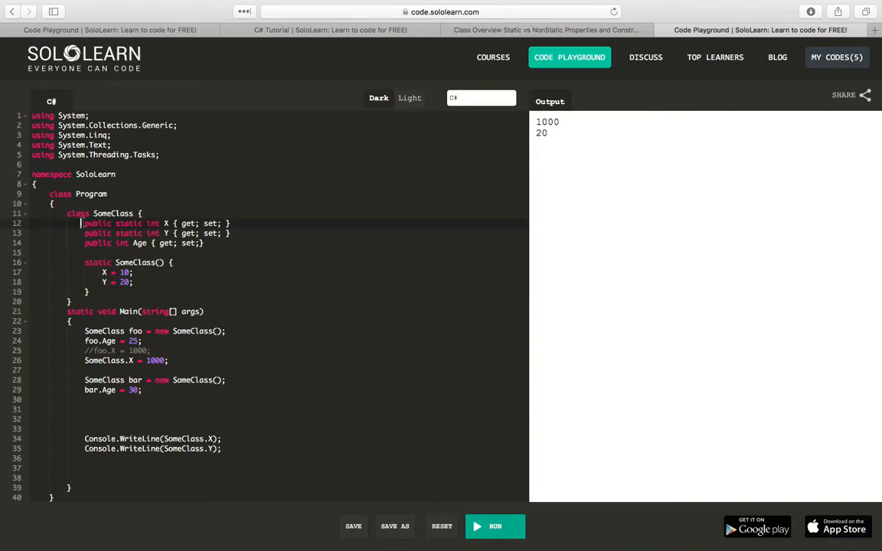
pyautogui.moveTo(82, 223); pyautogui.dragTo(229, 232)
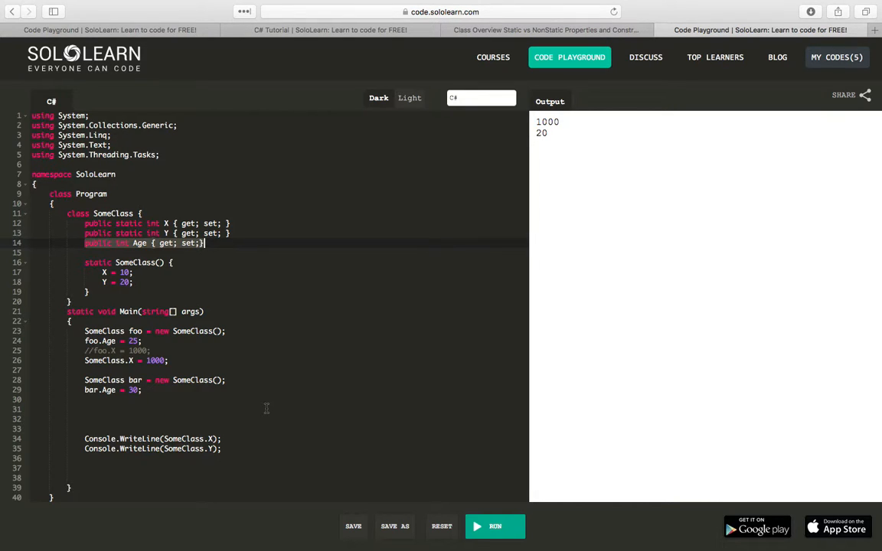
# Step: Type Math.pow(2,4); on its own line below bar.Age = 30;
pyautogui.click(238, 244)
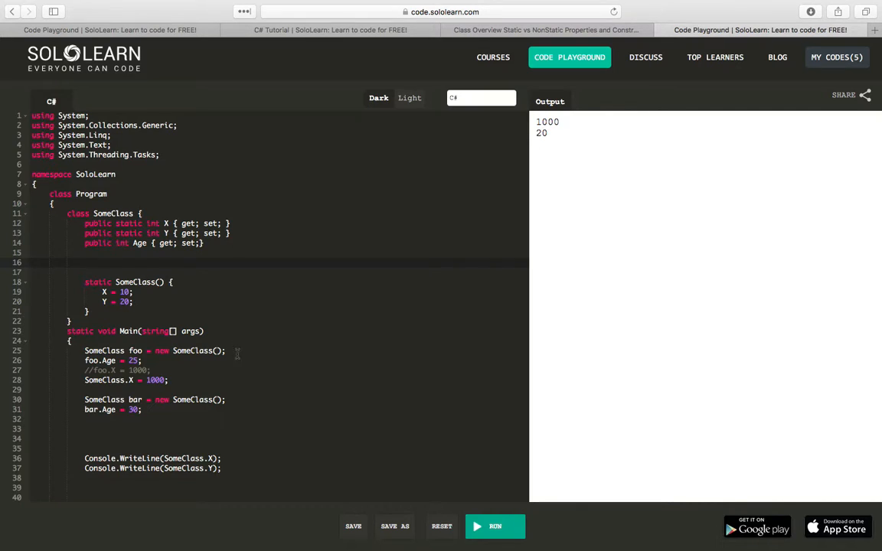
pyautogui.write('M')
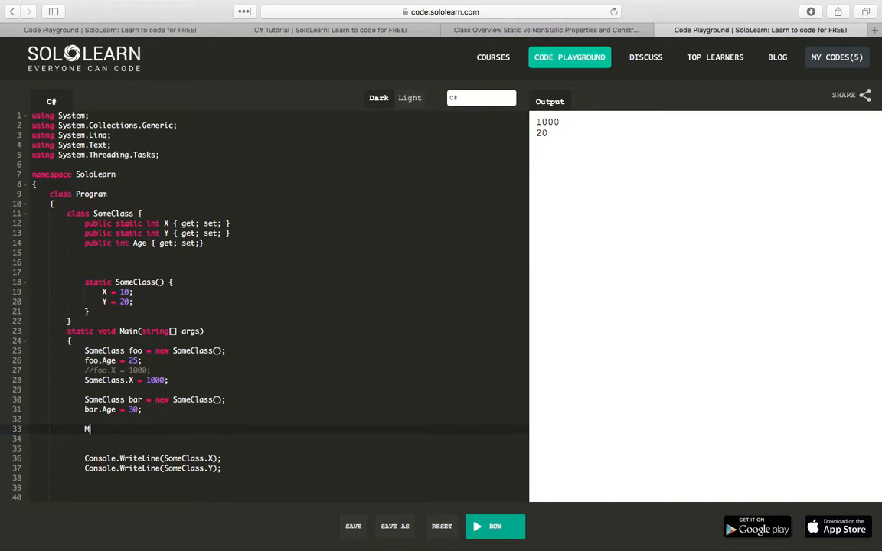
pyautogui.write('ath.pw')
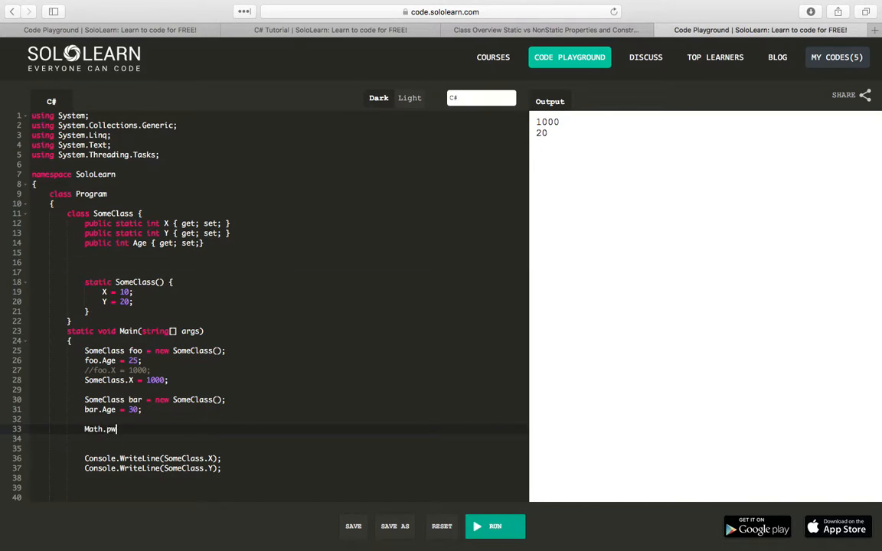
pyautogui.write('w')
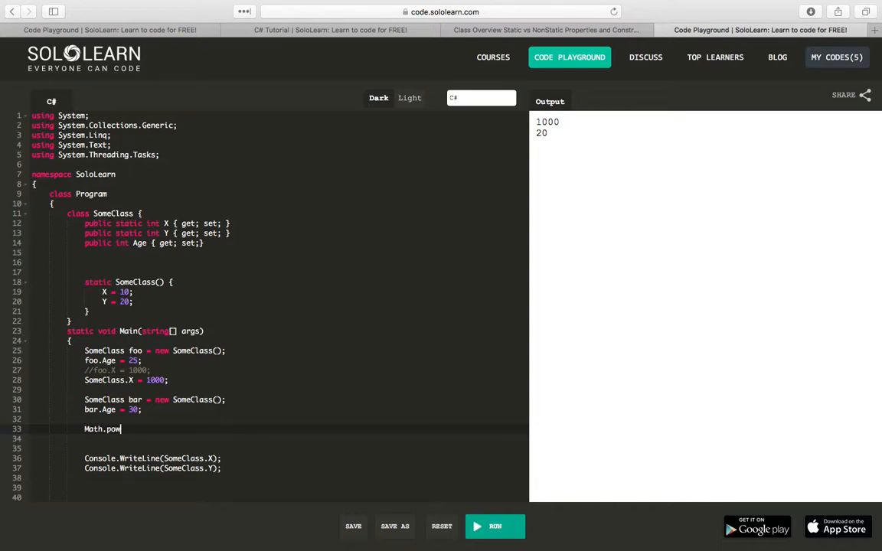
pyautogui.write('(2)')
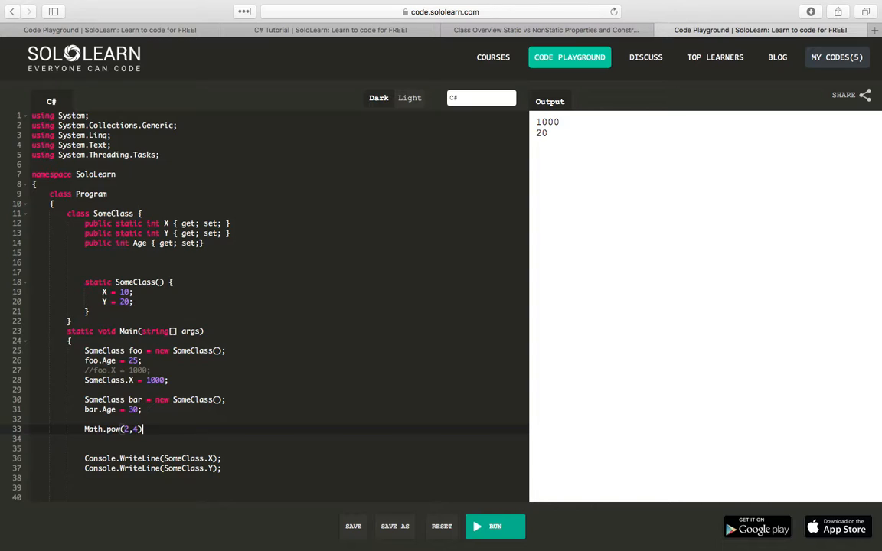
pyautogui.write(';')
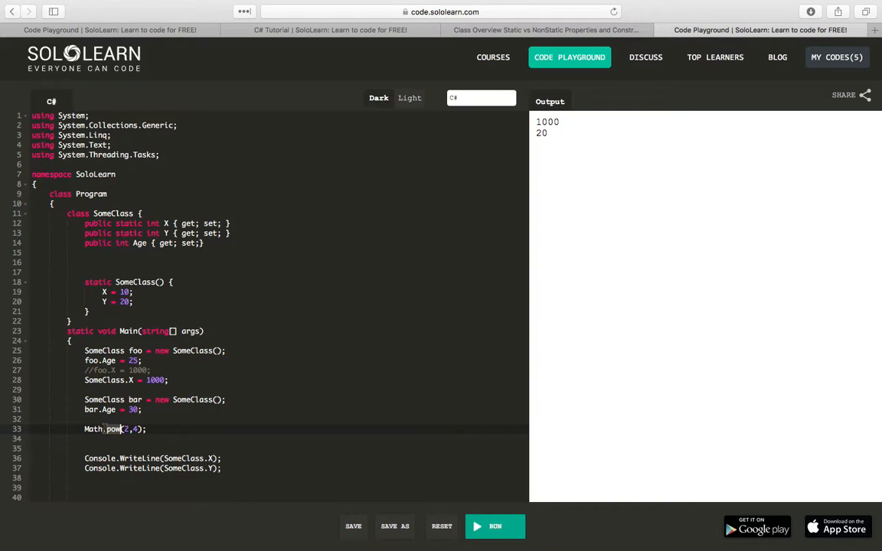
pyautogui.moveTo(114, 445)
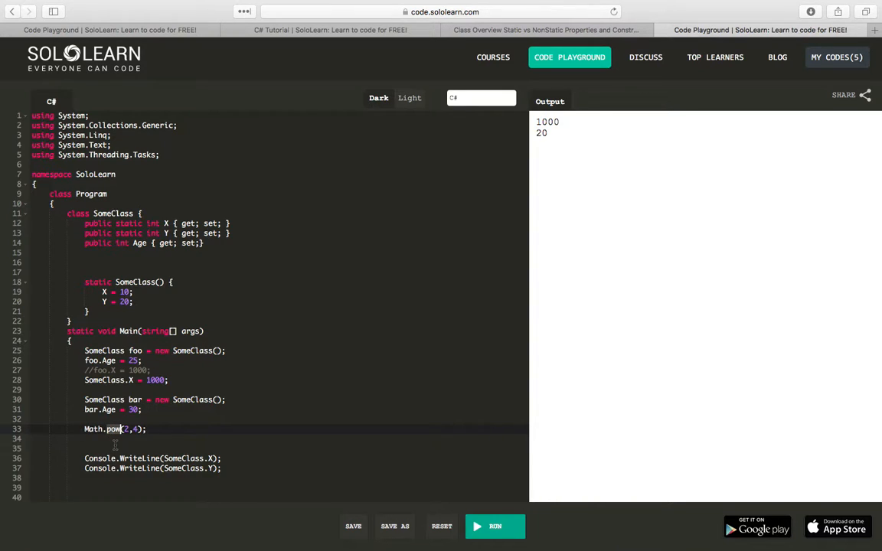